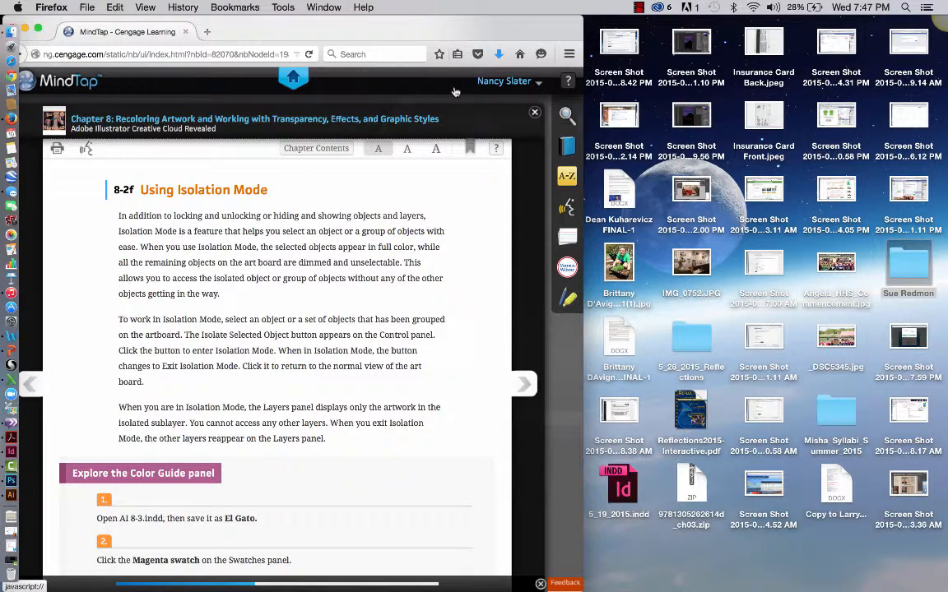
{"action": "mouse_move", "coordinate": [482, 277]}
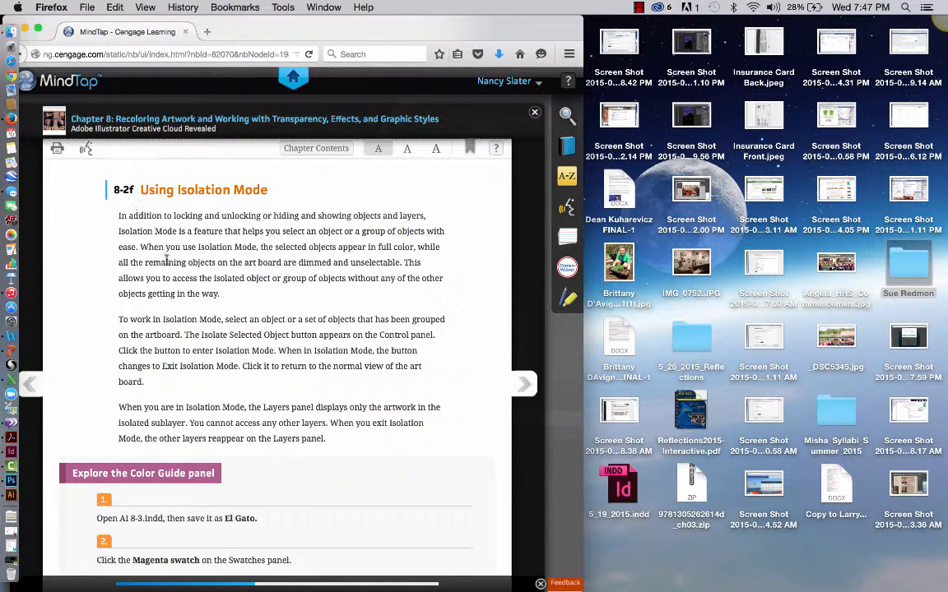
{"action": "mouse_move", "coordinate": [243, 204]}
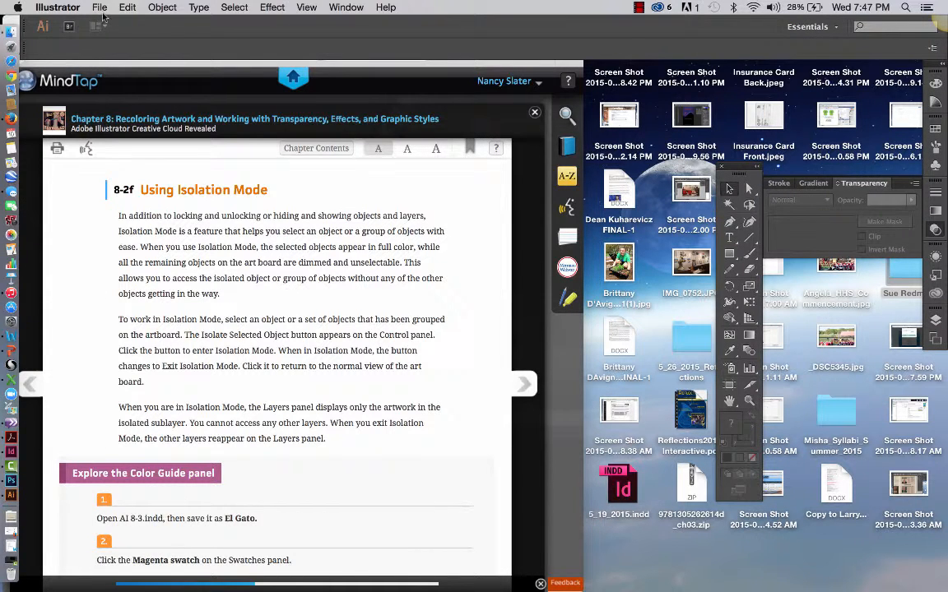
{"action": "left_click", "coordinate": [99, 7]}
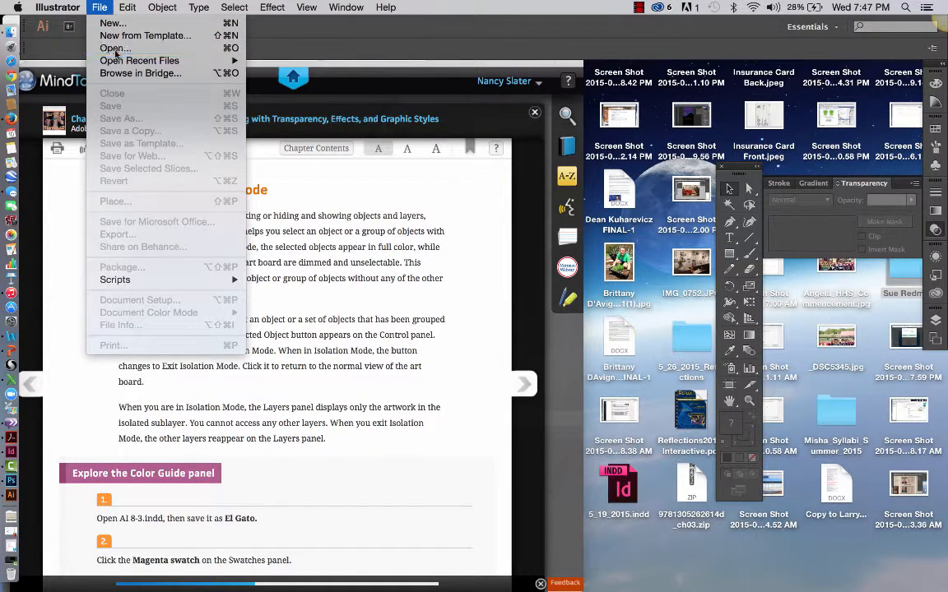
{"action": "left_click", "coordinate": [113, 48]}
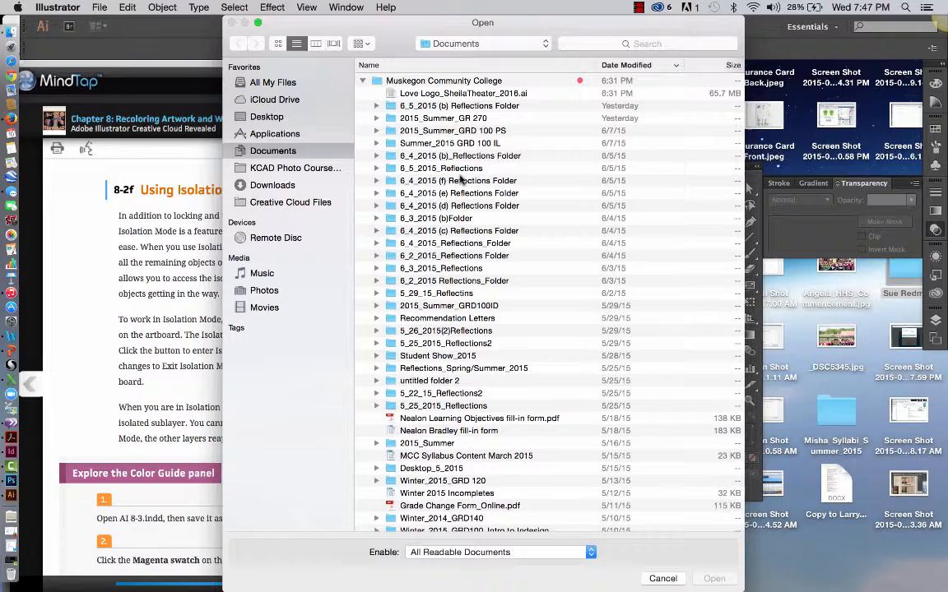
{"action": "left_click", "coordinate": [443, 118]}
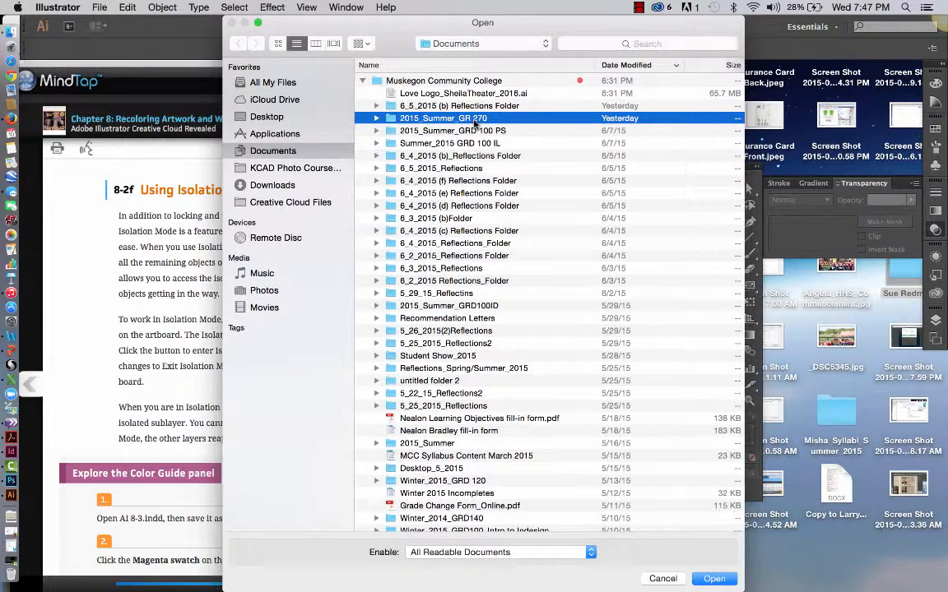
{"action": "double_click", "coordinate": [443, 118]}
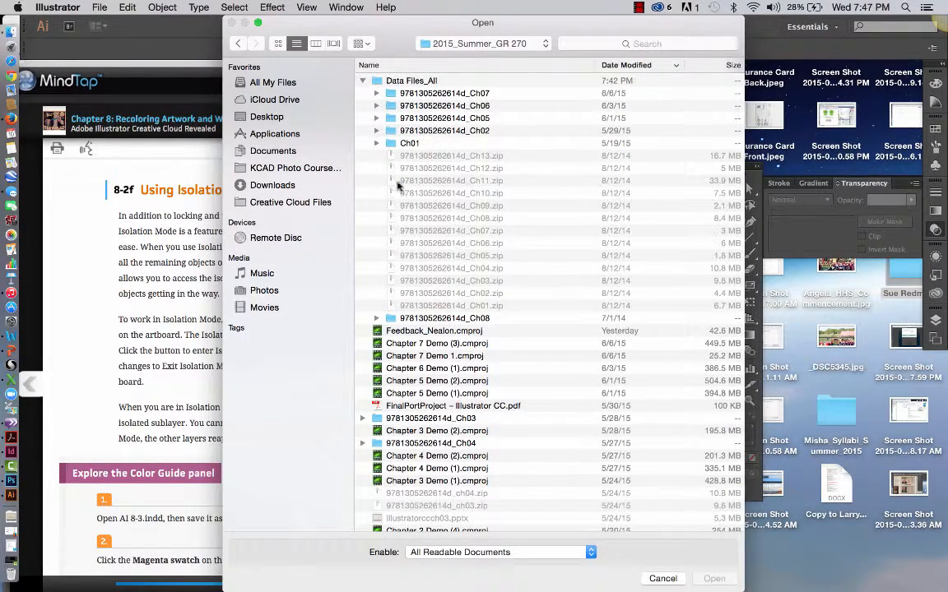
{"action": "left_click", "coordinate": [444, 318]}
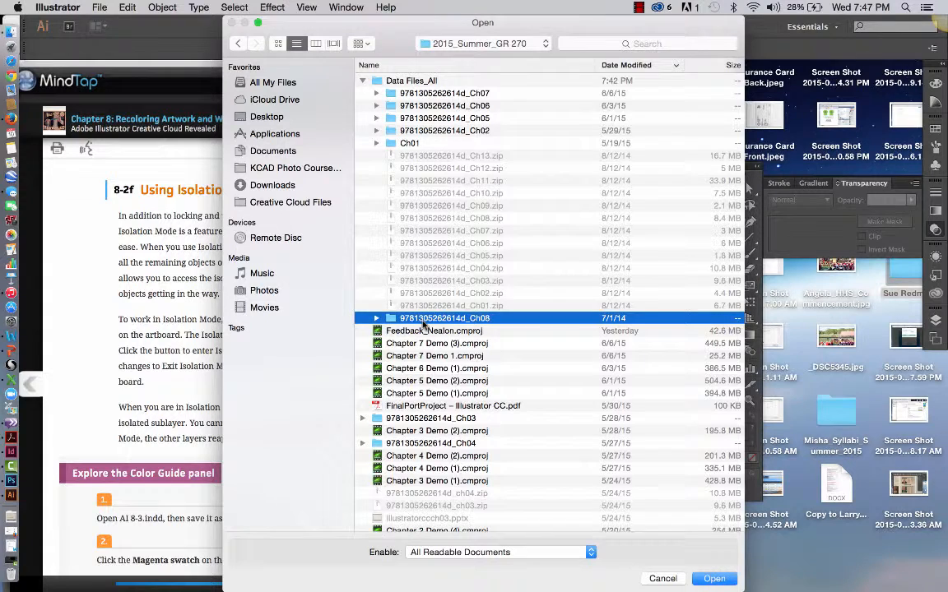
{"action": "double_click", "coordinate": [444, 318]}
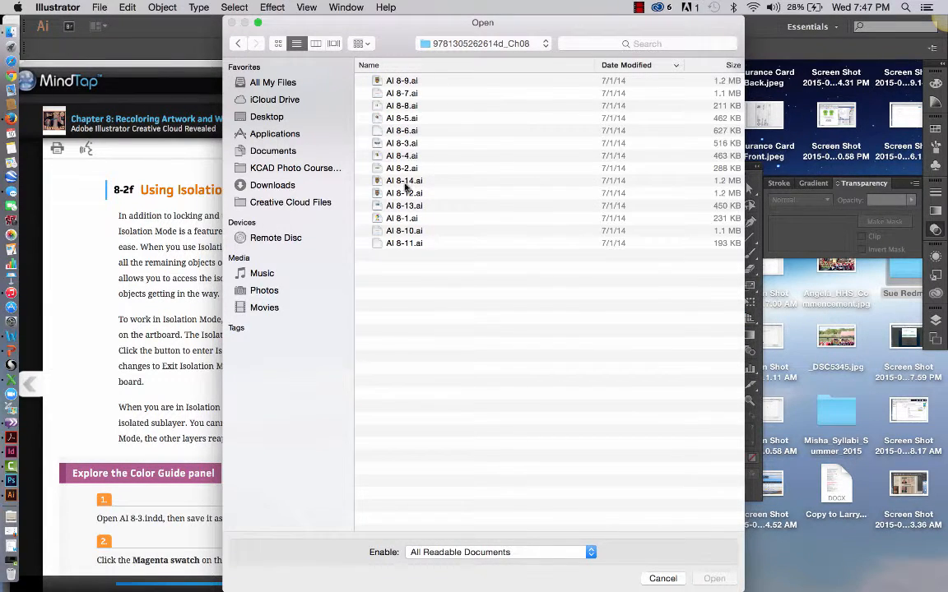
{"action": "left_click", "coordinate": [402, 143]}
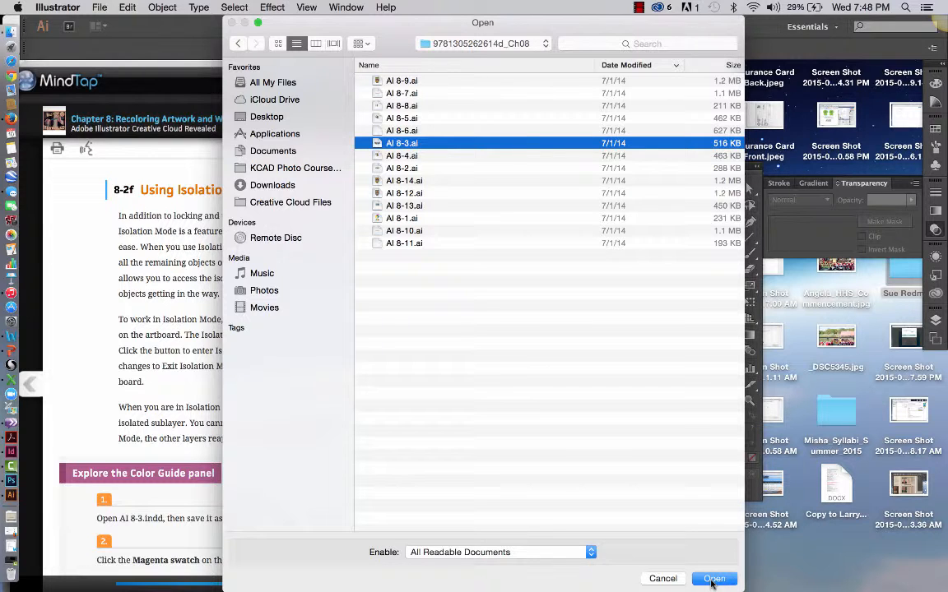
{"action": "left_click", "coordinate": [713, 578]}
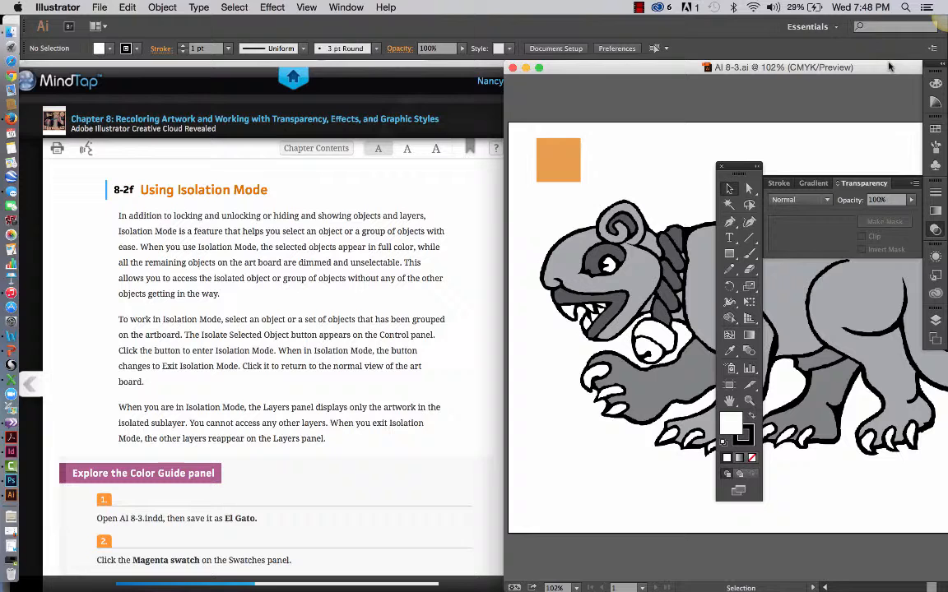
{"action": "mouse_move", "coordinate": [490, 384]}
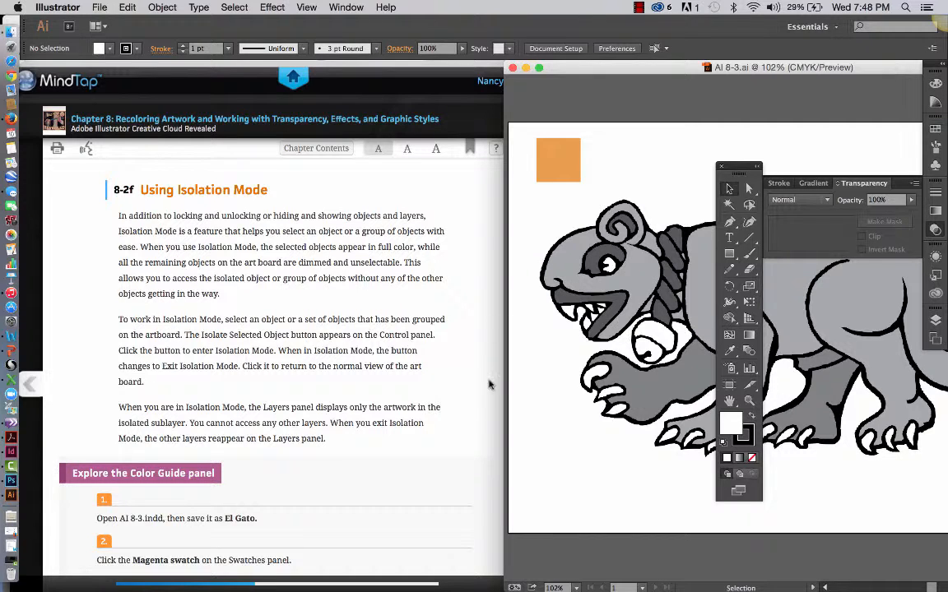
Step: Save the artwork as AlGato_slatern.ai in Illustrator format with default options
{"action": "left_click", "coordinate": [98, 6]}
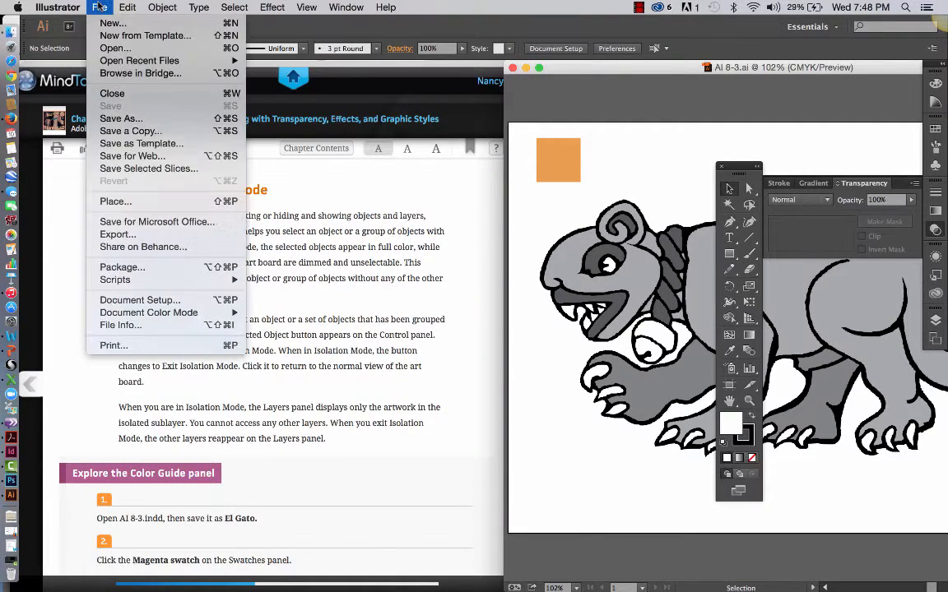
{"action": "mouse_move", "coordinate": [121, 119]}
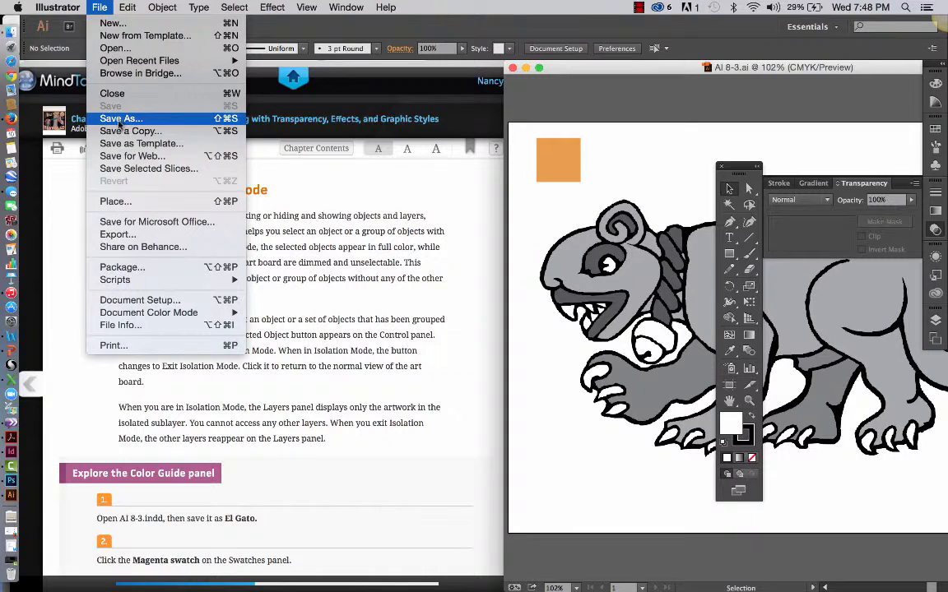
{"action": "left_click", "coordinate": [121, 119]}
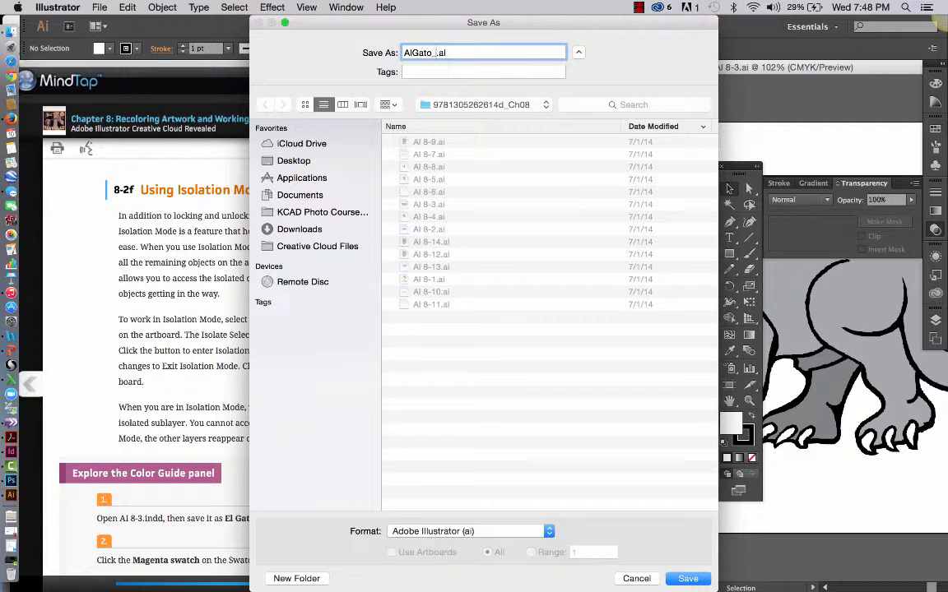
{"action": "type", "text": "slatern"}
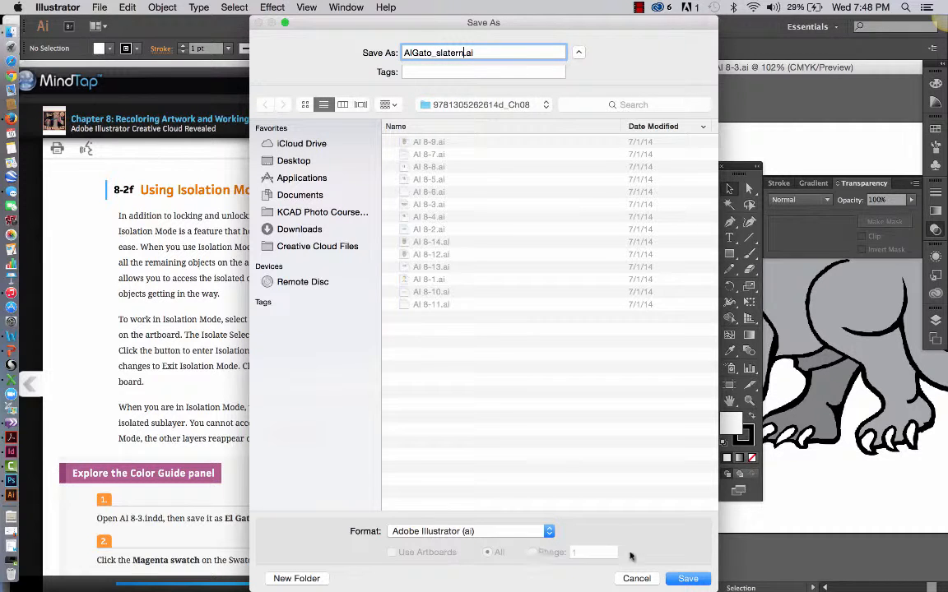
{"action": "left_click", "coordinate": [688, 578]}
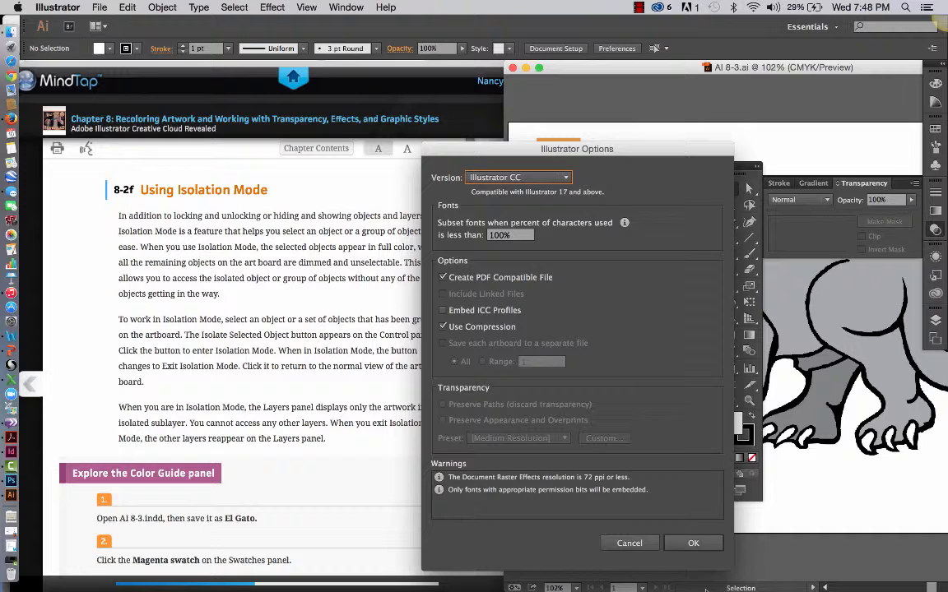
{"action": "left_click", "coordinate": [693, 543]}
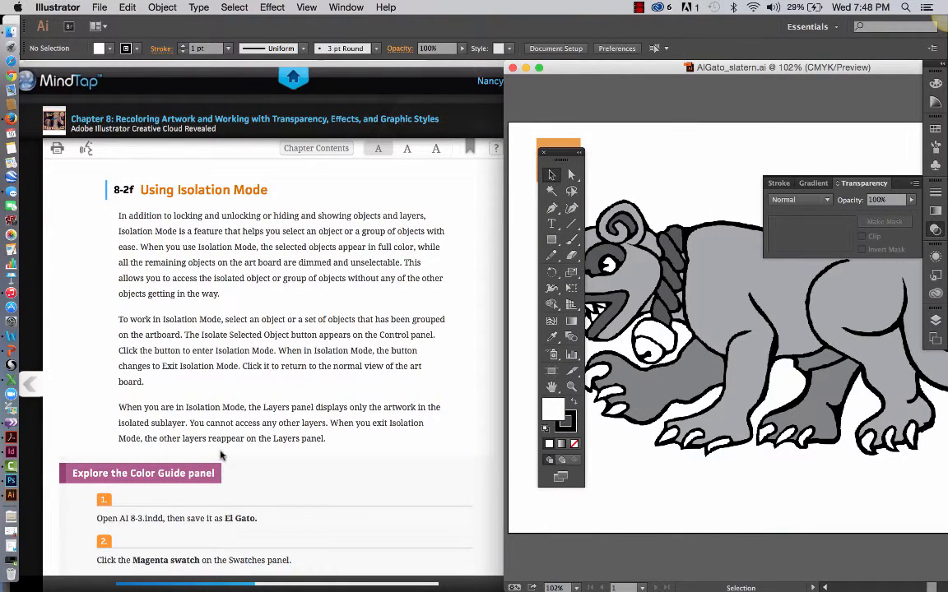
Step: Open the Swatches panel group and view the Brushes and Symbols tabs
{"action": "scroll", "scroll_direction": "down", "scroll_amount": 3}
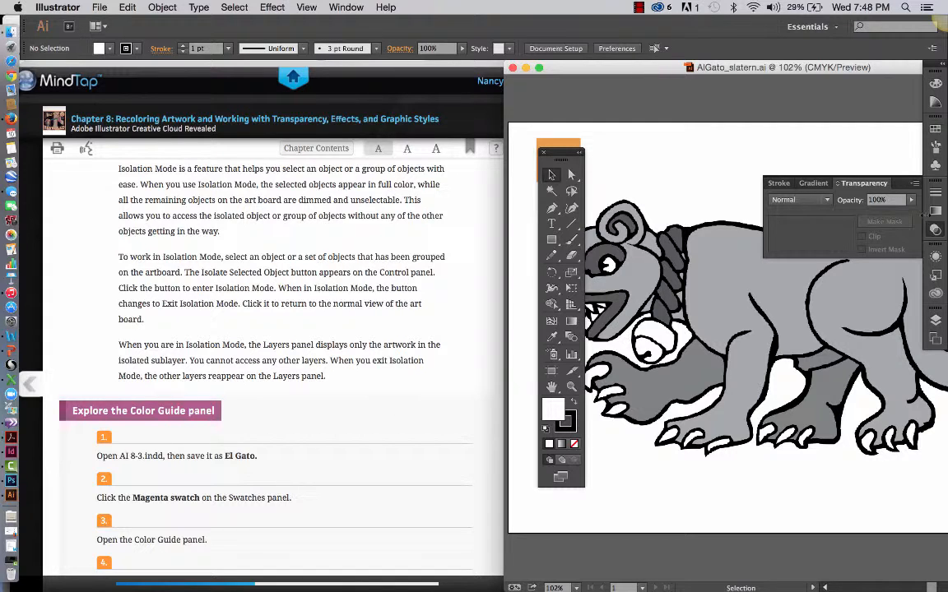
{"action": "mouse_move", "coordinate": [935, 127]}
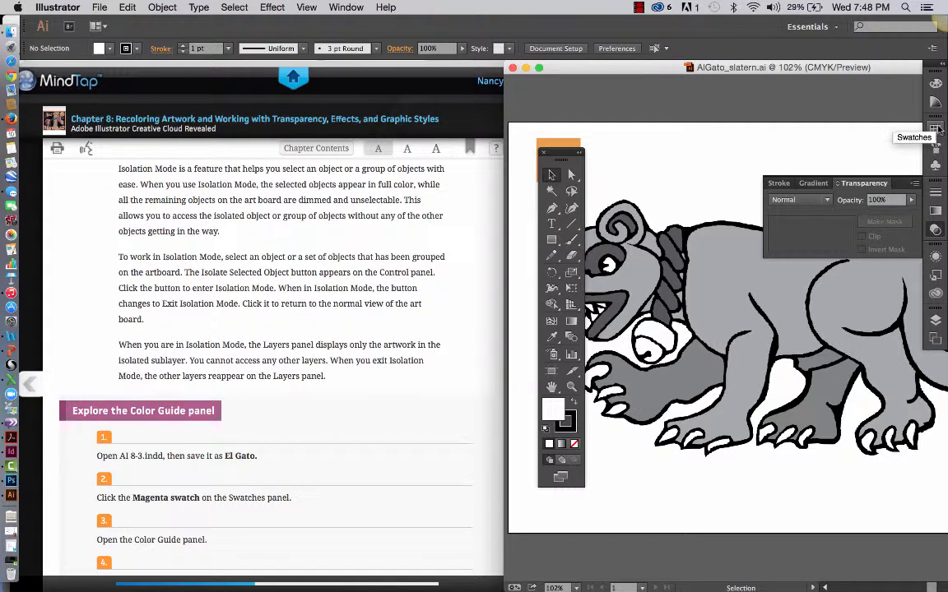
{"action": "left_click", "coordinate": [935, 127]}
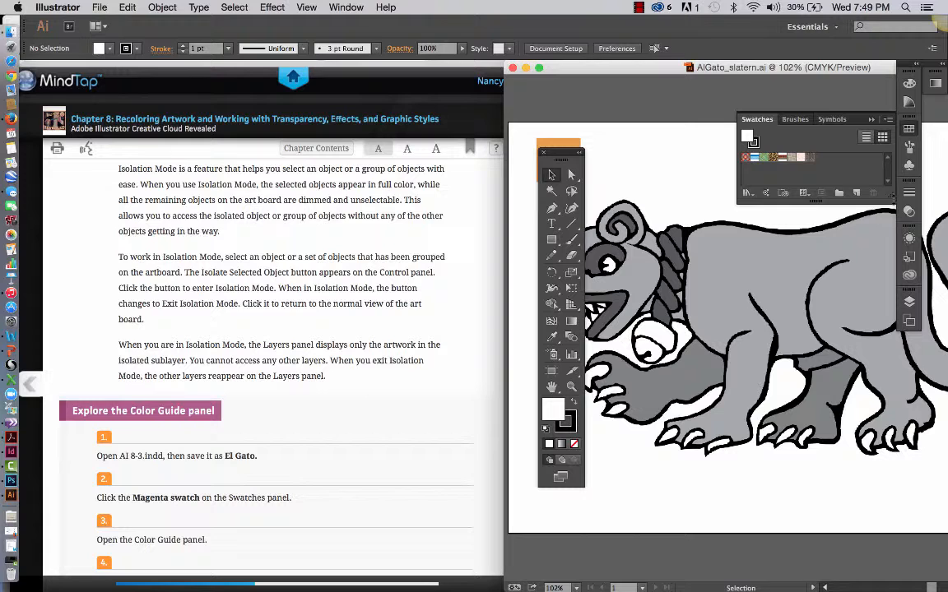
{"action": "left_click", "coordinate": [794, 118]}
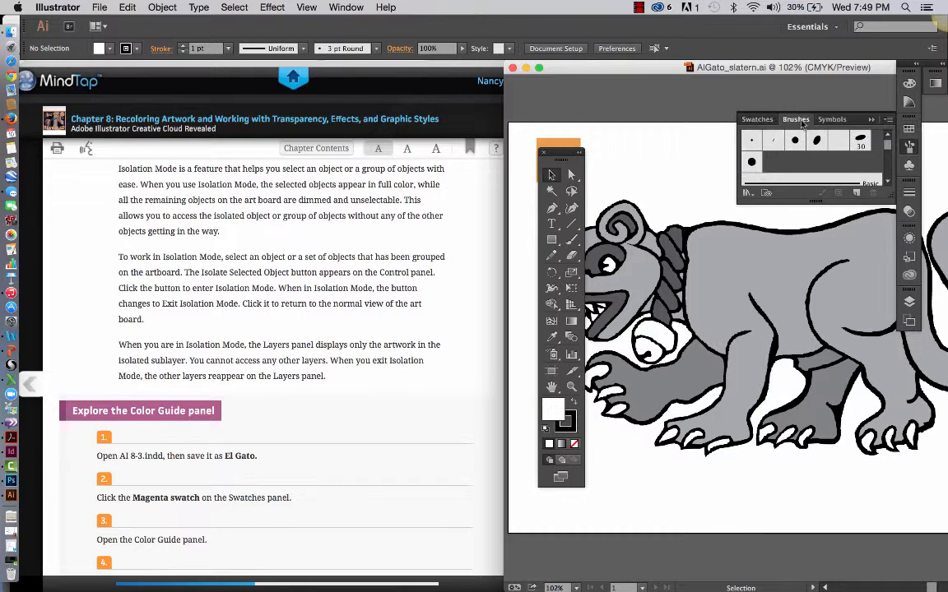
{"action": "left_click", "coordinate": [832, 119]}
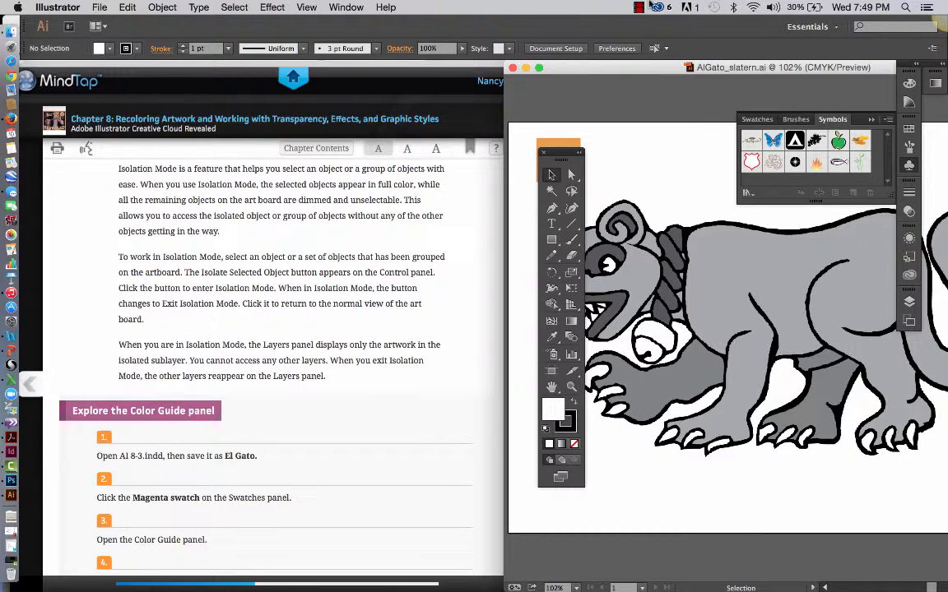
{"action": "left_click", "coordinate": [658, 7]}
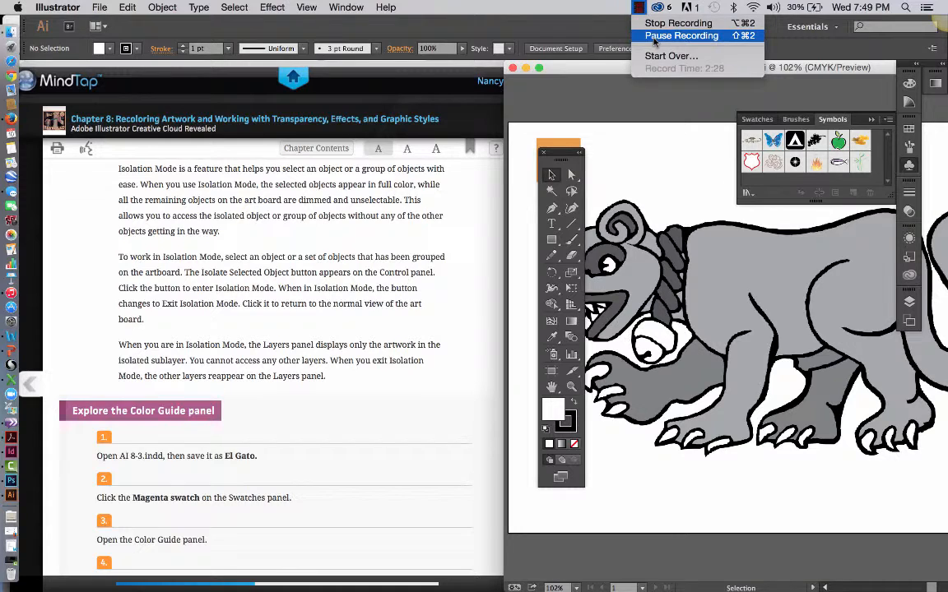
Step: Filter the Swatches panel to pattern swatches, then back to color swatches
{"action": "left_click", "coordinate": [756, 120]}
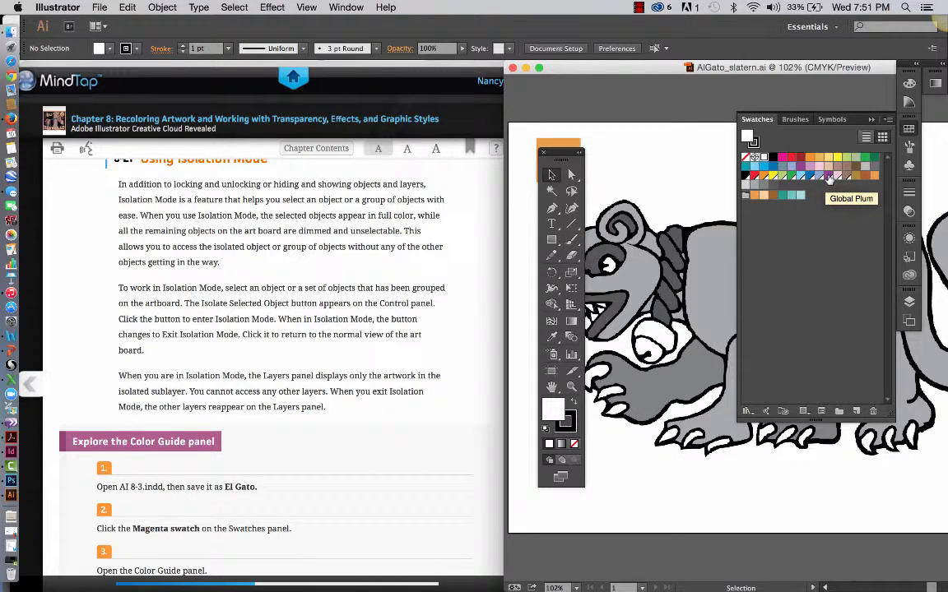
{"action": "mouse_move", "coordinate": [794, 171]}
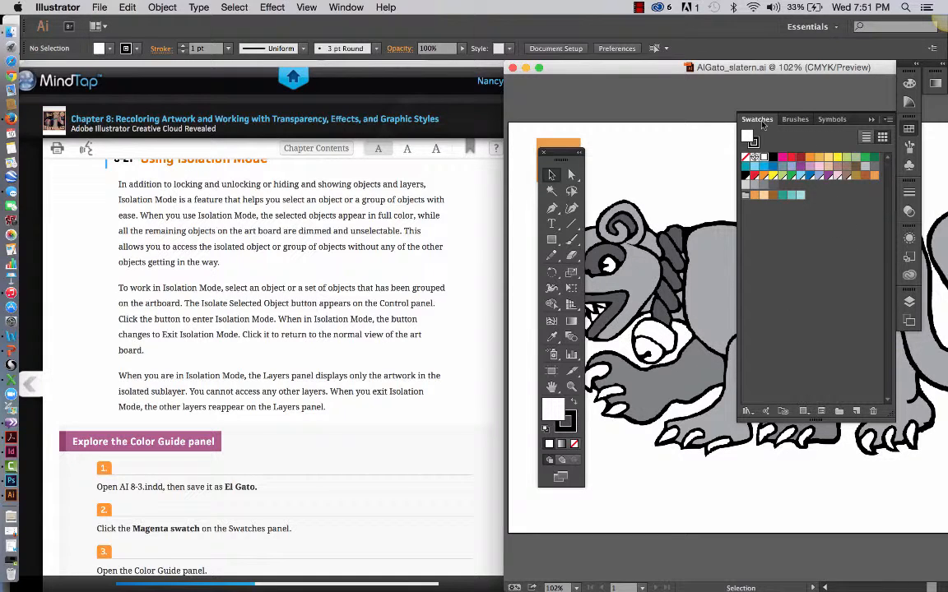
{"action": "mouse_move", "coordinate": [818, 304]}
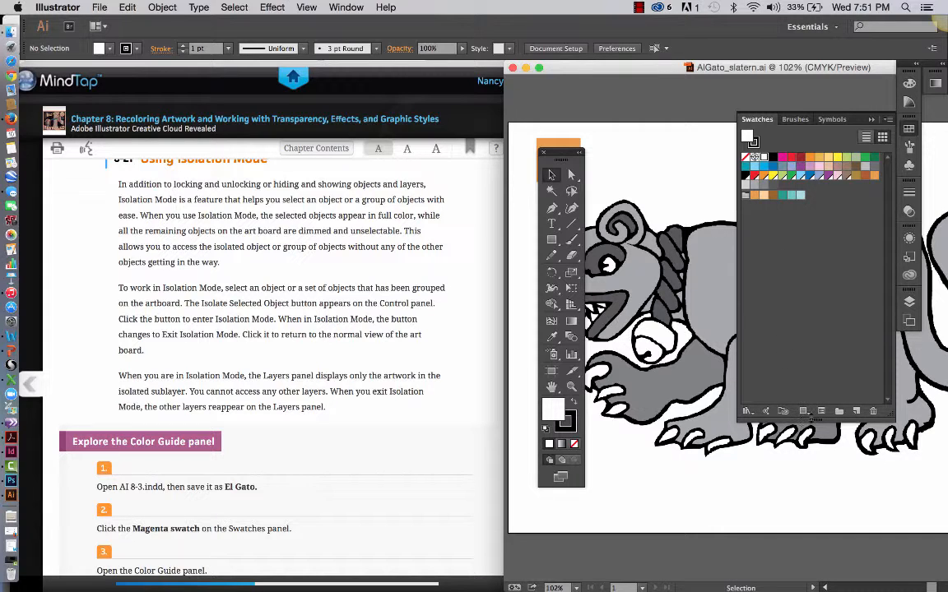
{"action": "mouse_move", "coordinate": [803, 411]}
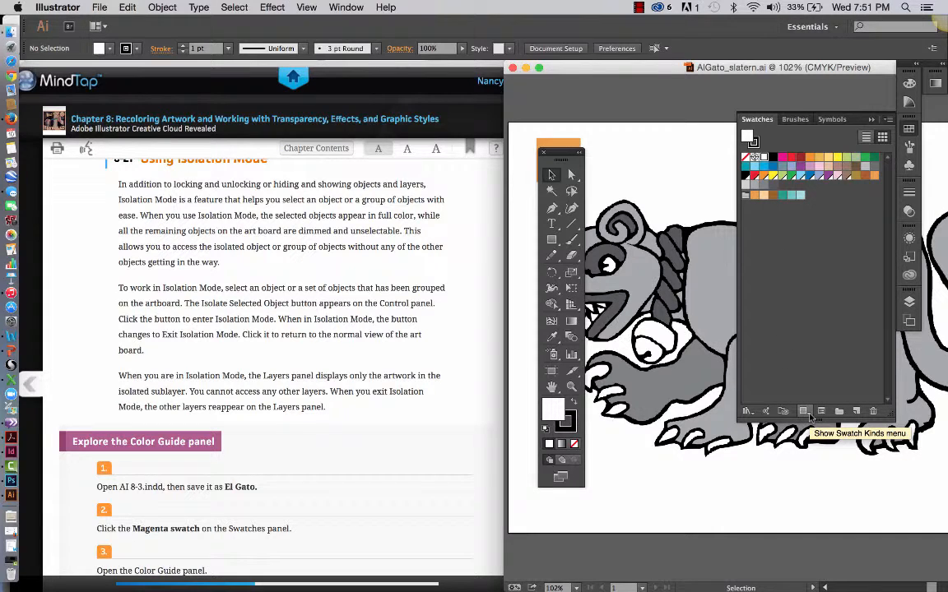
{"action": "left_click", "coordinate": [804, 410]}
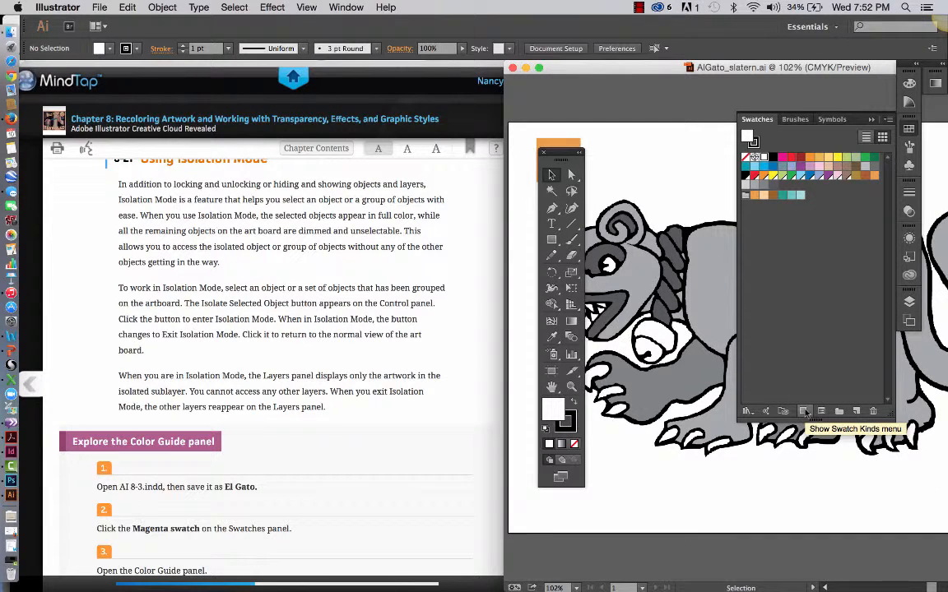
{"action": "left_click", "coordinate": [805, 411]}
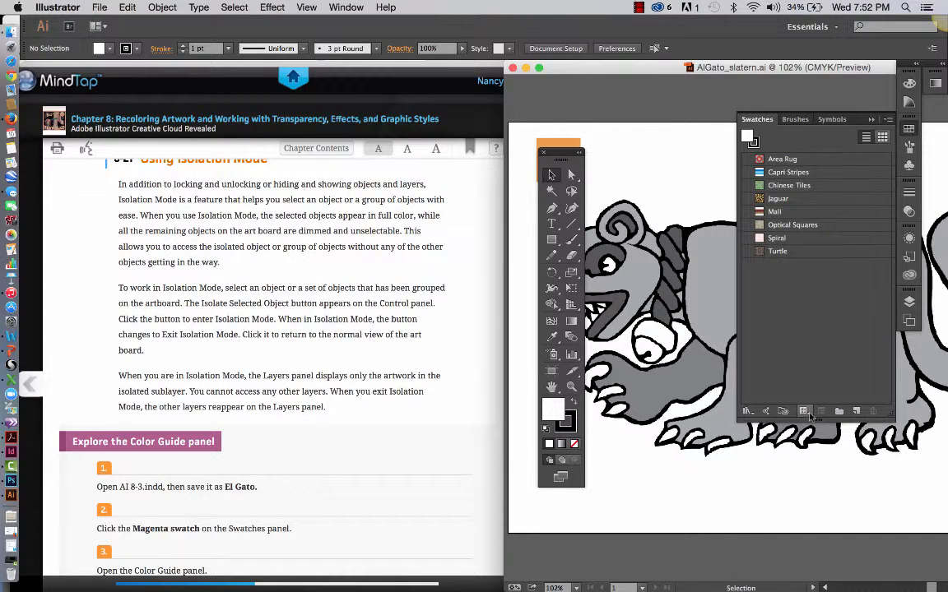
{"action": "left_click", "coordinate": [804, 412]}
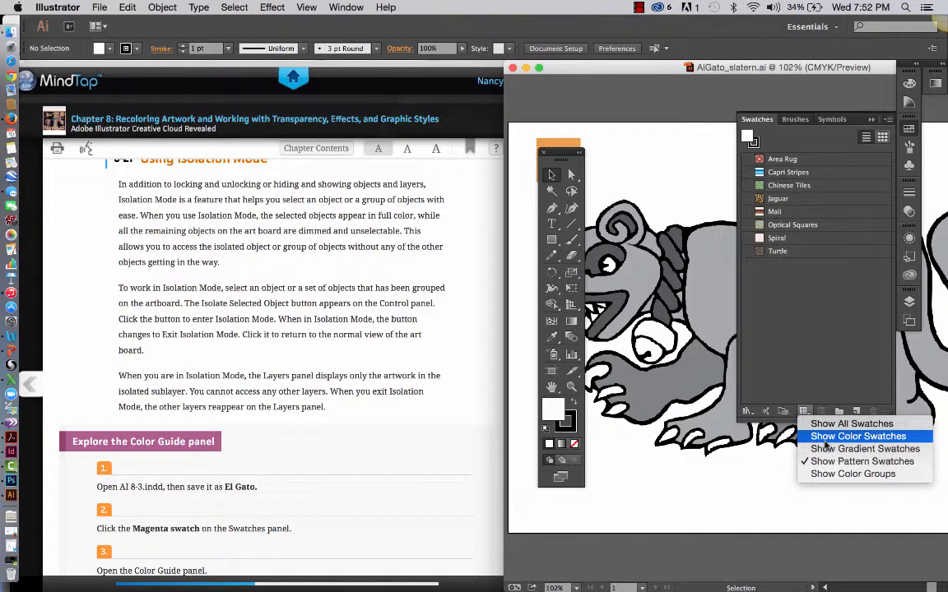
{"action": "left_click", "coordinate": [857, 436]}
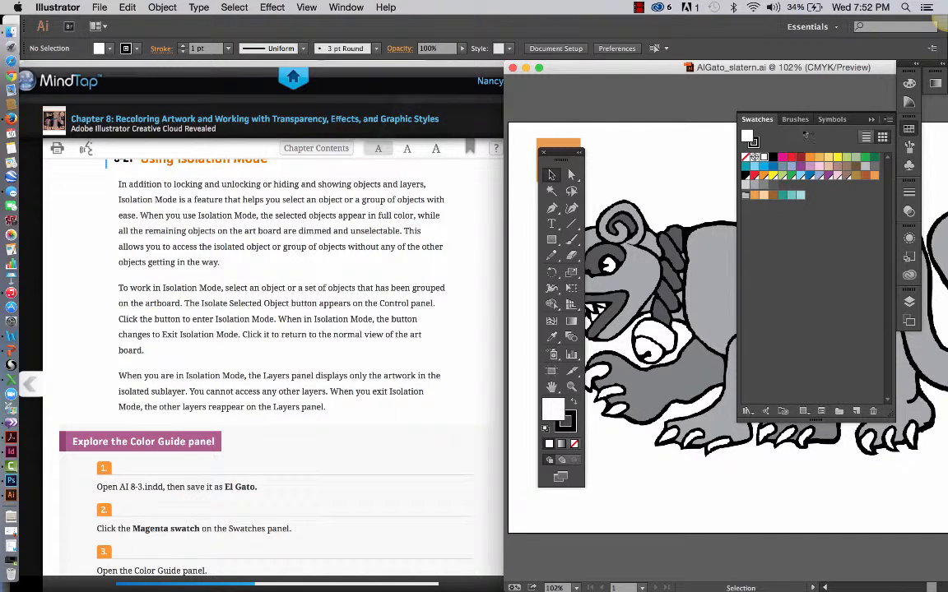
{"action": "mouse_move", "coordinate": [532, 367]}
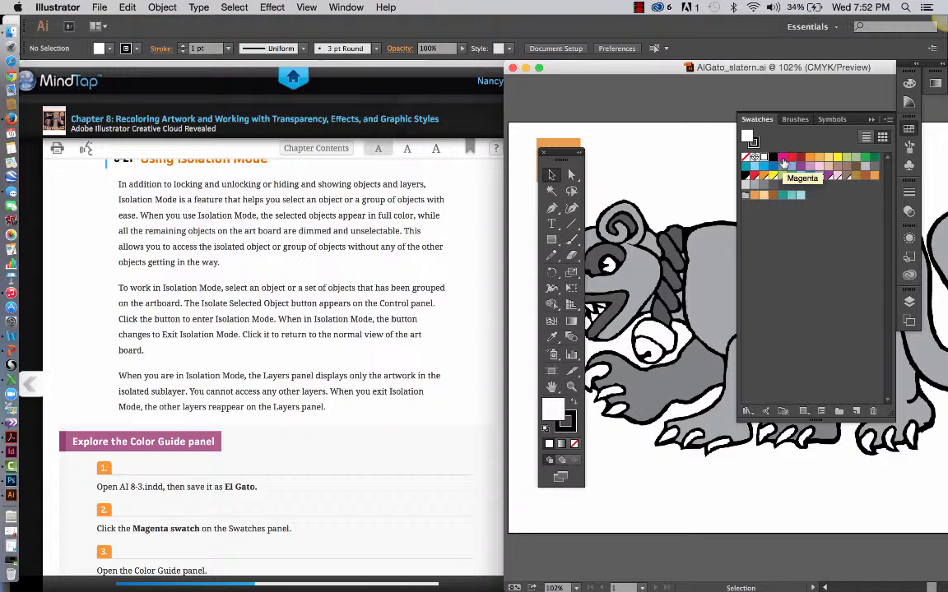
Step: Set the fill to the Magenta swatch and show its shades in the Color Guide
{"action": "left_click", "coordinate": [782, 157]}
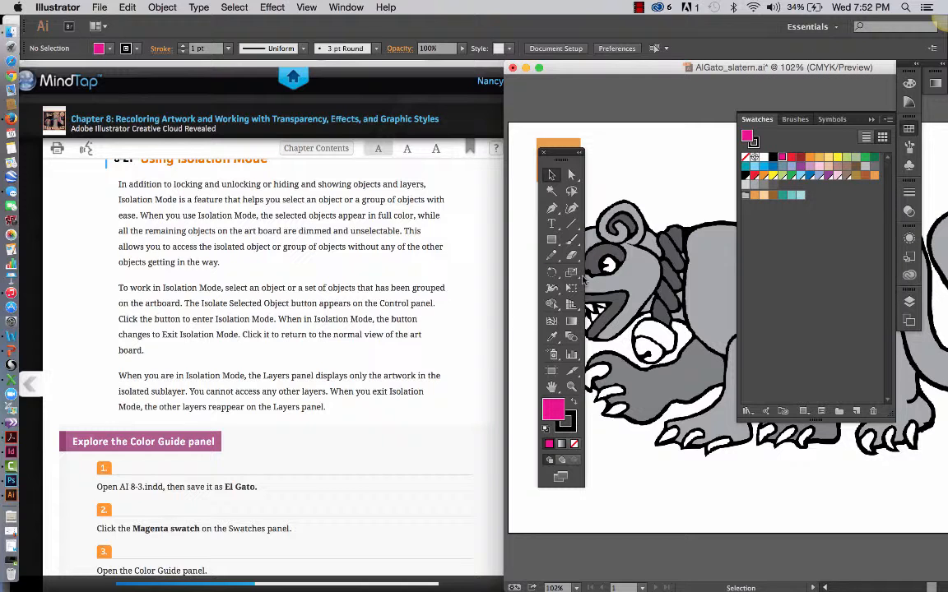
{"action": "scroll", "scroll_direction": "down", "scroll_amount": 3}
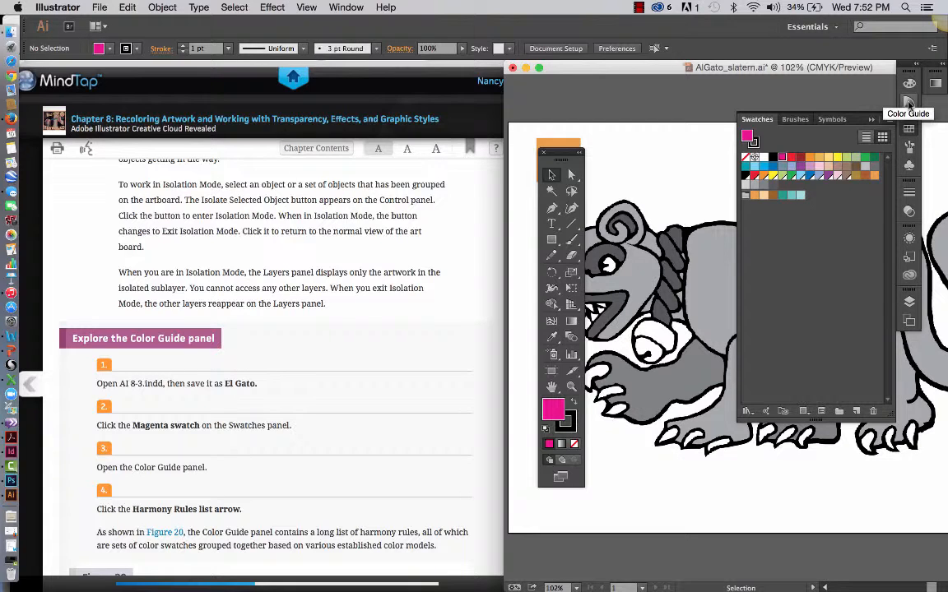
{"action": "left_click", "coordinate": [909, 102]}
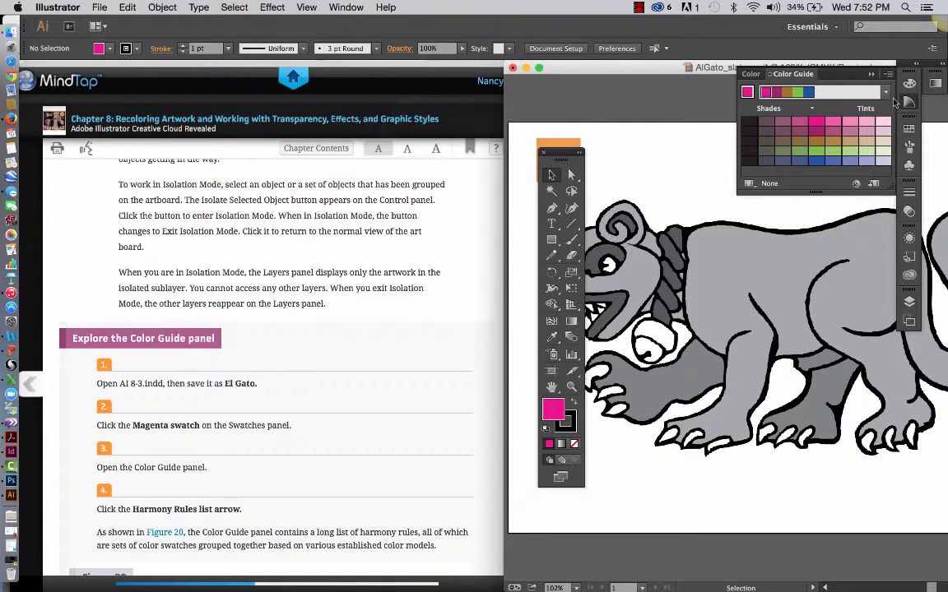
Step: Apply the Analogous harmony rule in the Color Guide and review the magenta variations
{"action": "left_click", "coordinate": [885, 92]}
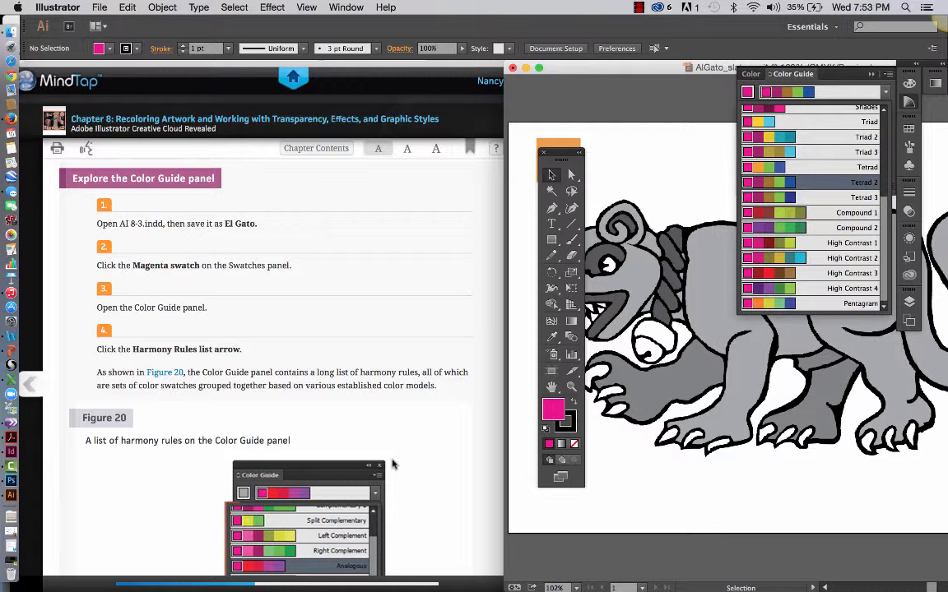
{"action": "mouse_move", "coordinate": [352, 501]}
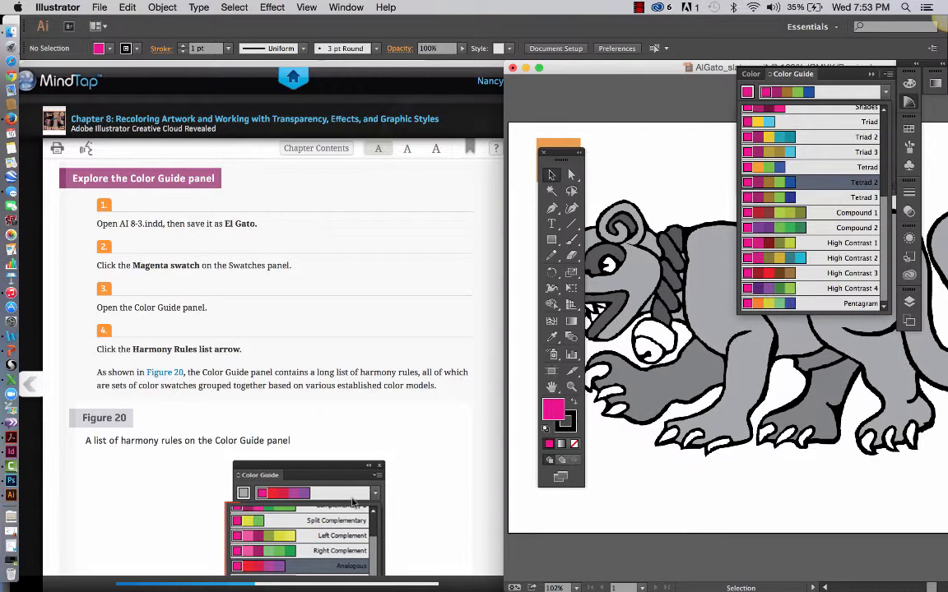
{"action": "scroll", "scroll_direction": "down", "scroll_amount": 3}
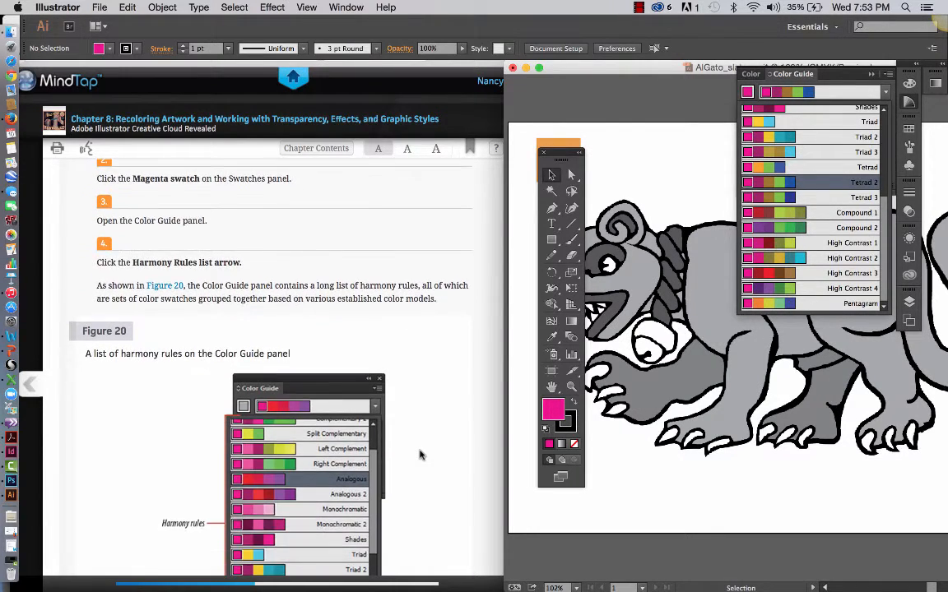
{"action": "scroll", "scroll_direction": "down", "scroll_amount": 3}
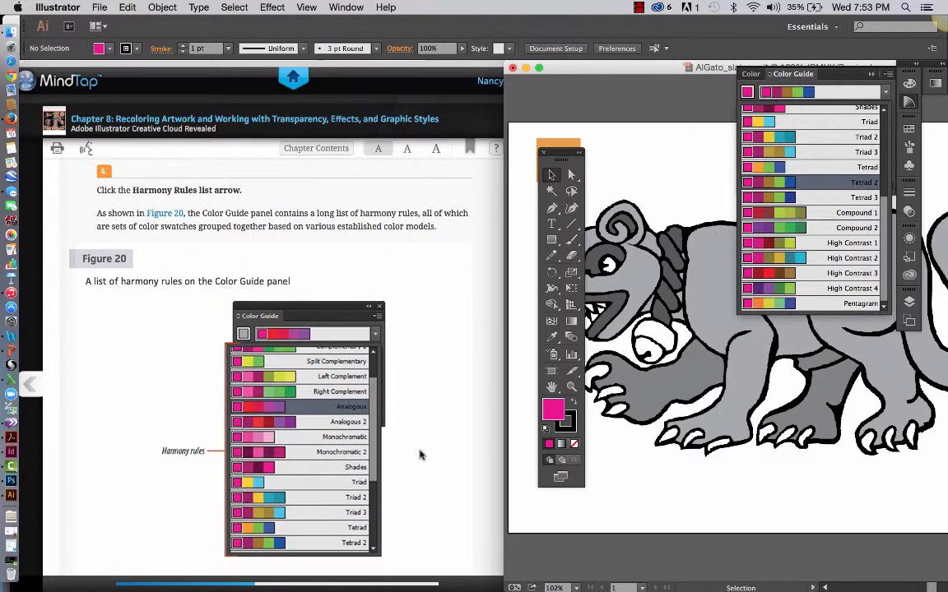
{"action": "mouse_move", "coordinate": [733, 285]}
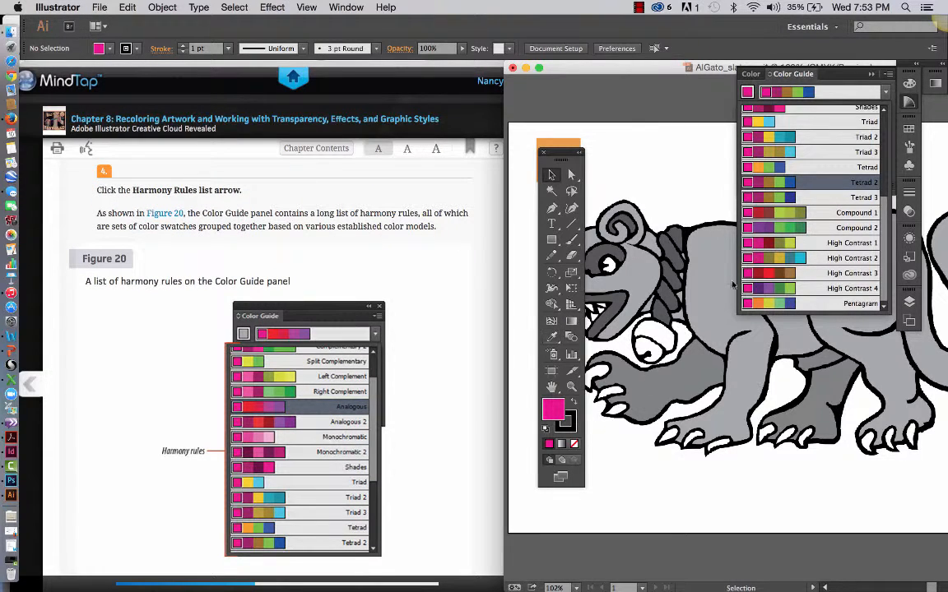
{"action": "mouse_move", "coordinate": [468, 424]}
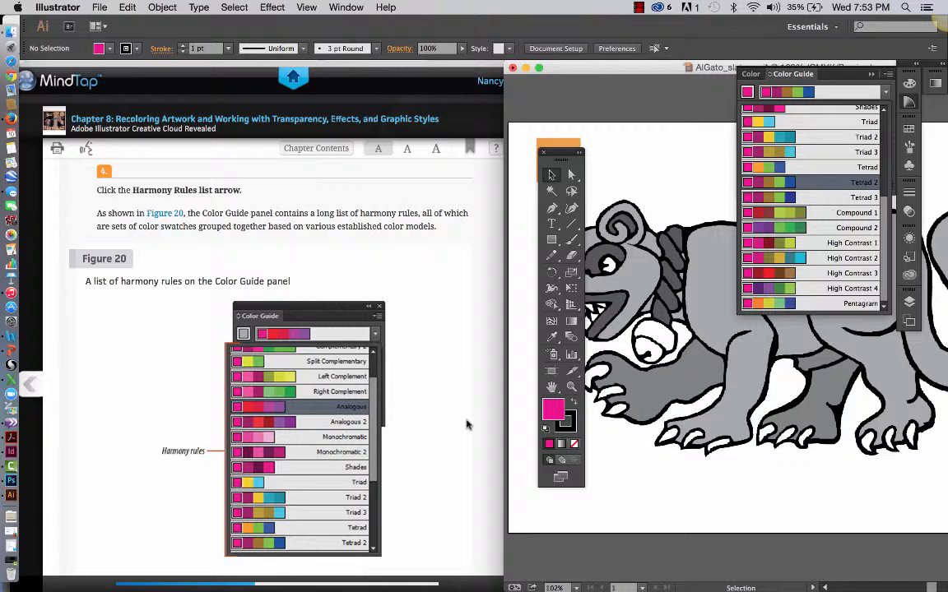
{"action": "scroll", "scroll_direction": "down", "scroll_amount": 3}
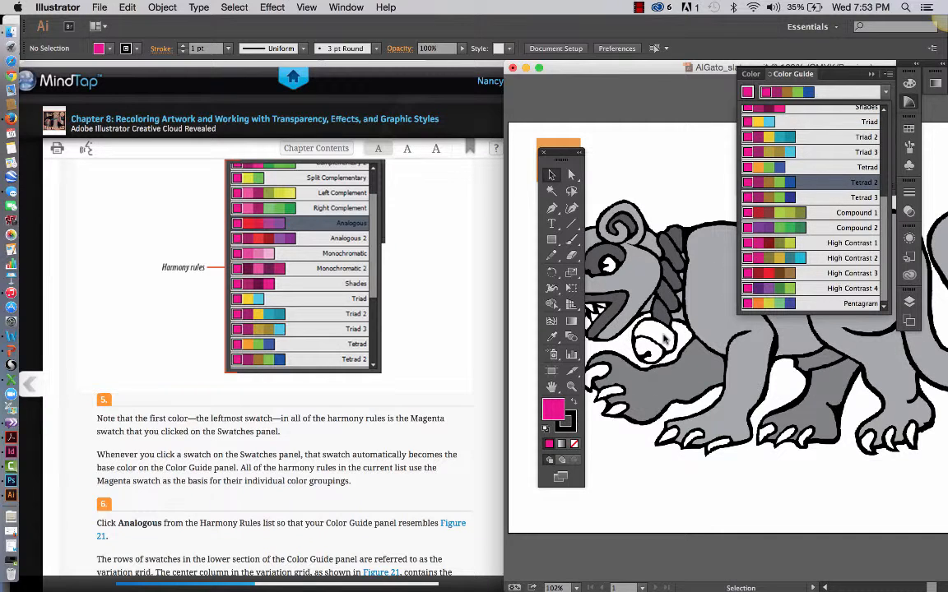
{"action": "mouse_move", "coordinate": [477, 441]}
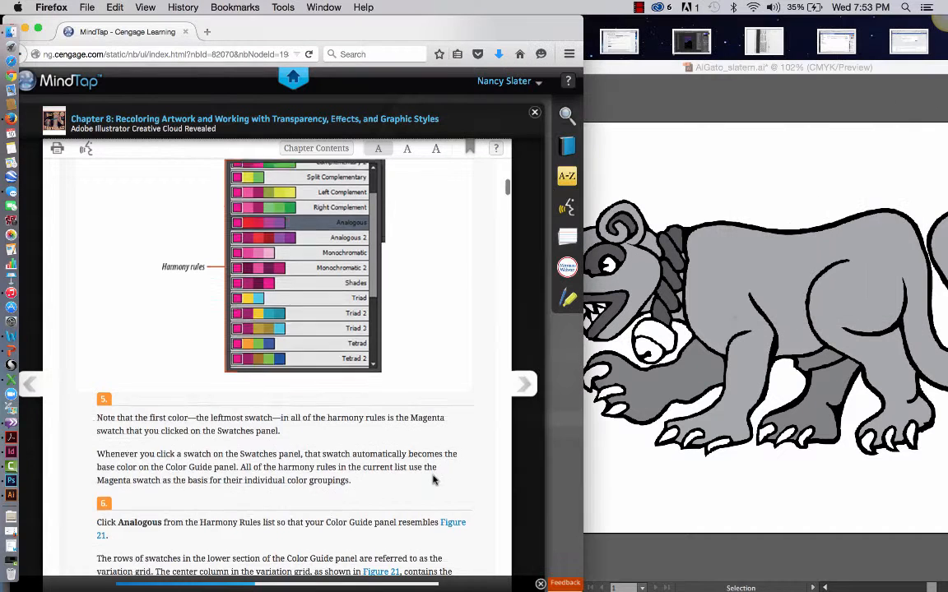
{"action": "scroll", "scroll_direction": "down", "scroll_amount": 3}
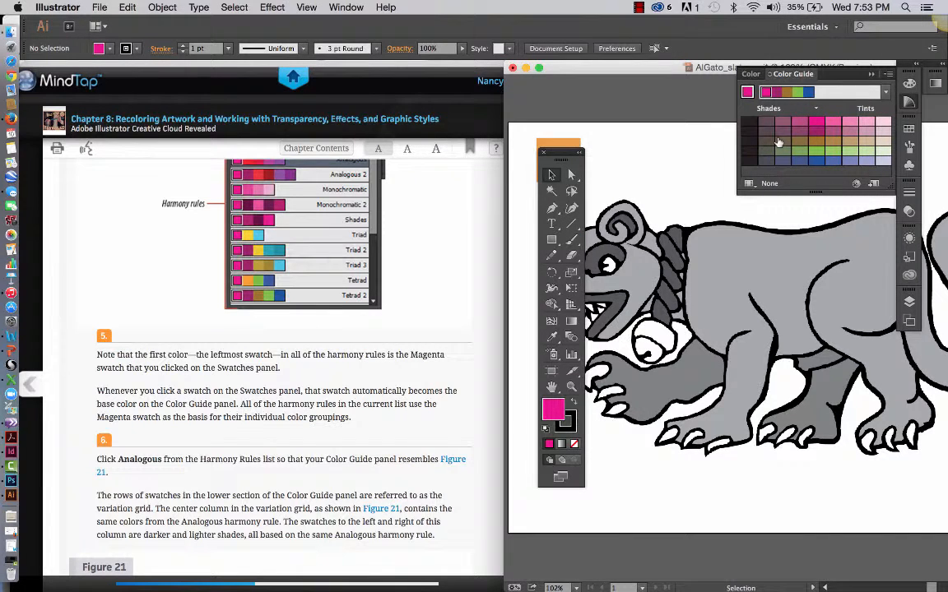
{"action": "mouse_move", "coordinate": [461, 458]}
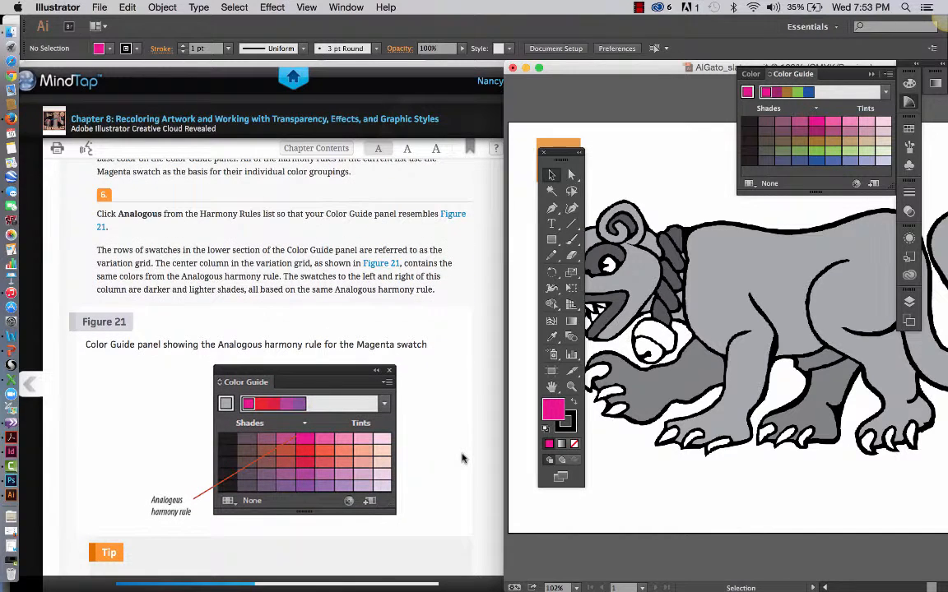
{"action": "mouse_move", "coordinate": [714, 316]}
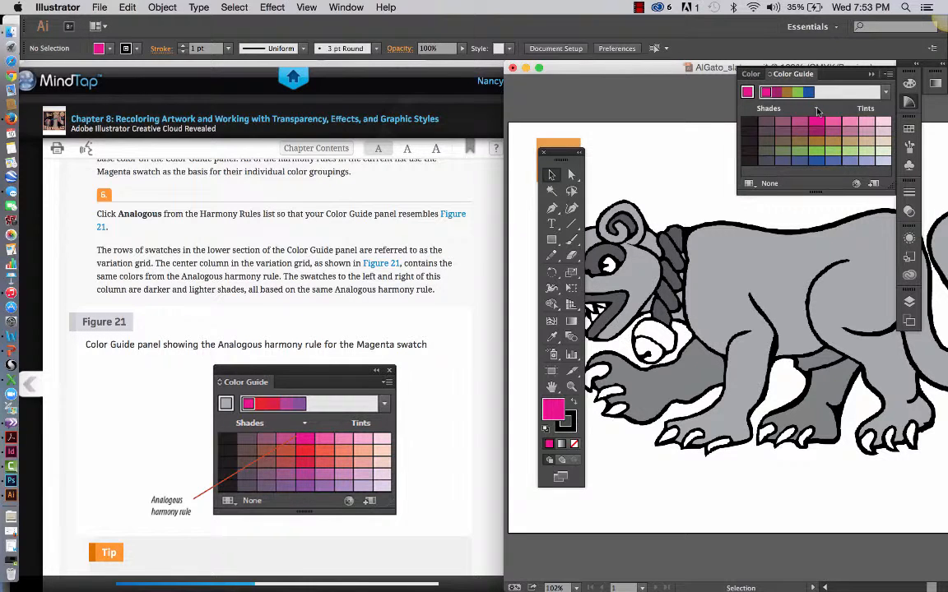
{"action": "left_click", "coordinate": [885, 91]}
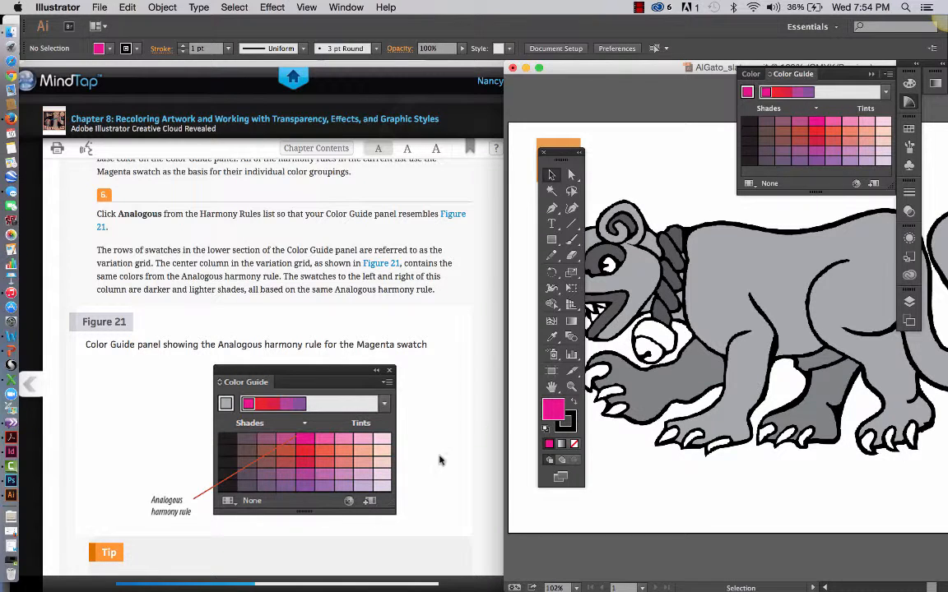
{"action": "scroll", "scroll_direction": "down", "scroll_amount": 3}
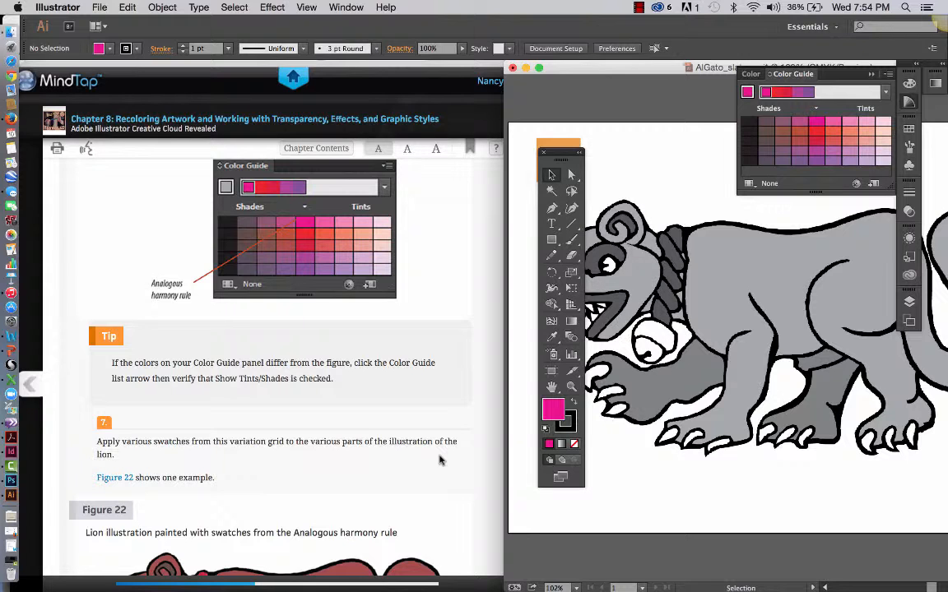
{"action": "scroll", "scroll_direction": "down", "scroll_amount": 3}
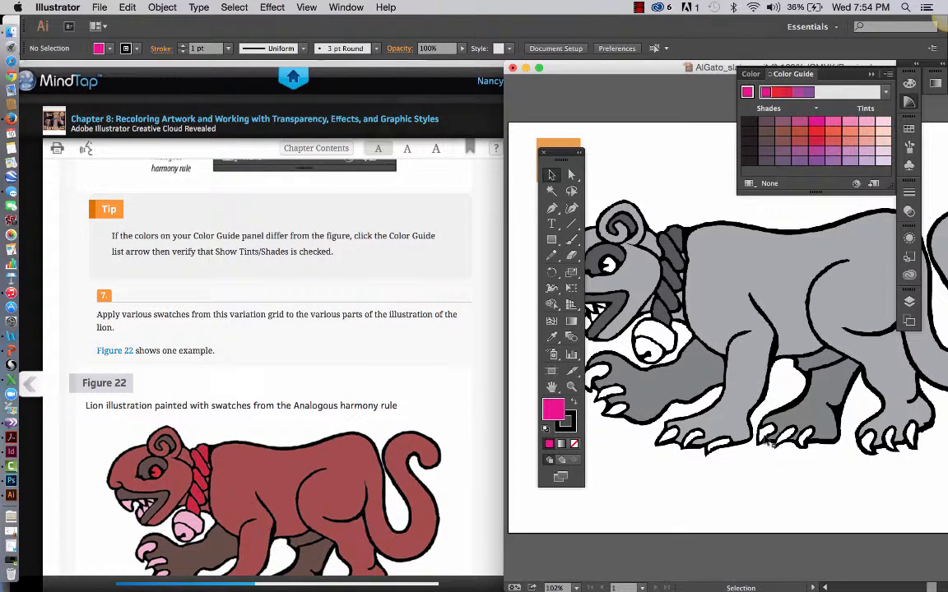
Step: Select the lion's grey body with Direct Selection and fill it with an analogous purple
{"action": "left_click", "coordinate": [765, 329]}
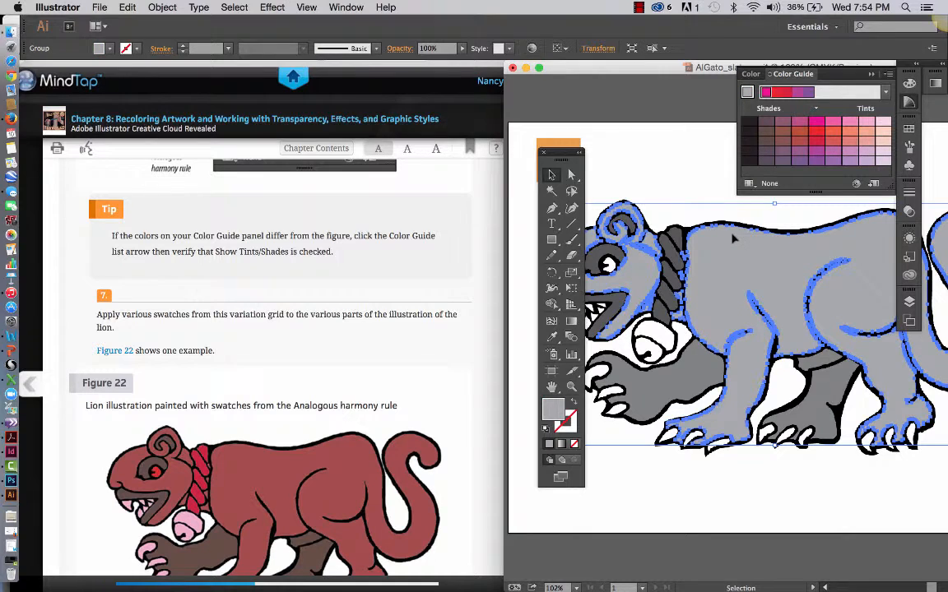
{"action": "left_click", "coordinate": [572, 175]}
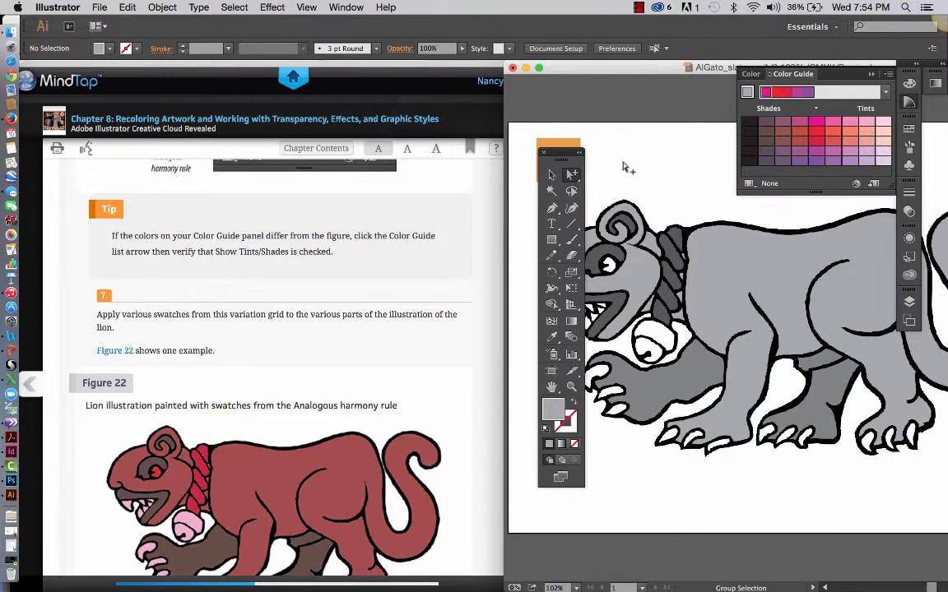
{"action": "left_click", "coordinate": [740, 247]}
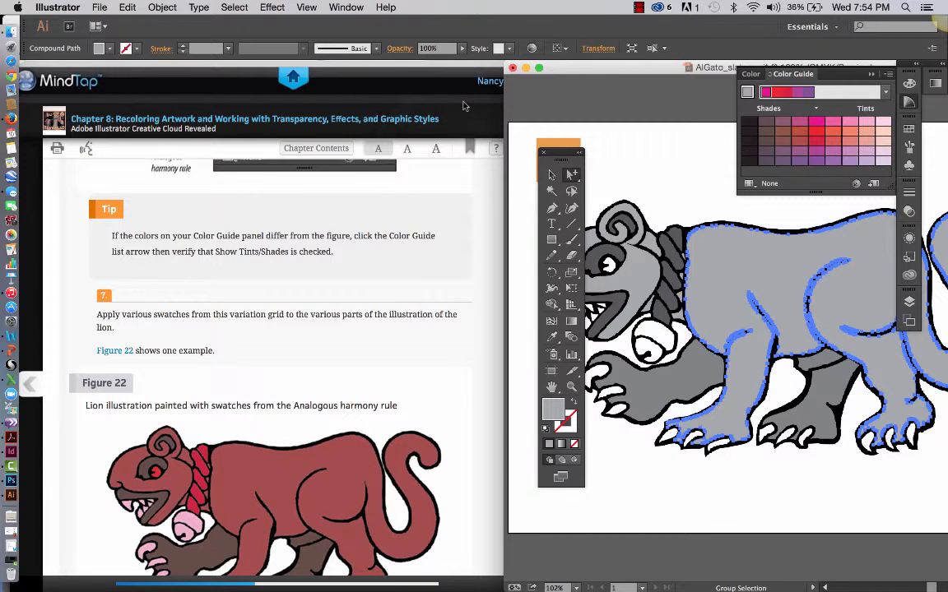
{"action": "left_click", "coordinate": [235, 7]}
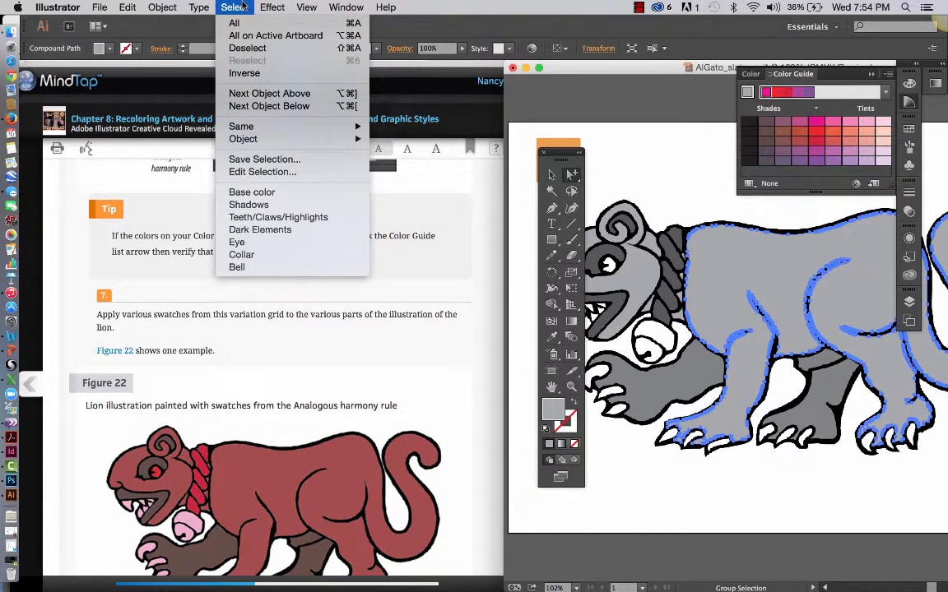
{"action": "mouse_move", "coordinate": [241, 126]}
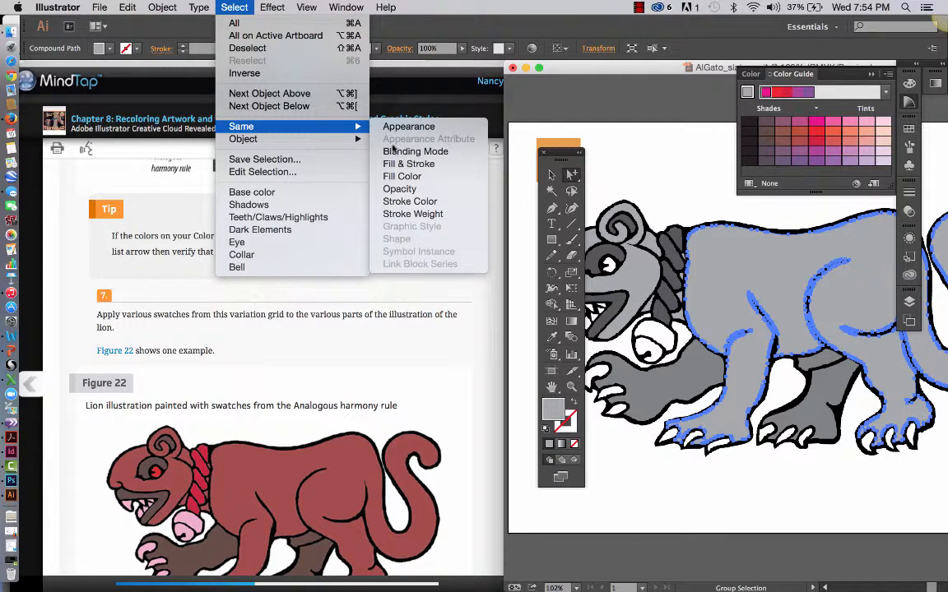
{"action": "mouse_move", "coordinate": [402, 176]}
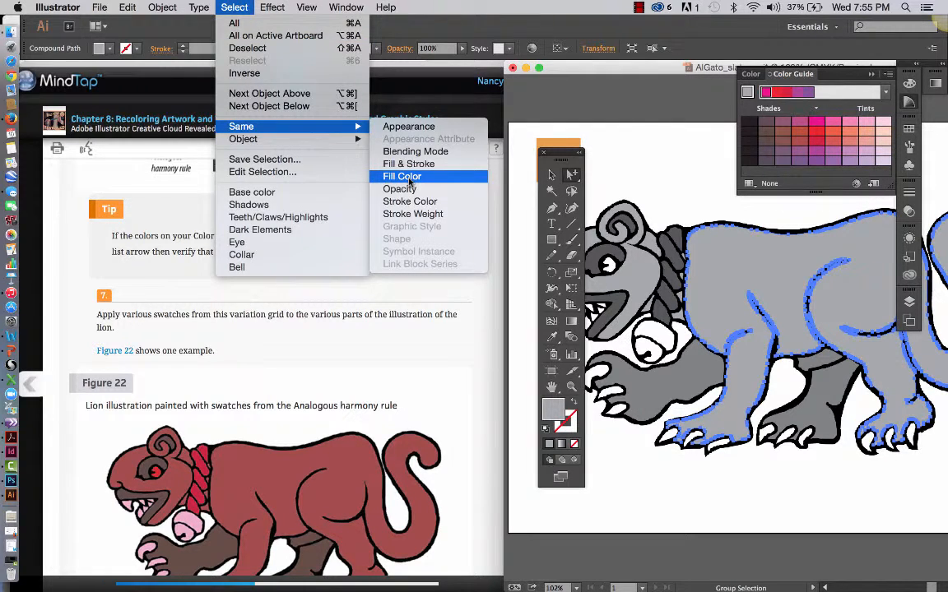
{"action": "left_click", "coordinate": [402, 176]}
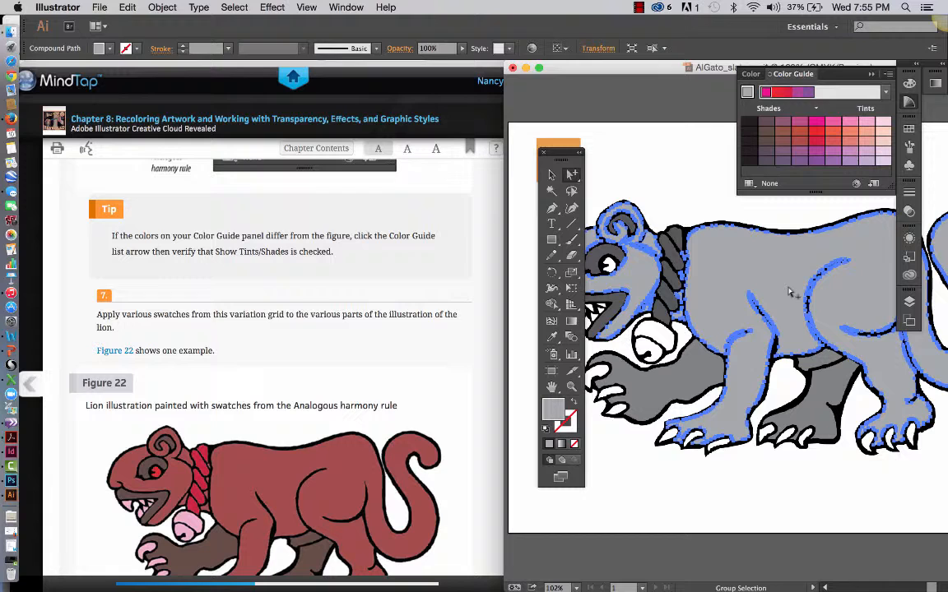
{"action": "mouse_move", "coordinate": [803, 506]}
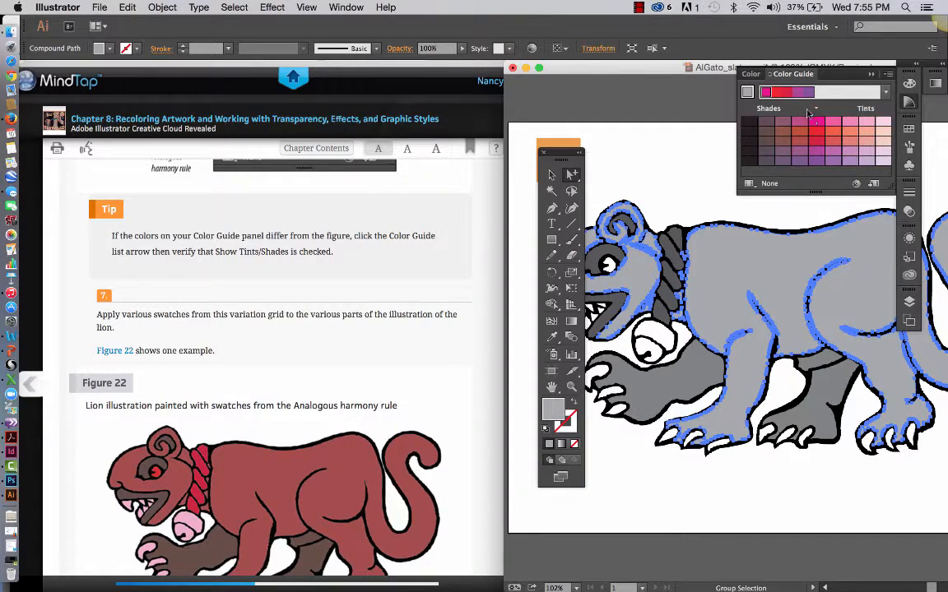
{"action": "mouse_move", "coordinate": [794, 93]}
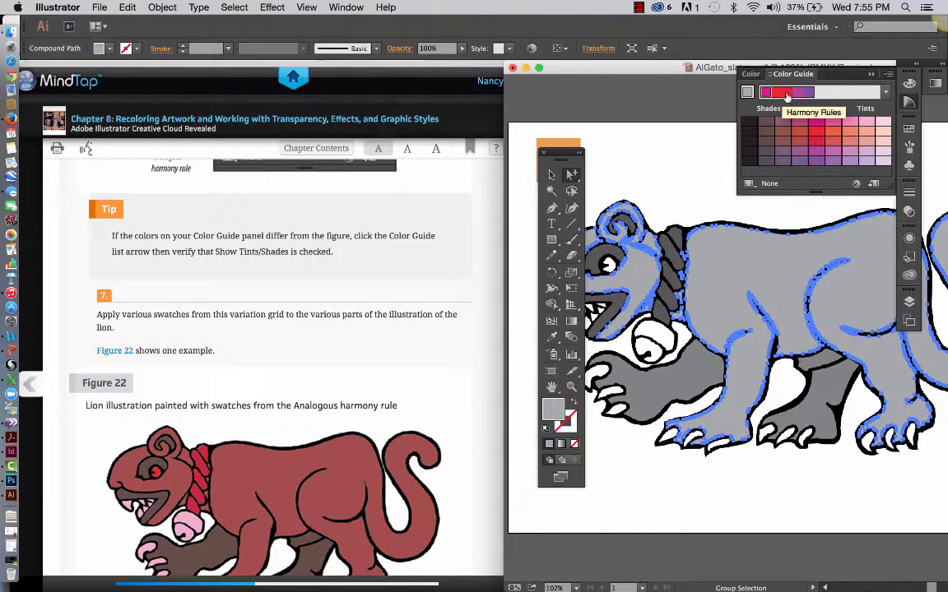
{"action": "left_click", "coordinate": [782, 134]}
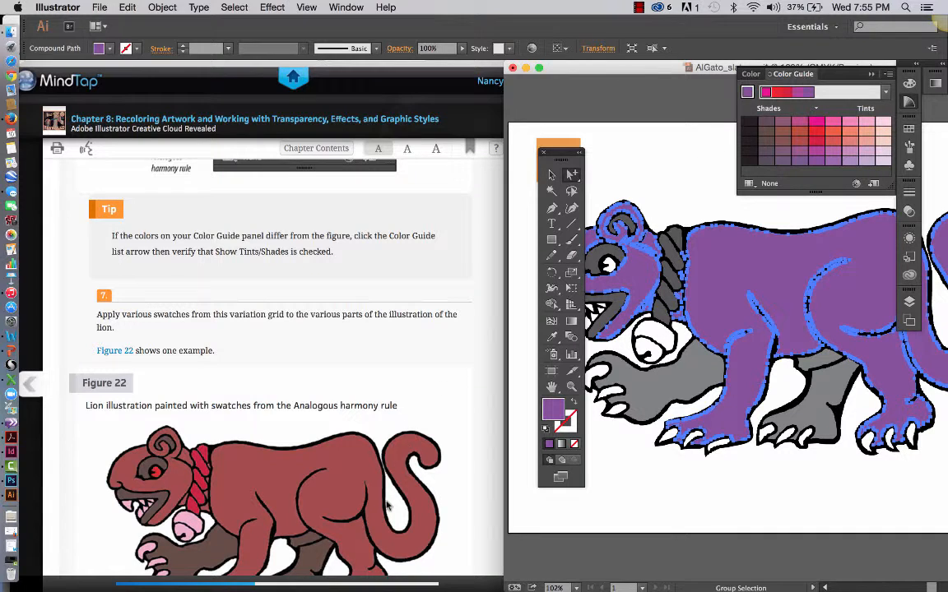
{"action": "scroll", "scroll_direction": "down", "scroll_amount": 3}
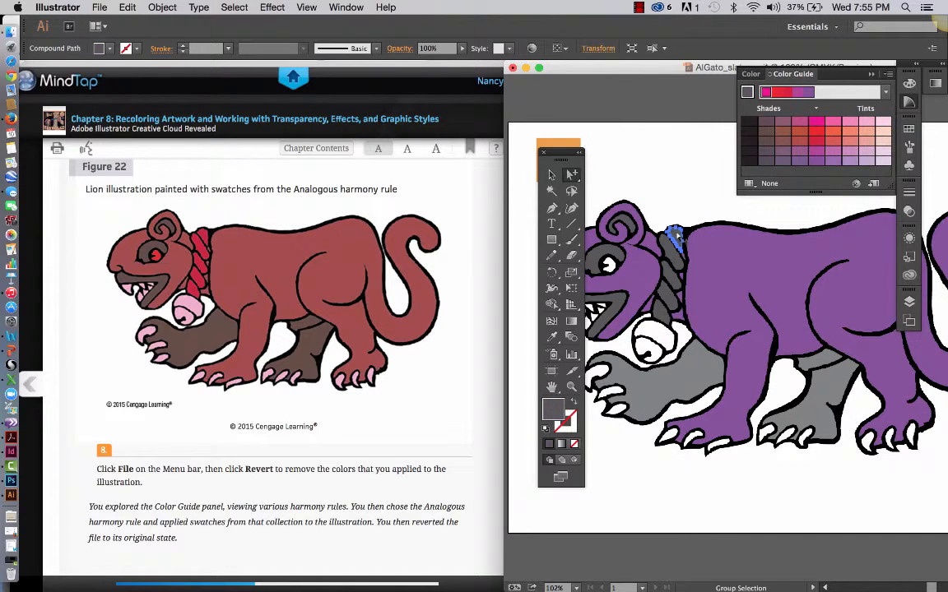
{"action": "mouse_move", "coordinate": [497, 48]}
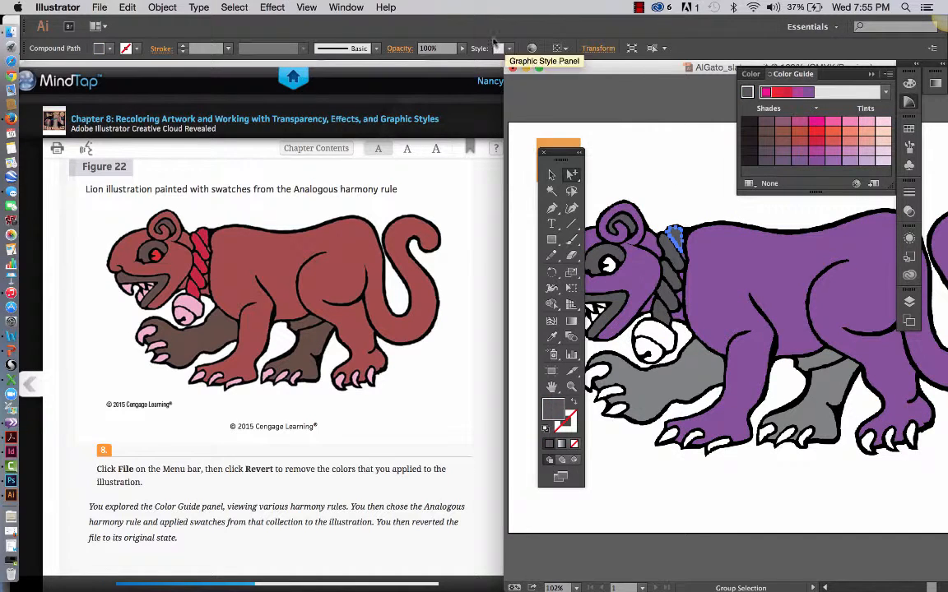
Step: Use Select > Same to paint collar and mouth red, legs magenta, bell and claws pink
{"action": "left_click", "coordinate": [235, 6]}
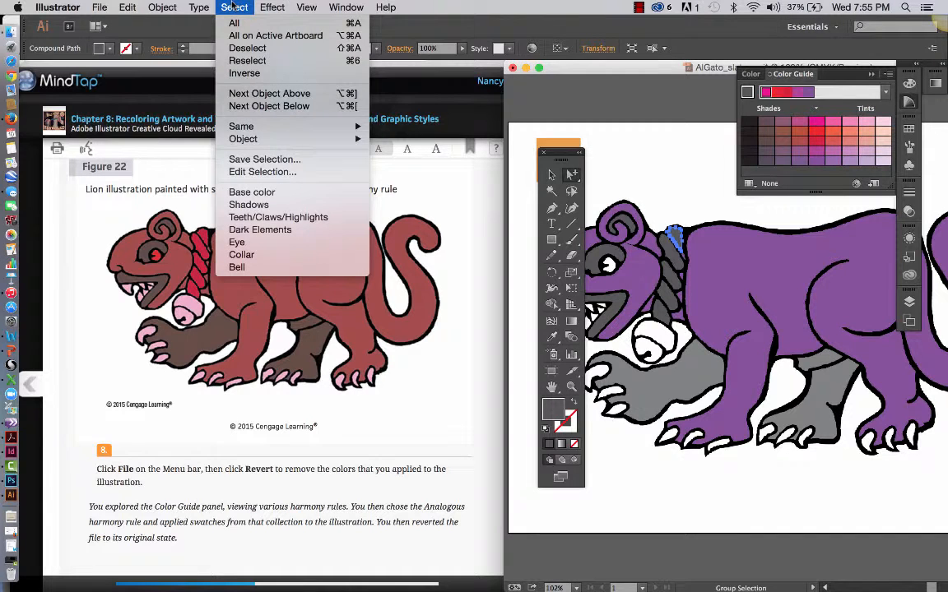
{"action": "mouse_move", "coordinate": [241, 126]}
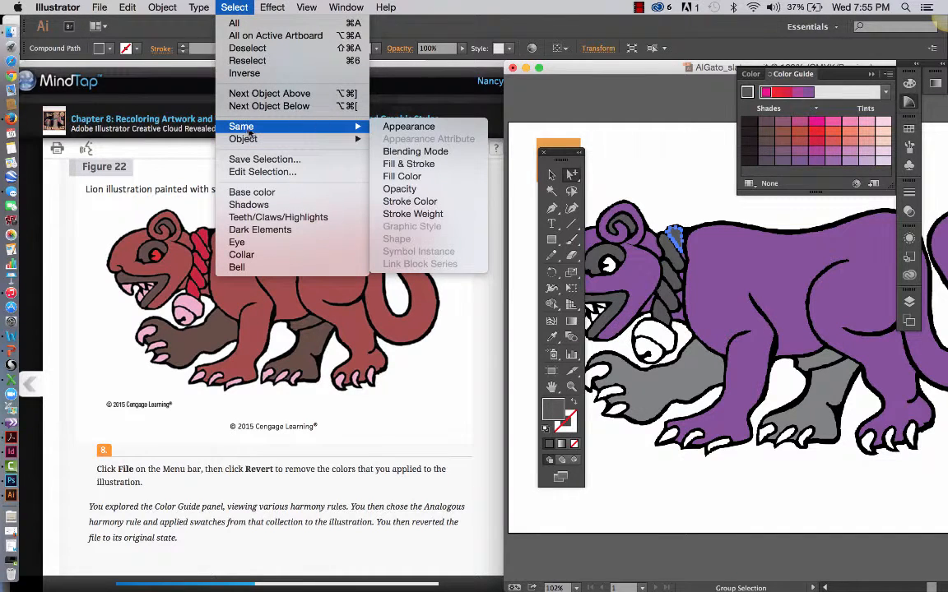
{"action": "mouse_move", "coordinate": [403, 179]}
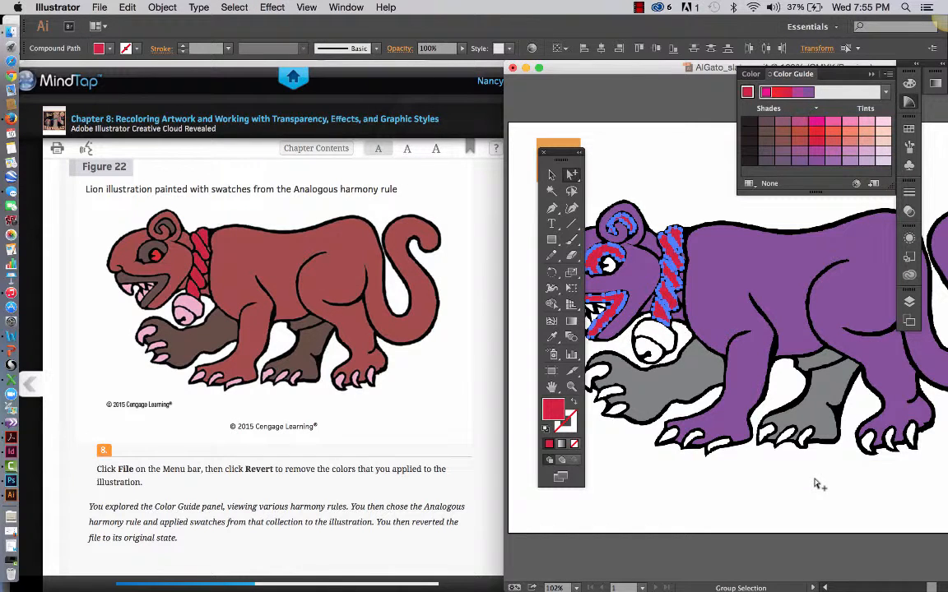
{"action": "mouse_move", "coordinate": [693, 203]}
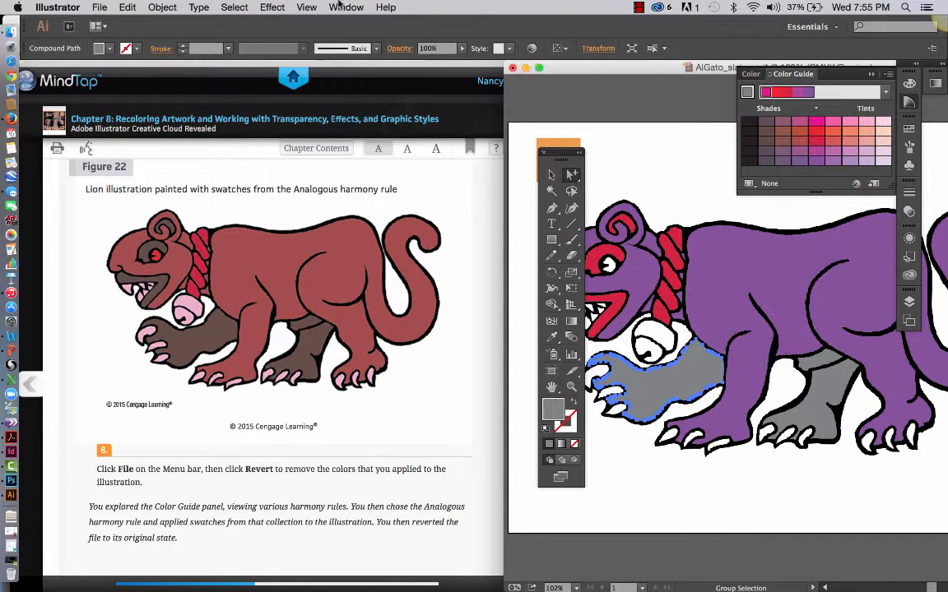
{"action": "left_click", "coordinate": [233, 7]}
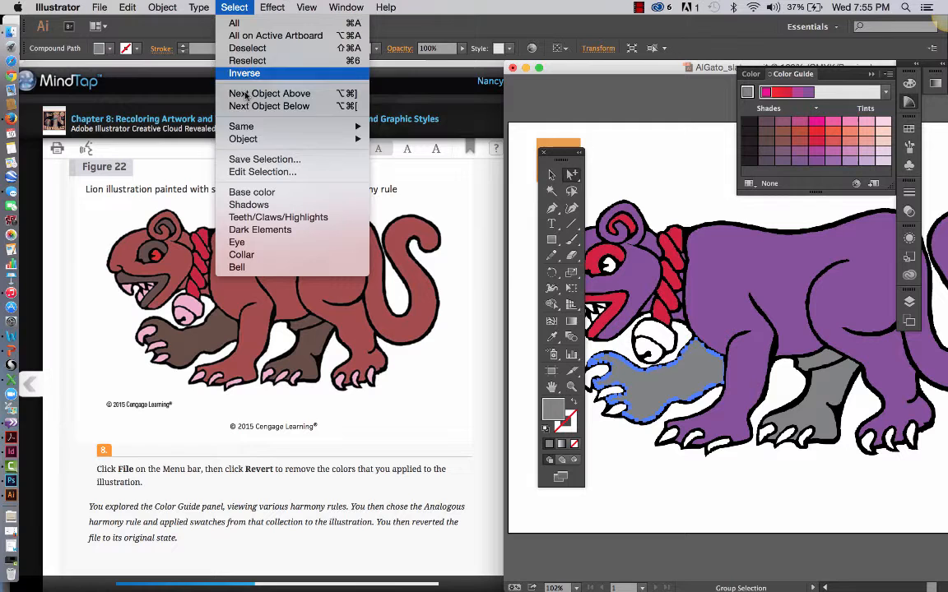
{"action": "mouse_move", "coordinate": [241, 126]}
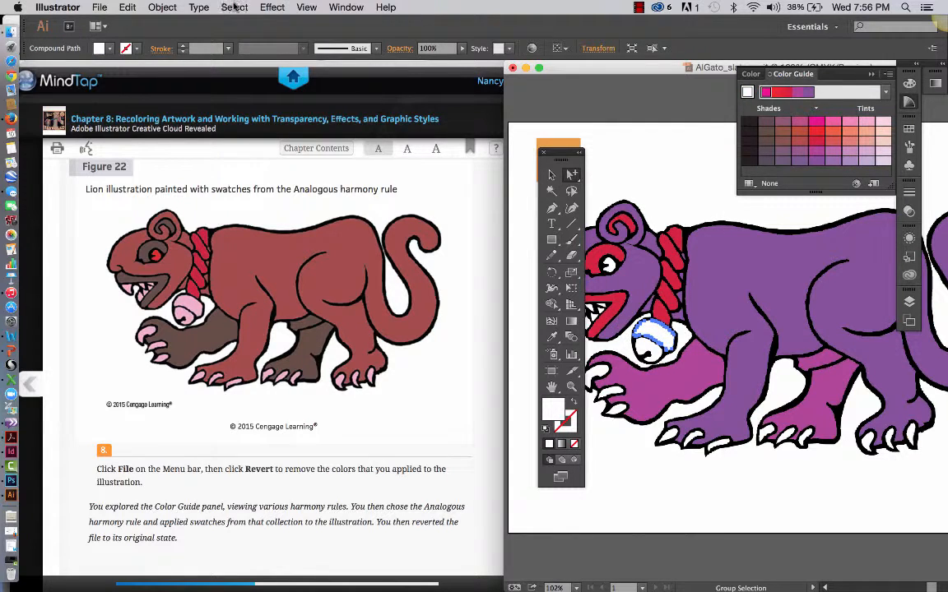
{"action": "left_click", "coordinate": [234, 8]}
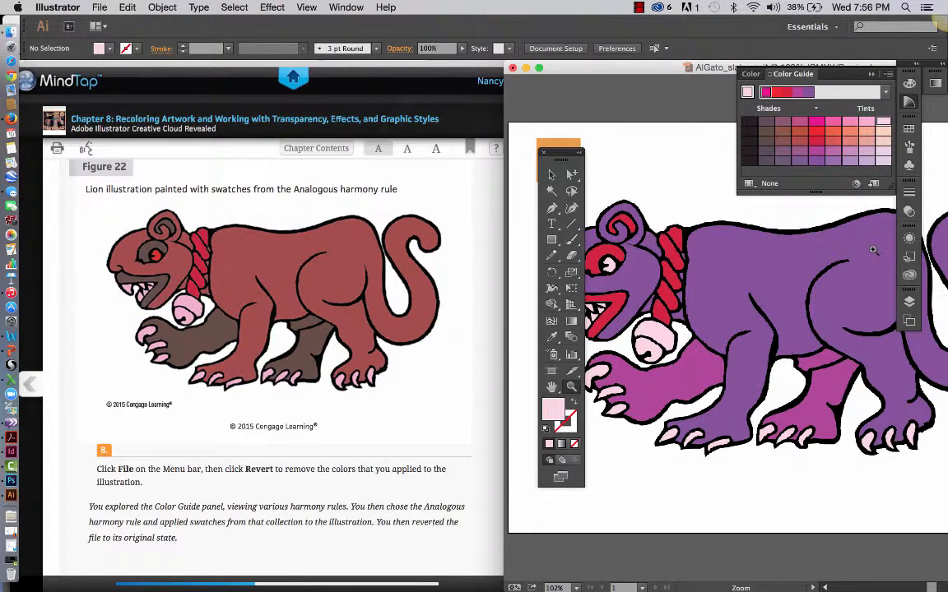
{"action": "mouse_move", "coordinate": [395, 428]}
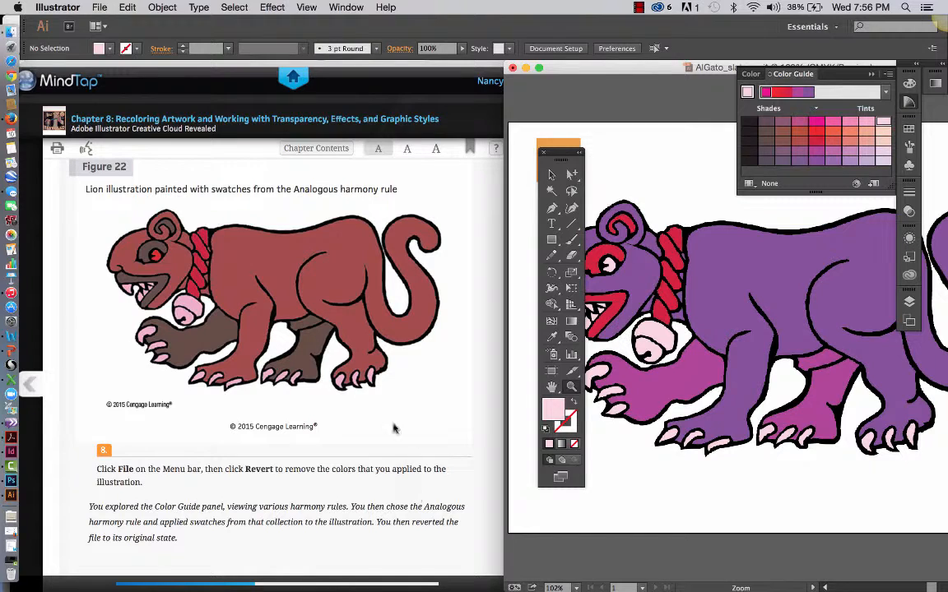
{"action": "mouse_move", "coordinate": [274, 321]}
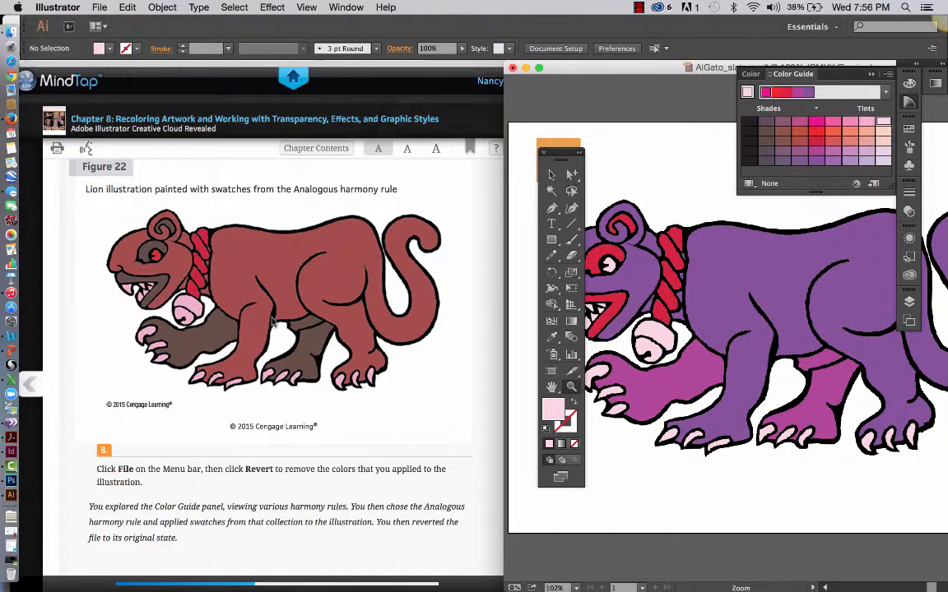
{"action": "mouse_move", "coordinate": [132, 10]}
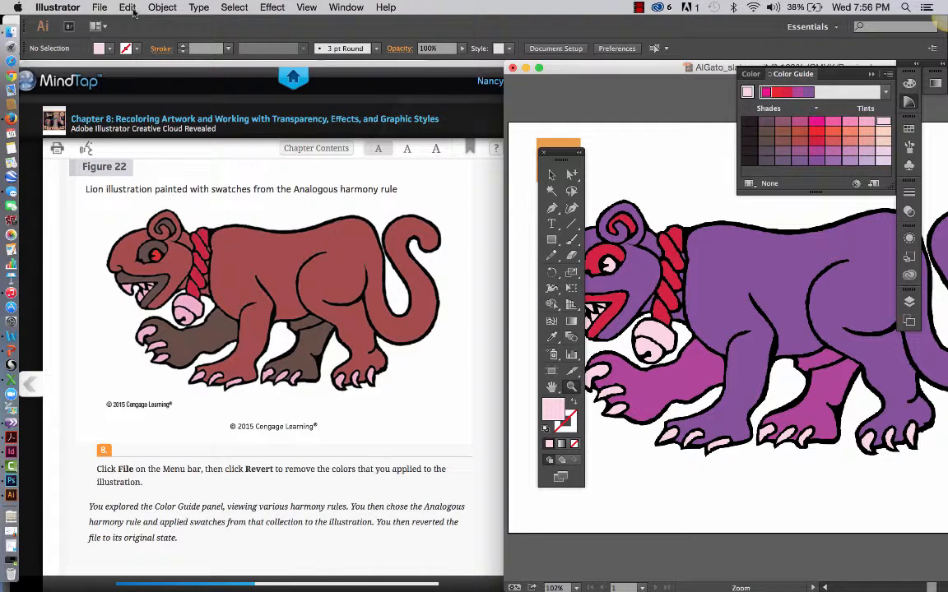
Step: Revert the file to its last saved grey version, confirming the Revert dialog
{"action": "left_click", "coordinate": [100, 6]}
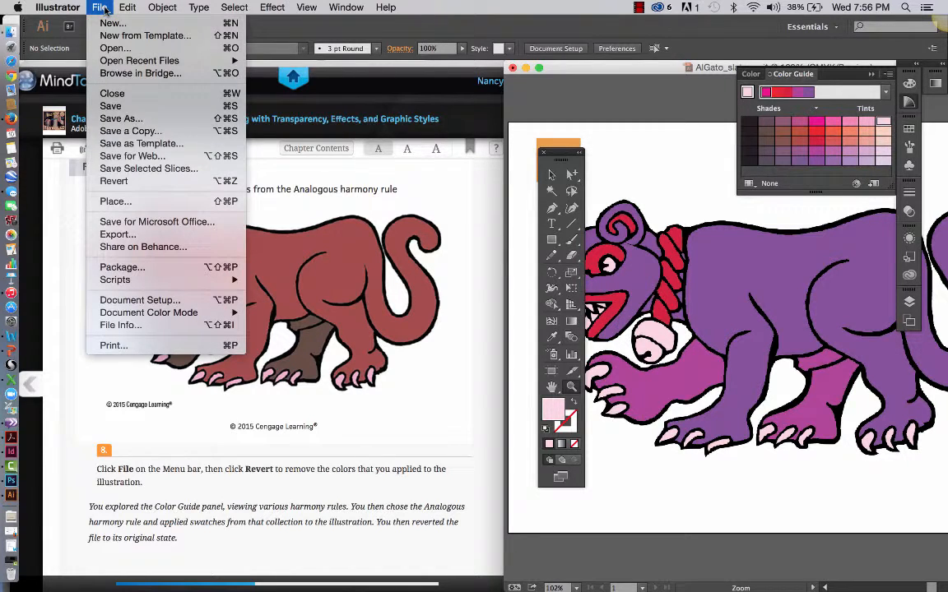
{"action": "mouse_move", "coordinate": [114, 181]}
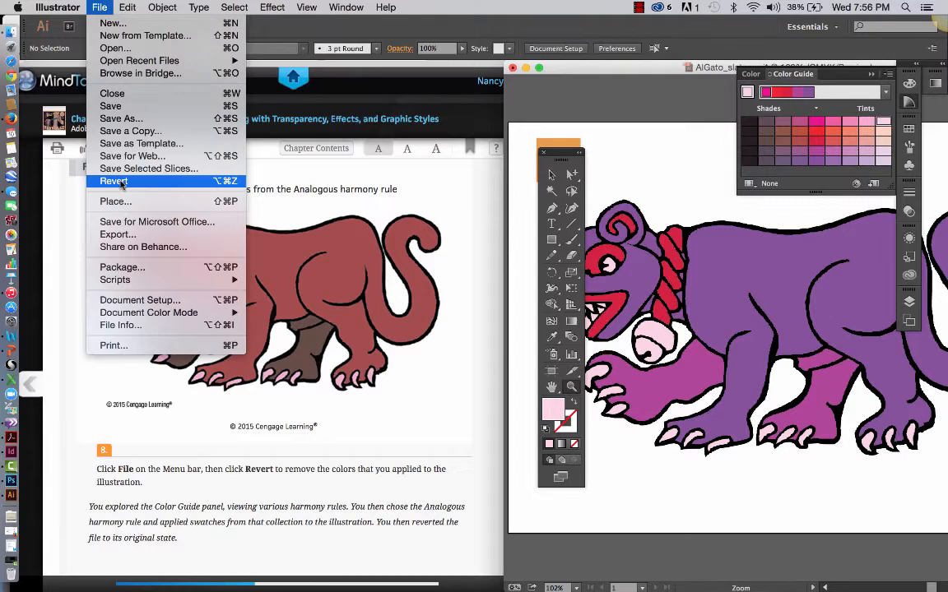
{"action": "left_click", "coordinate": [114, 181]}
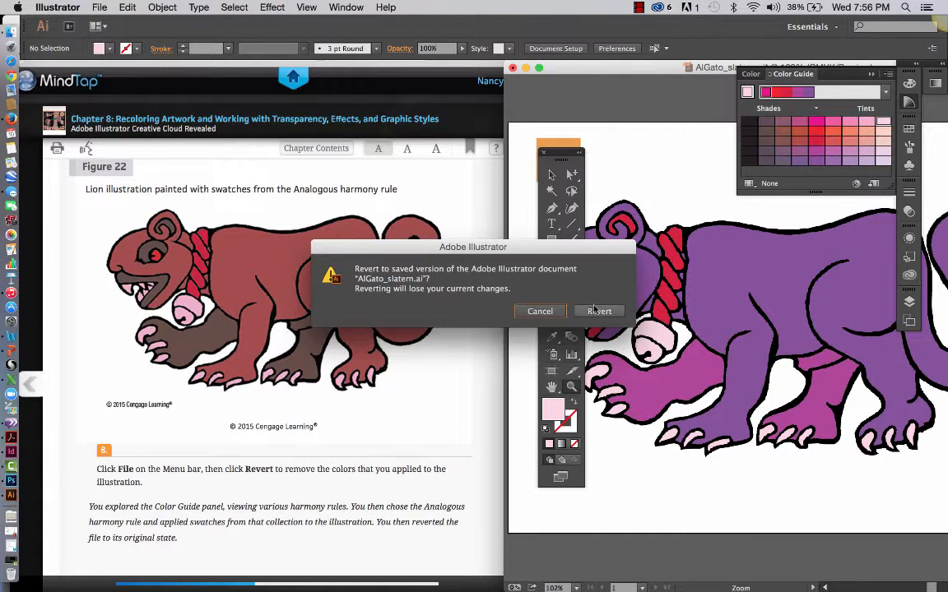
{"action": "left_click", "coordinate": [599, 311]}
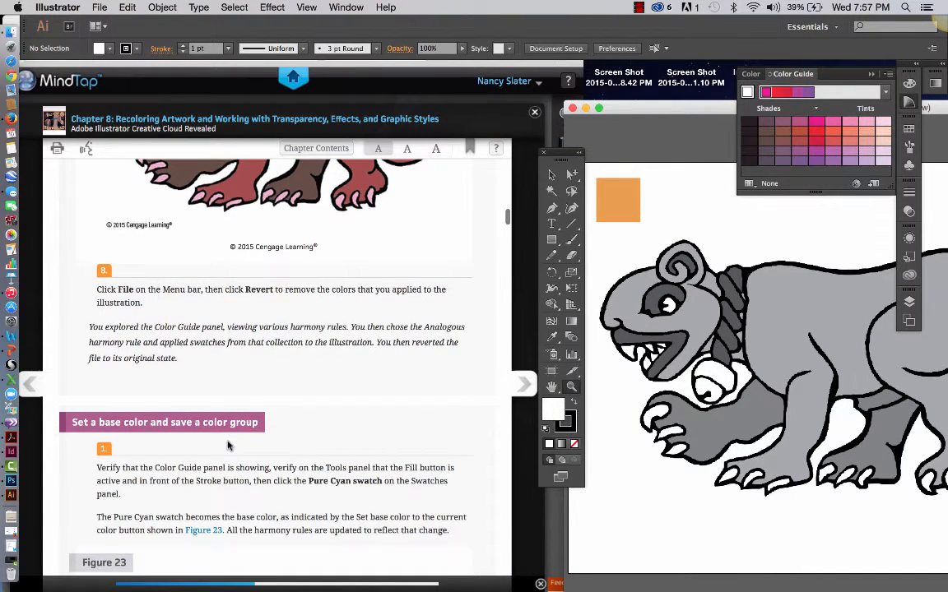
Step: Make the Pure Cyan swatch the fill color
{"action": "scroll", "scroll_direction": "down", "scroll_amount": 3}
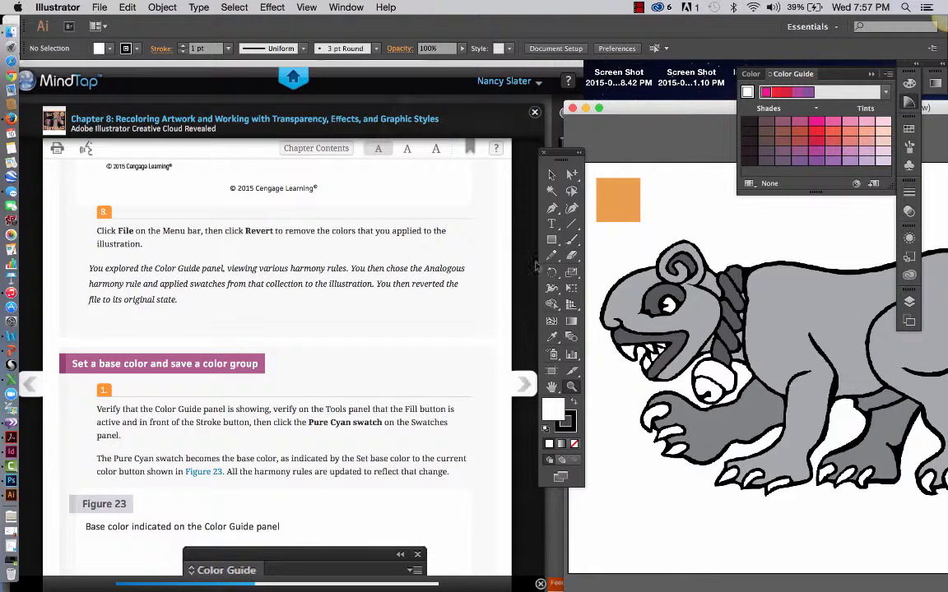
{"action": "mouse_move", "coordinate": [484, 292]}
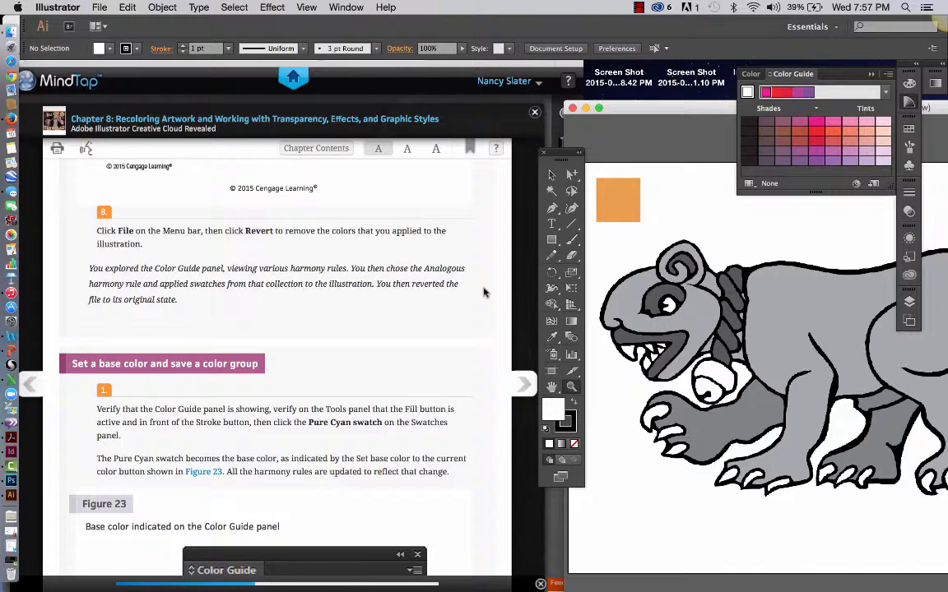
{"action": "mouse_move", "coordinate": [525, 403]}
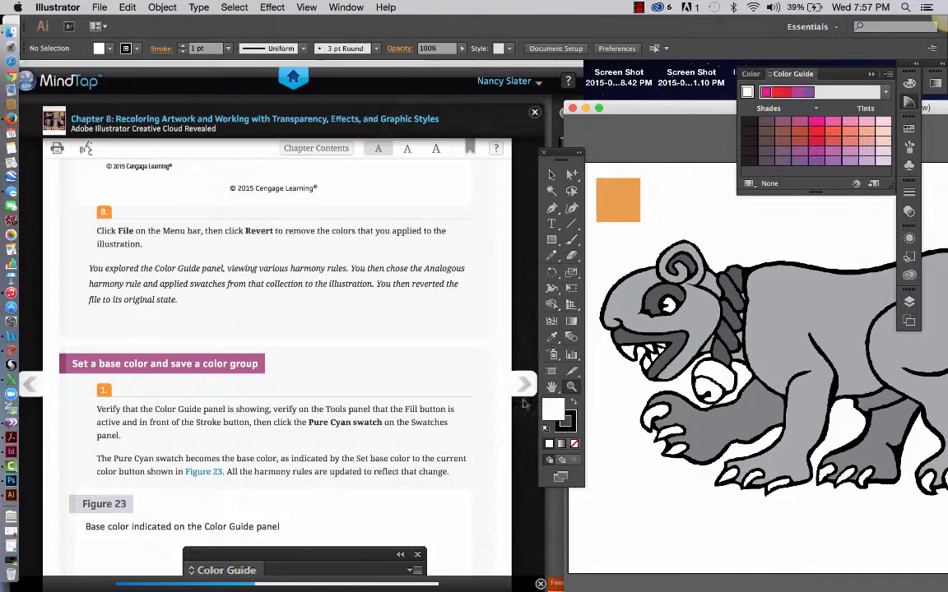
{"action": "mouse_move", "coordinate": [409, 434]}
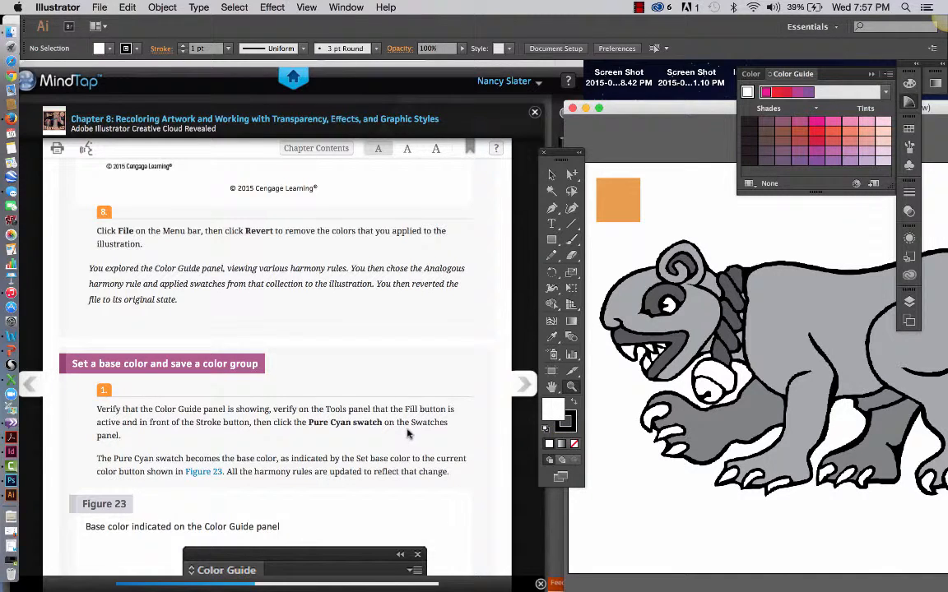
{"action": "mouse_move", "coordinate": [387, 450]}
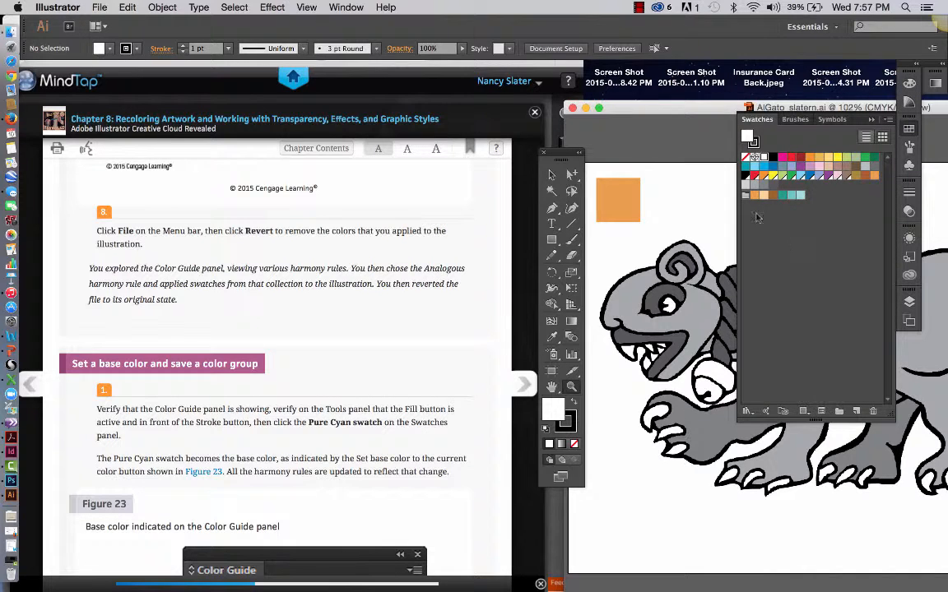
{"action": "mouse_move", "coordinate": [745, 185]}
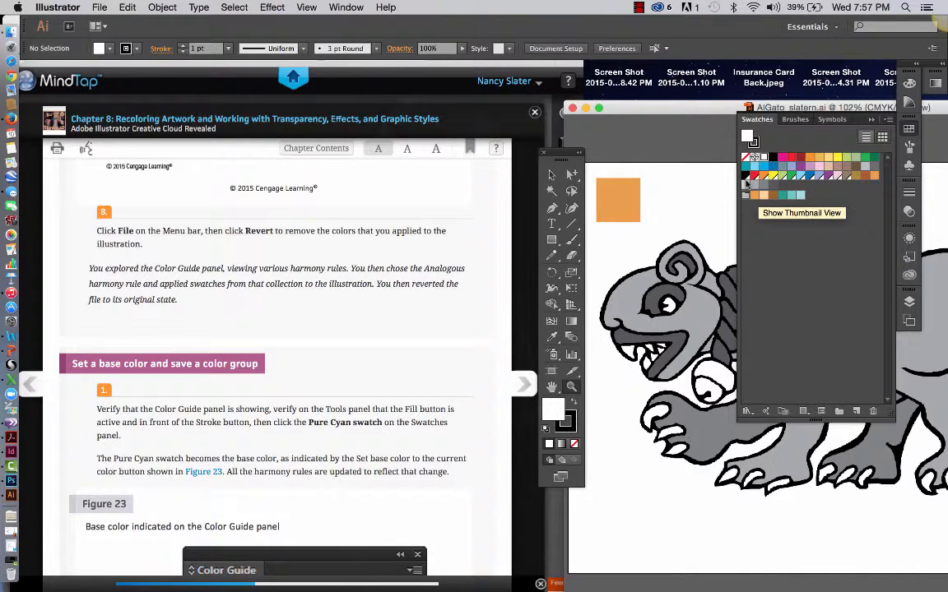
{"action": "mouse_move", "coordinate": [747, 173]}
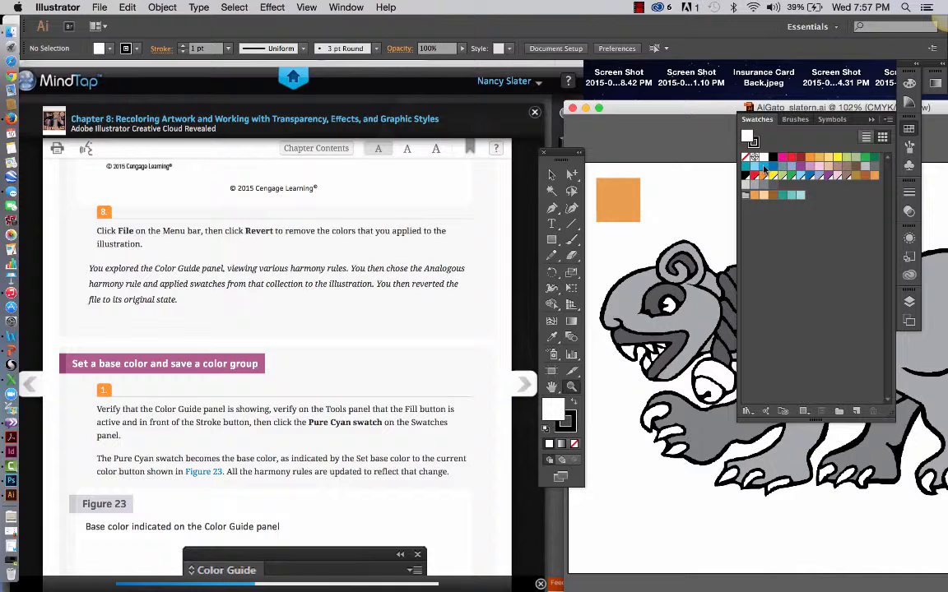
{"action": "mouse_move", "coordinate": [763, 169]}
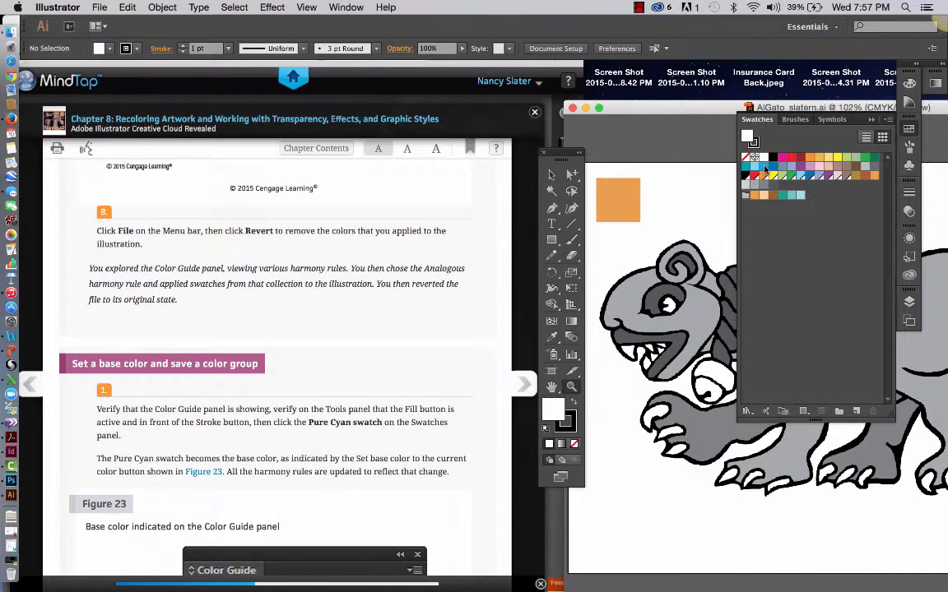
{"action": "left_click", "coordinate": [761, 168]}
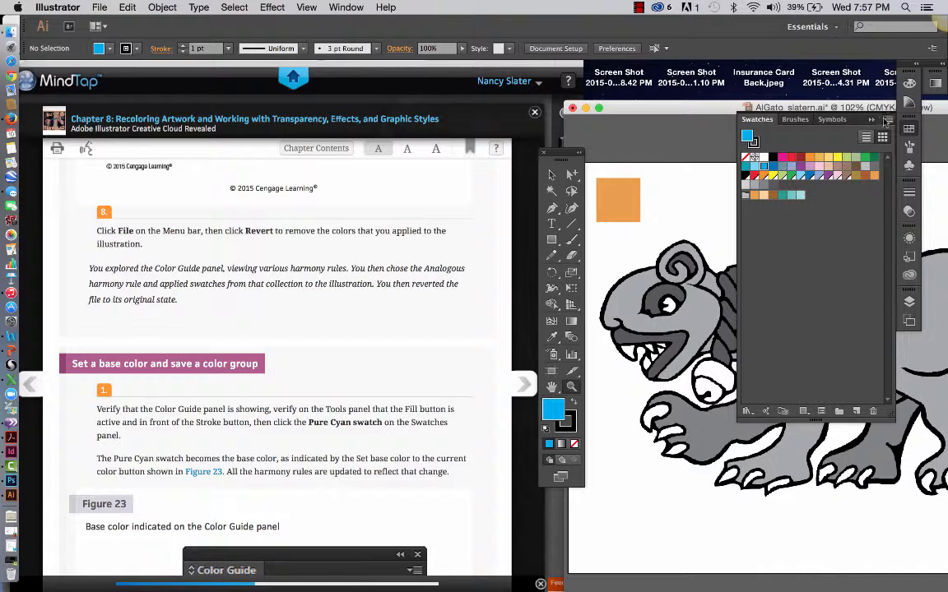
{"action": "left_click", "coordinate": [887, 120]}
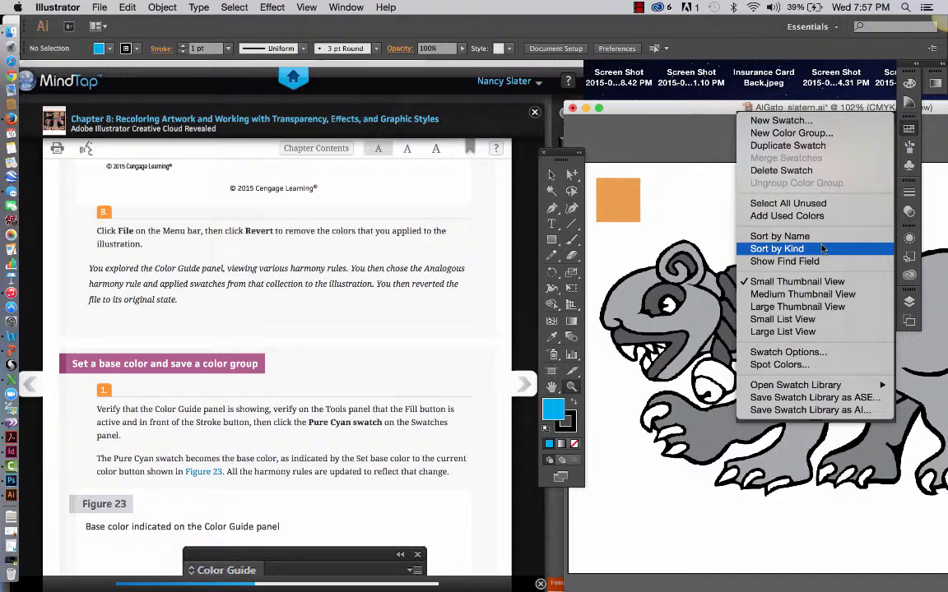
{"action": "left_click", "coordinate": [775, 249]}
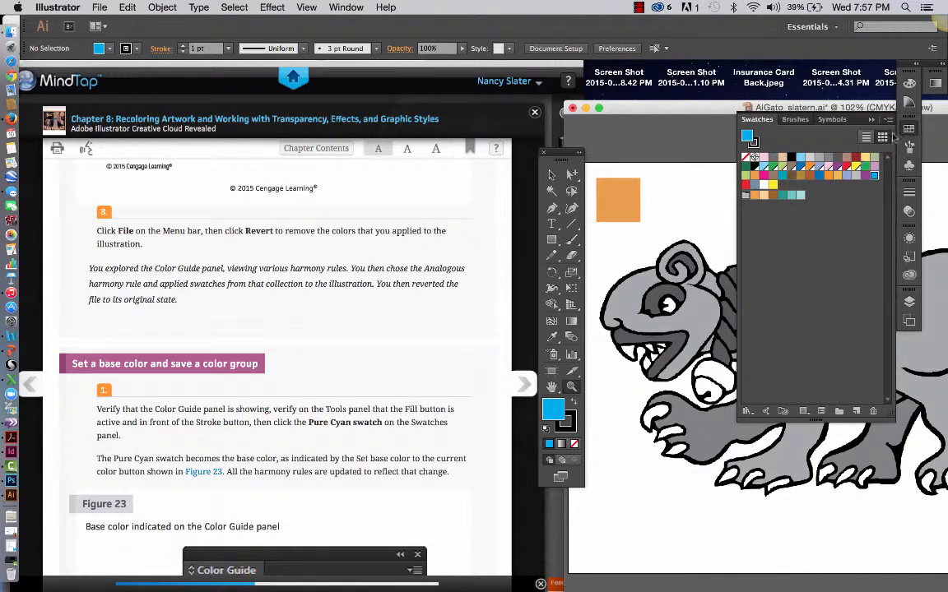
Step: Show the Swatches find field and display swatches in List View by name
{"action": "left_click", "coordinate": [887, 120]}
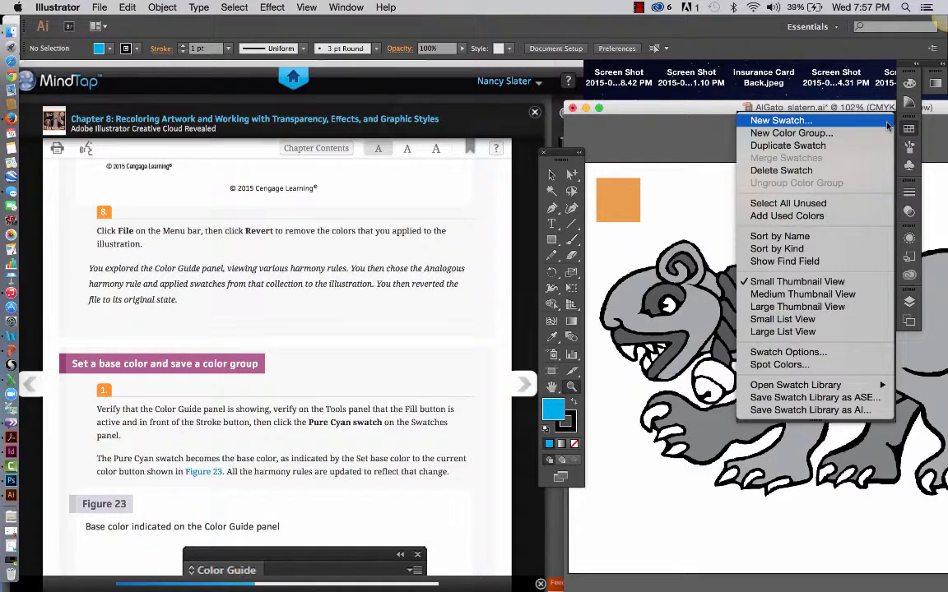
{"action": "mouse_move", "coordinate": [776, 248]}
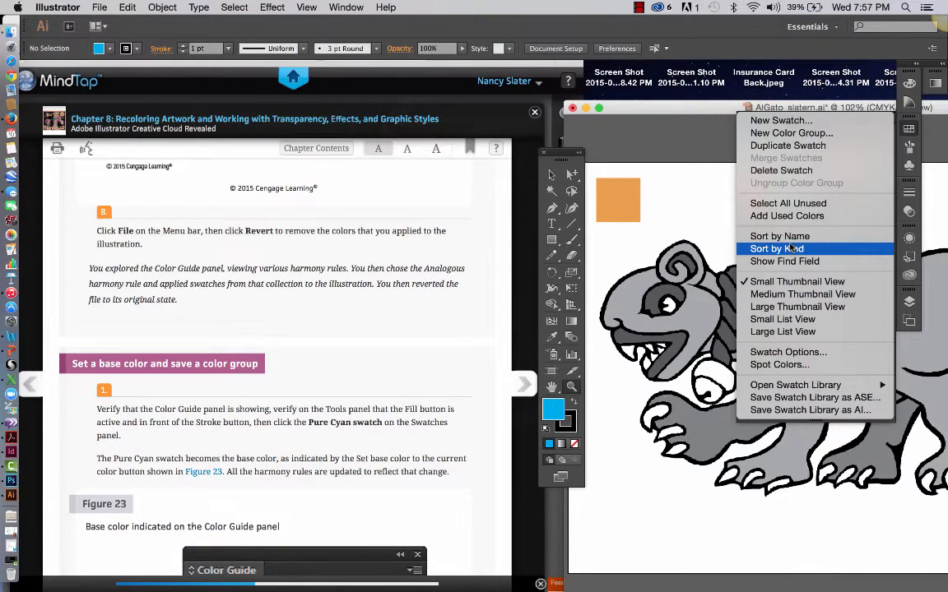
{"action": "mouse_move", "coordinate": [778, 364]}
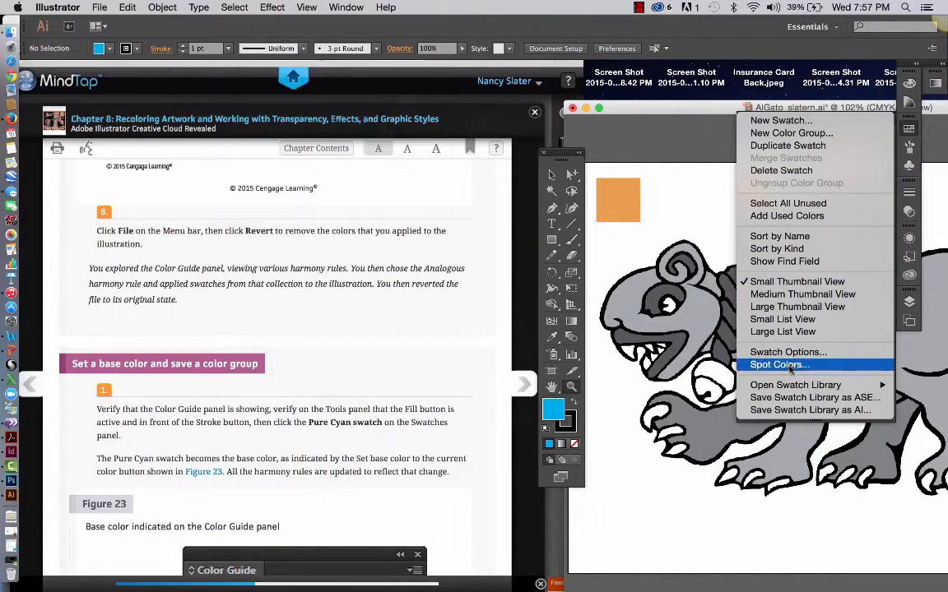
{"action": "mouse_move", "coordinate": [802, 294]}
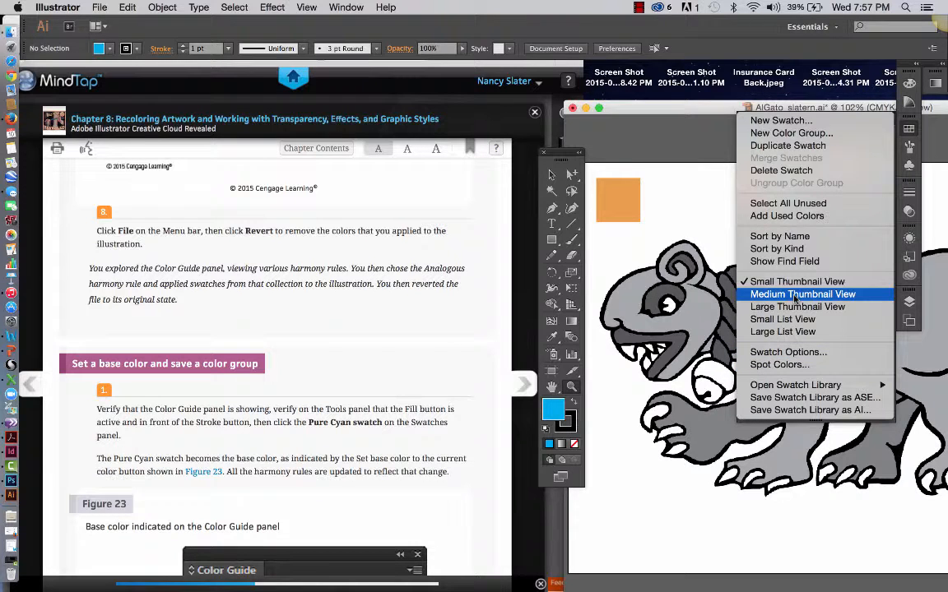
{"action": "mouse_move", "coordinate": [777, 249]}
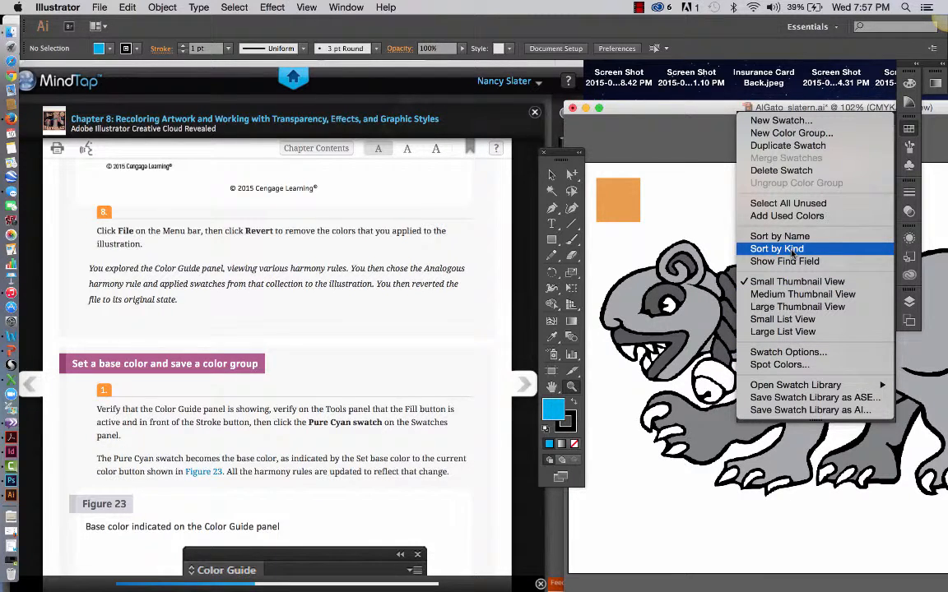
{"action": "mouse_move", "coordinate": [786, 216]}
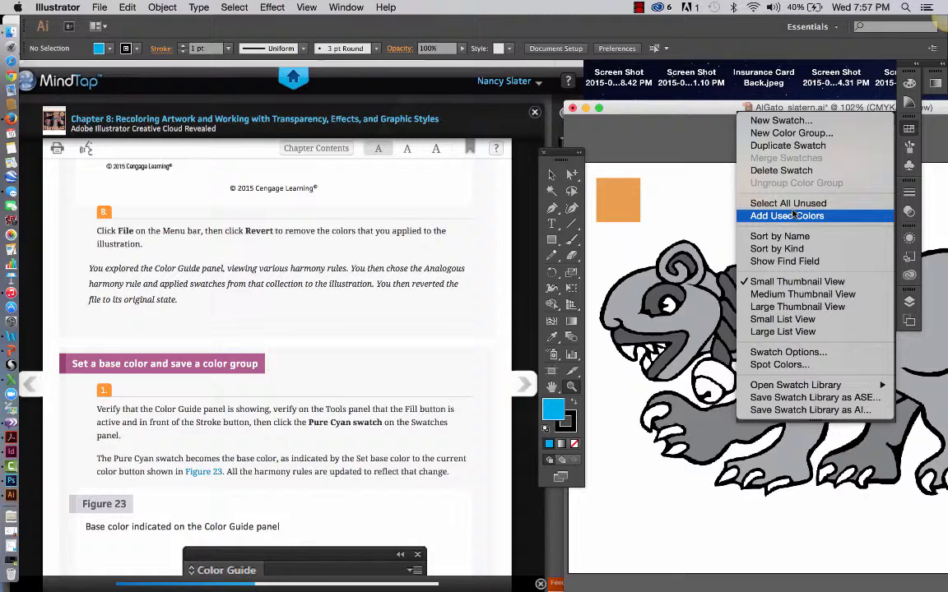
{"action": "mouse_move", "coordinate": [784, 261]}
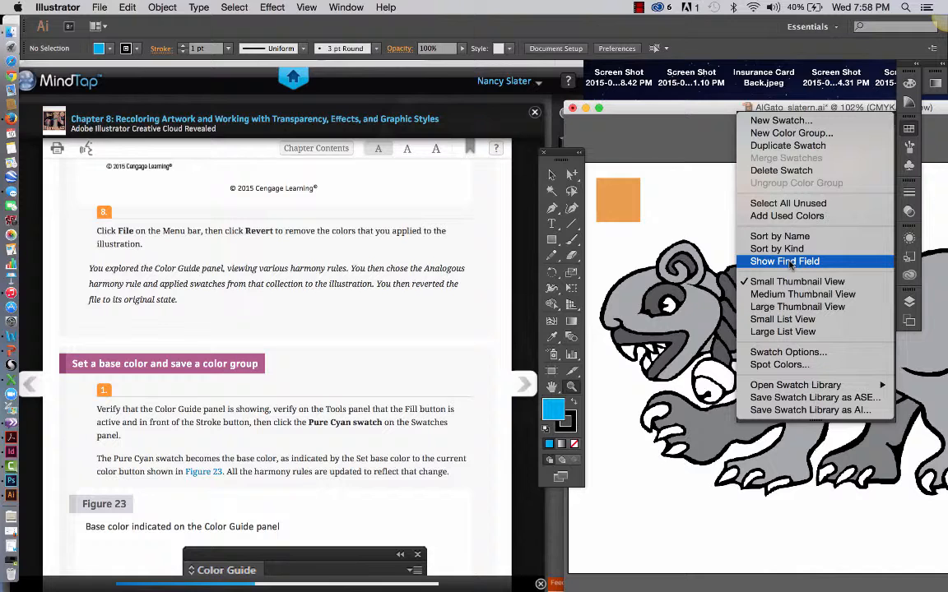
{"action": "left_click", "coordinate": [784, 261]}
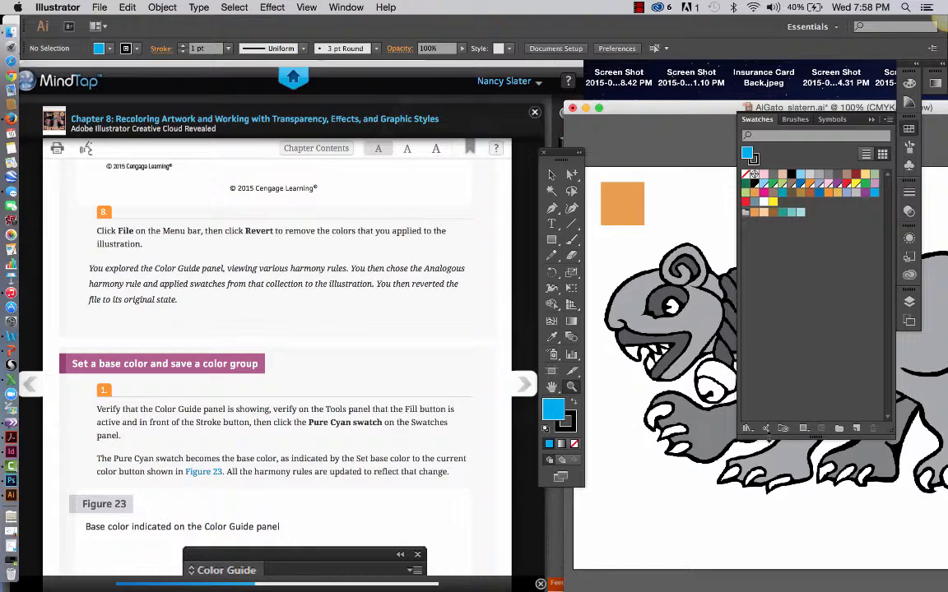
{"action": "mouse_move", "coordinate": [802, 427]}
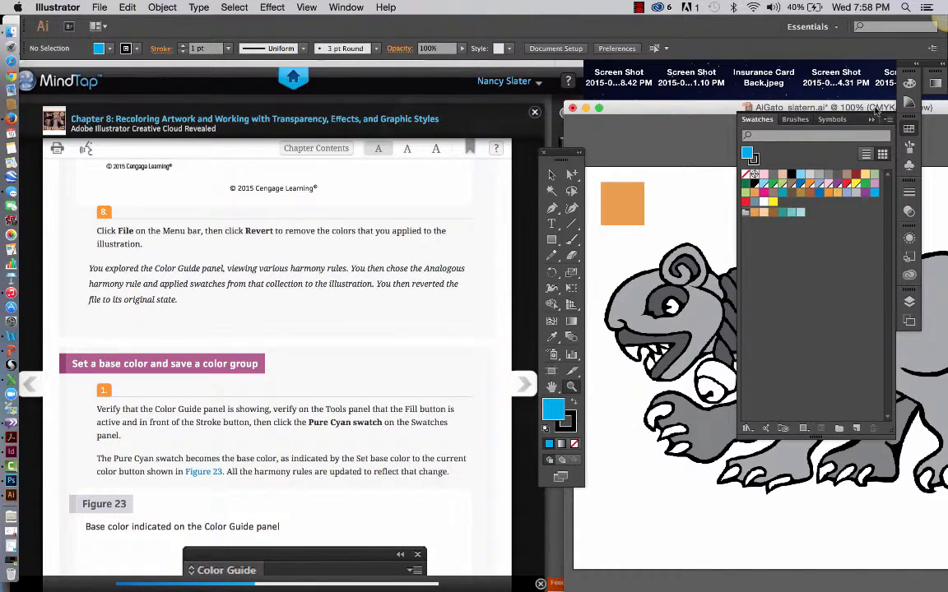
{"action": "left_click", "coordinate": [866, 154]}
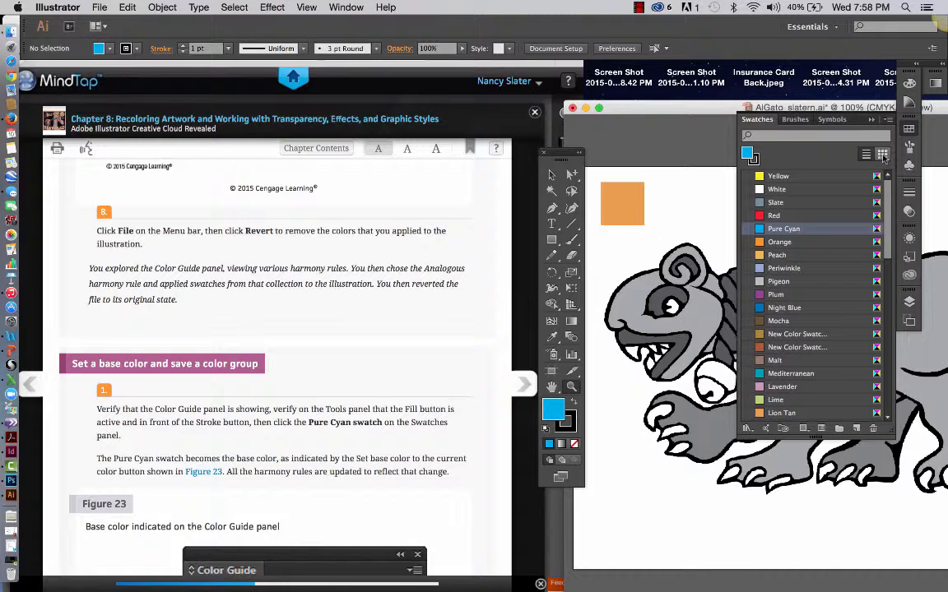
{"action": "left_click", "coordinate": [882, 155]}
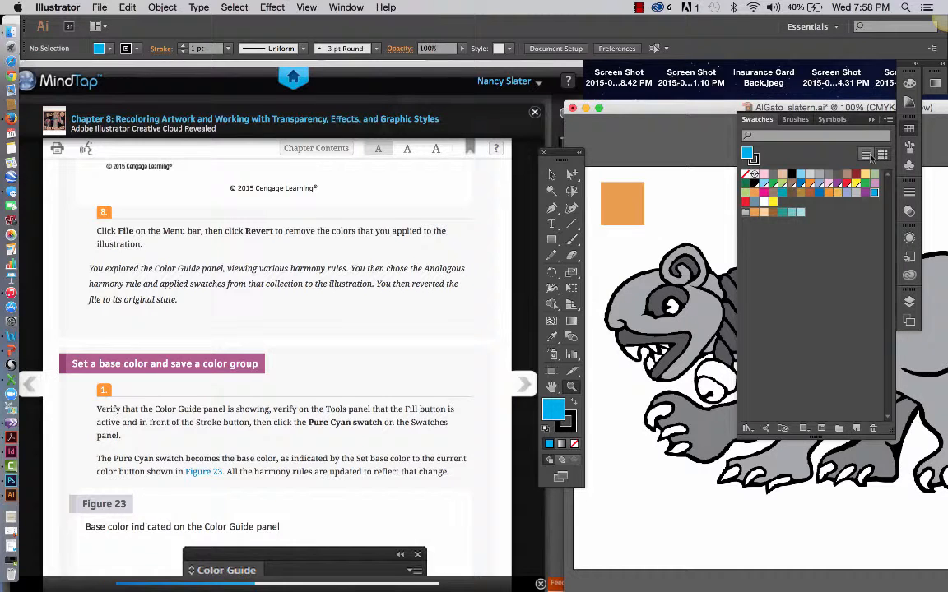
{"action": "left_click", "coordinate": [866, 154]}
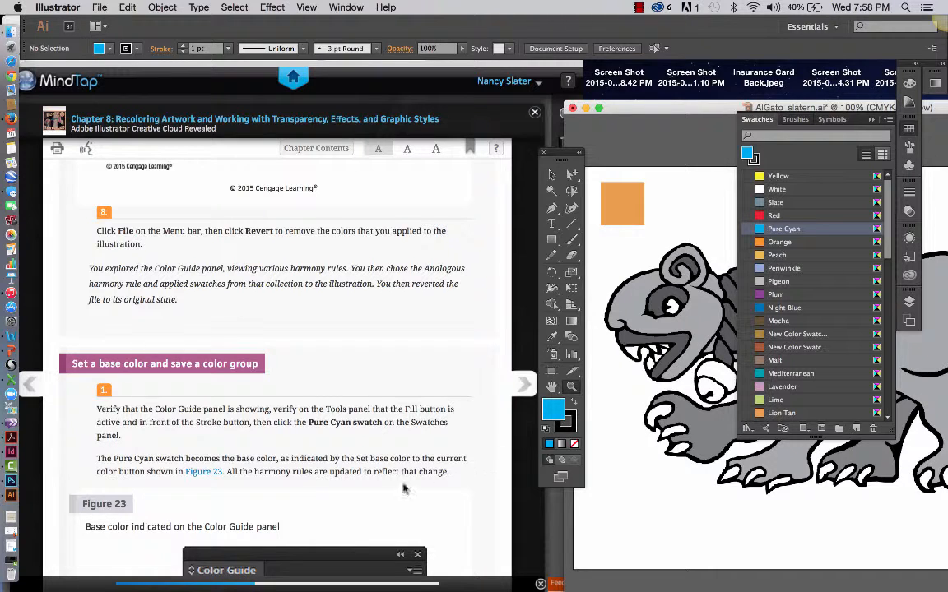
{"action": "scroll", "scroll_direction": "down", "scroll_amount": 3}
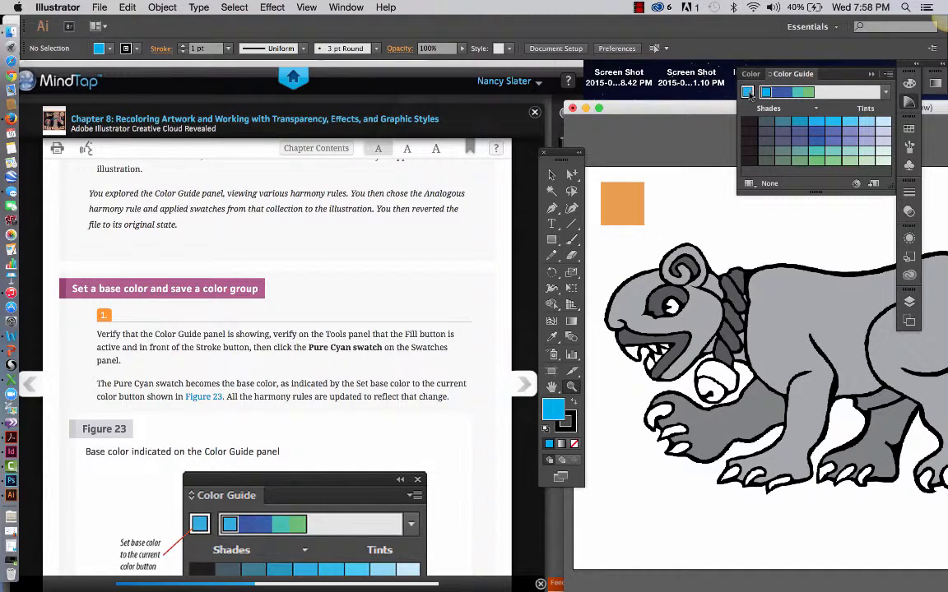
{"action": "mouse_move", "coordinate": [748, 92]}
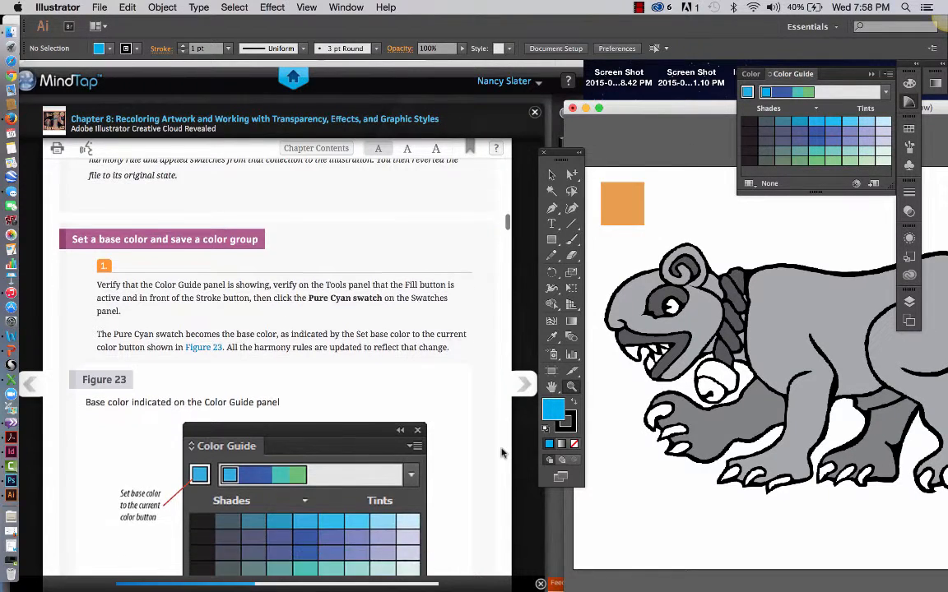
Step: Scroll the instructions to step 2 and select the orange square above the lion
{"action": "scroll", "scroll_direction": "down", "scroll_amount": 3}
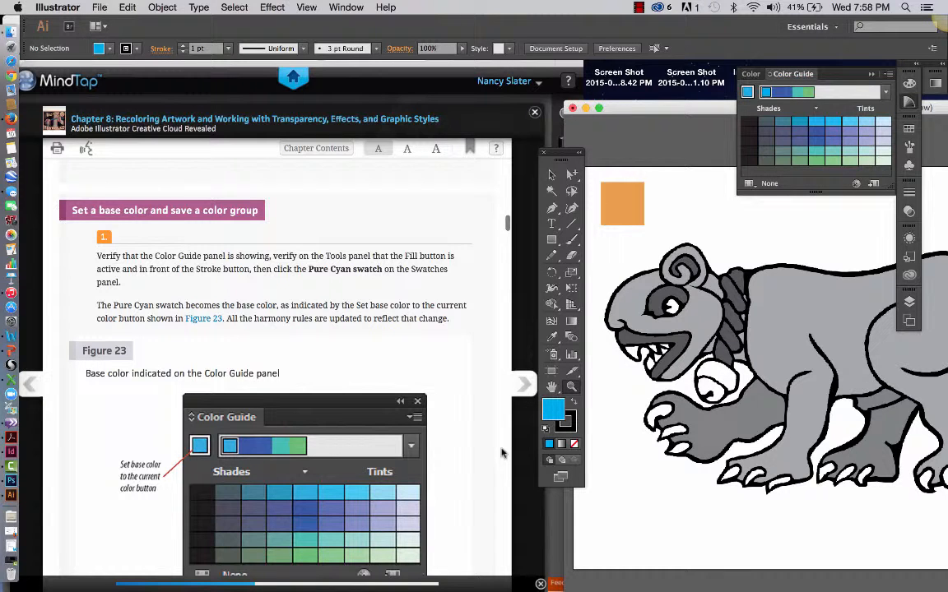
{"action": "scroll", "scroll_direction": "down", "scroll_amount": 3}
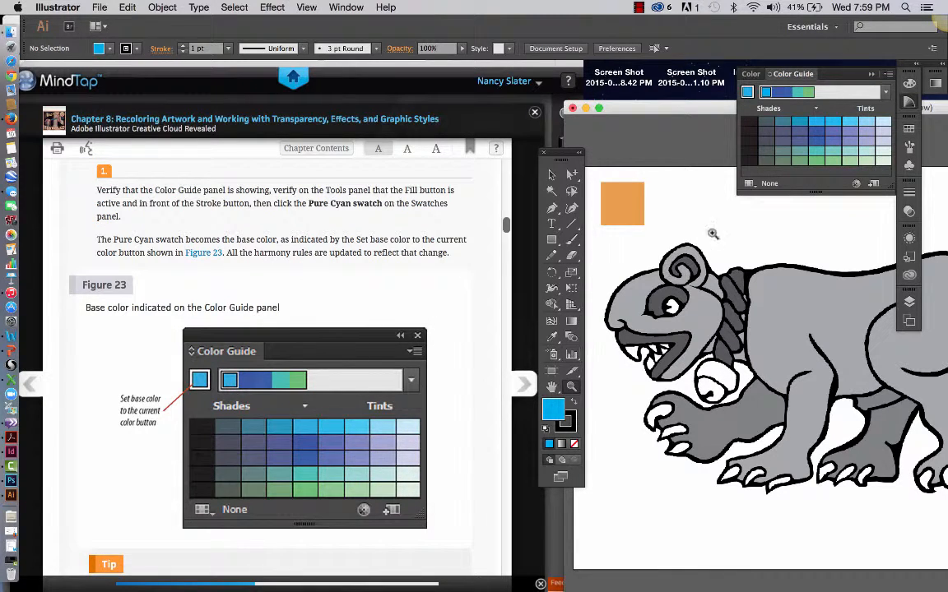
{"action": "mouse_move", "coordinate": [469, 377]}
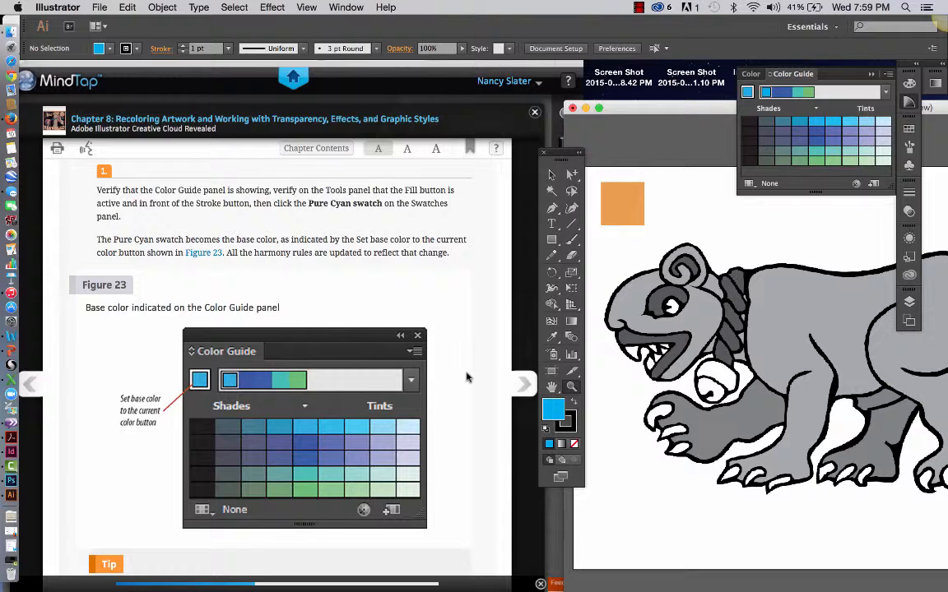
{"action": "scroll", "scroll_direction": "down", "scroll_amount": 3}
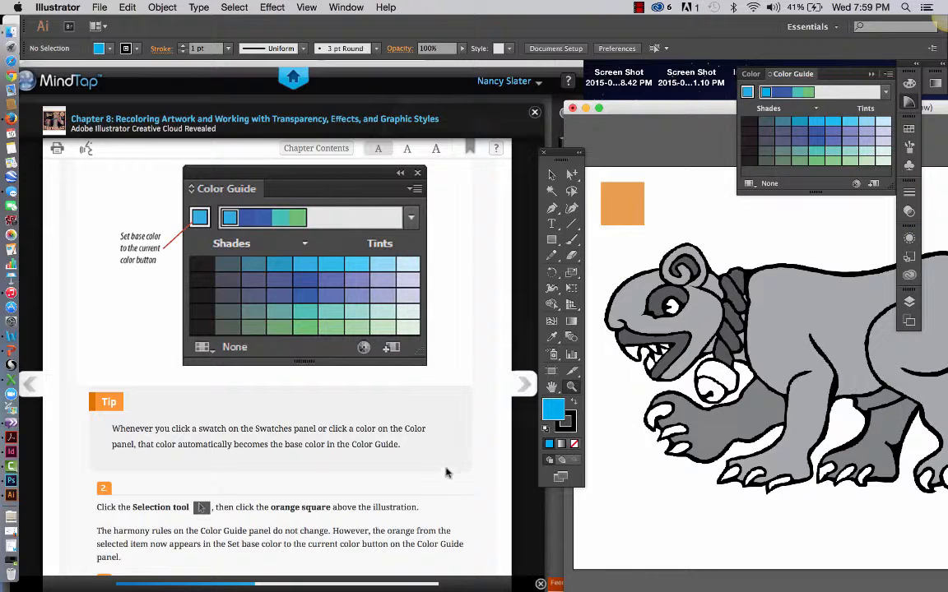
{"action": "scroll", "scroll_direction": "down", "scroll_amount": 3}
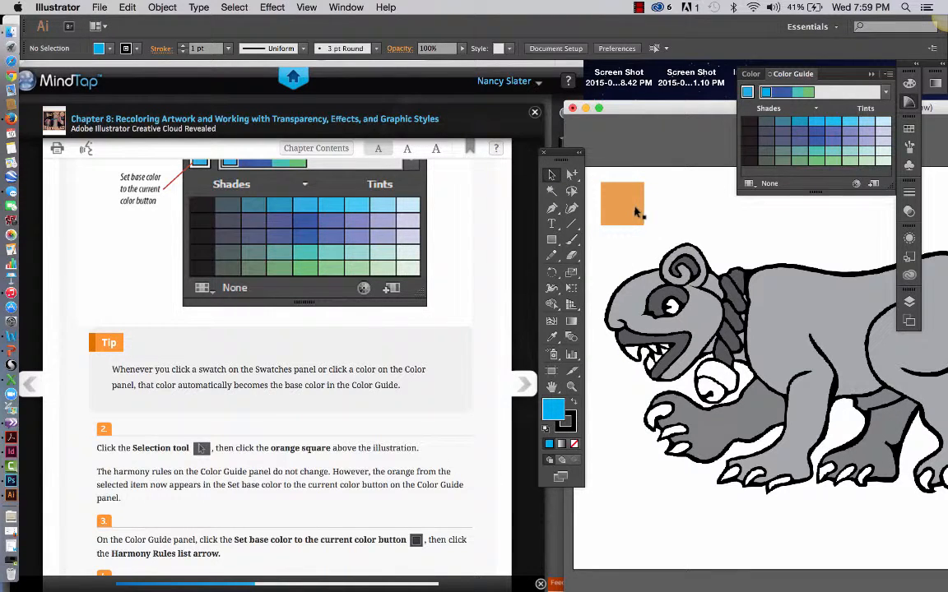
{"action": "left_click", "coordinate": [622, 204]}
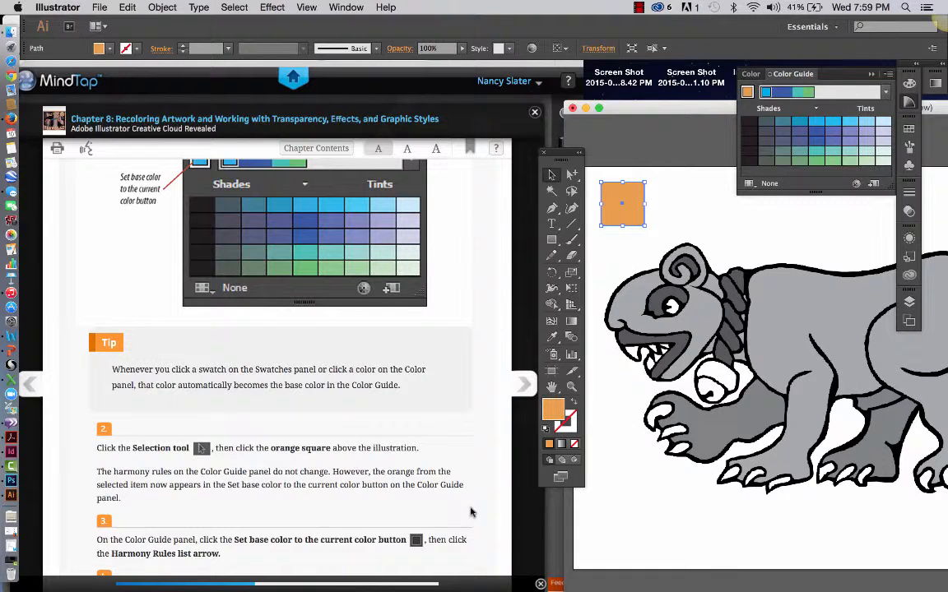
Step: Make the orange square's colour the current colour in the Color Guide panel
{"action": "scroll", "scroll_direction": "down", "scroll_amount": 3}
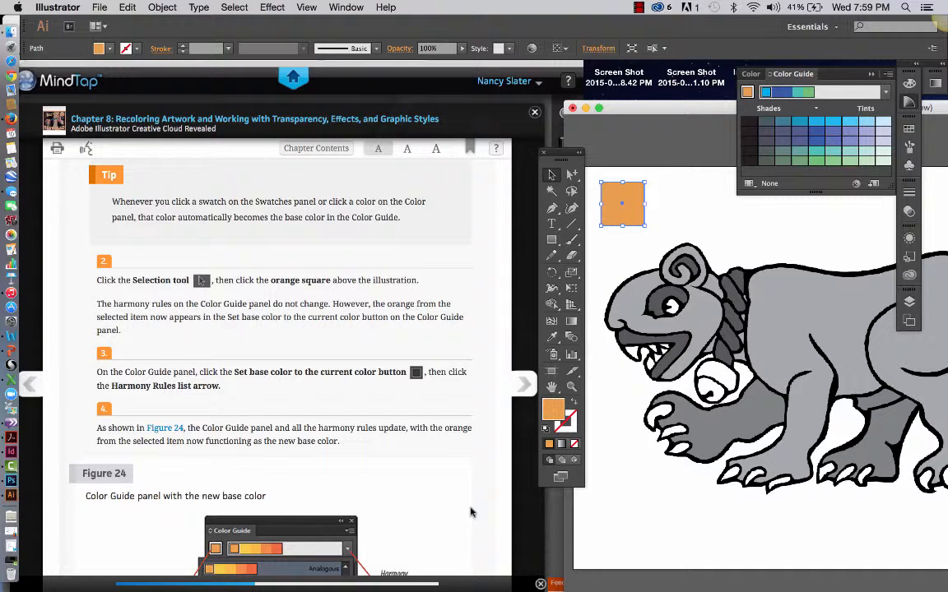
{"action": "mouse_move", "coordinate": [827, 207]}
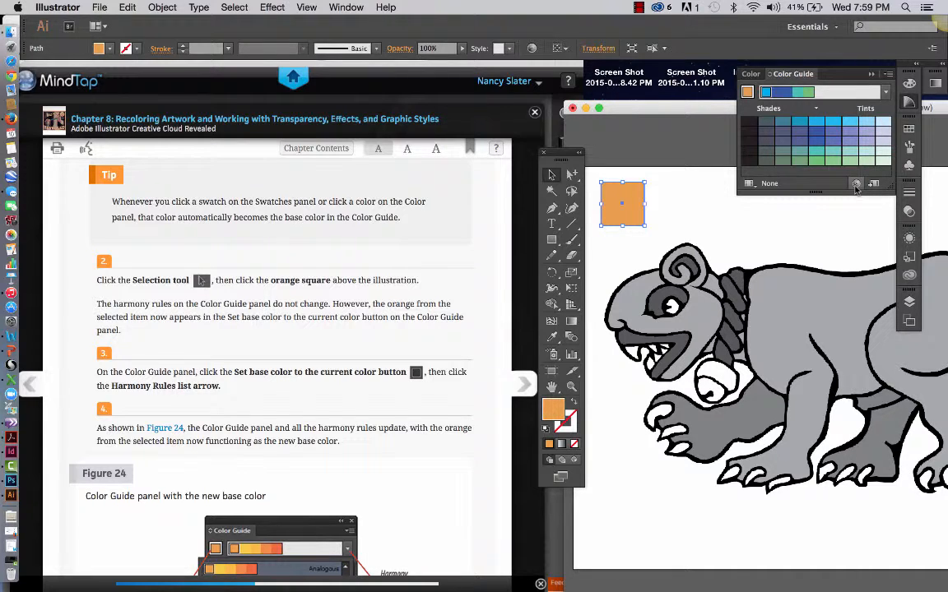
{"action": "mouse_move", "coordinate": [859, 184]}
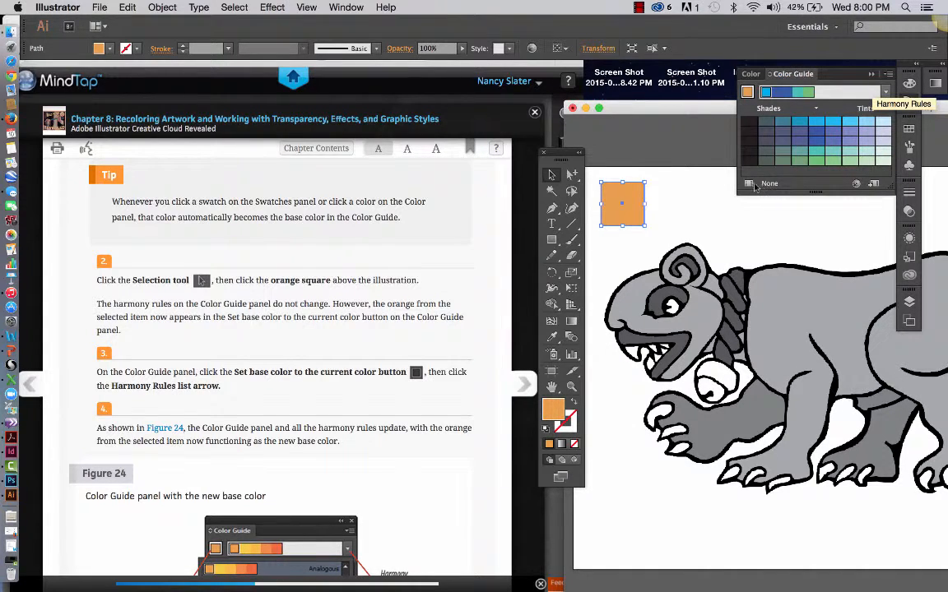
{"action": "left_click", "coordinate": [749, 183]}
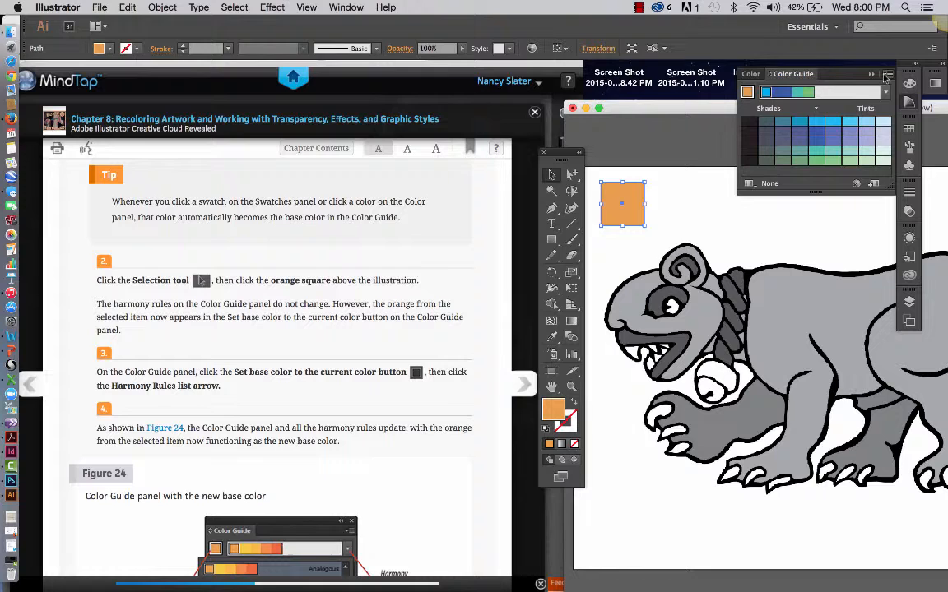
{"action": "left_click", "coordinate": [870, 74]}
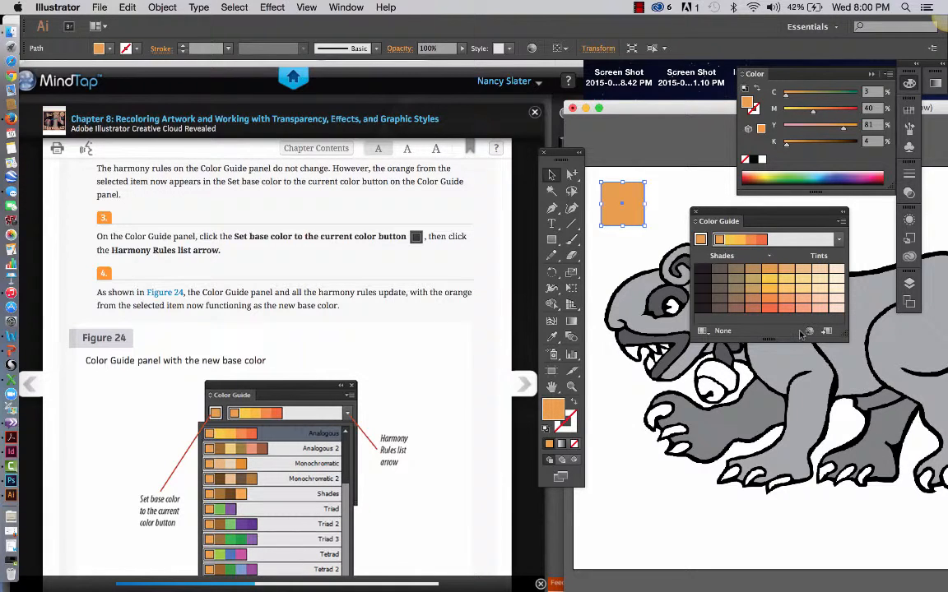
{"action": "mouse_move", "coordinate": [760, 204]}
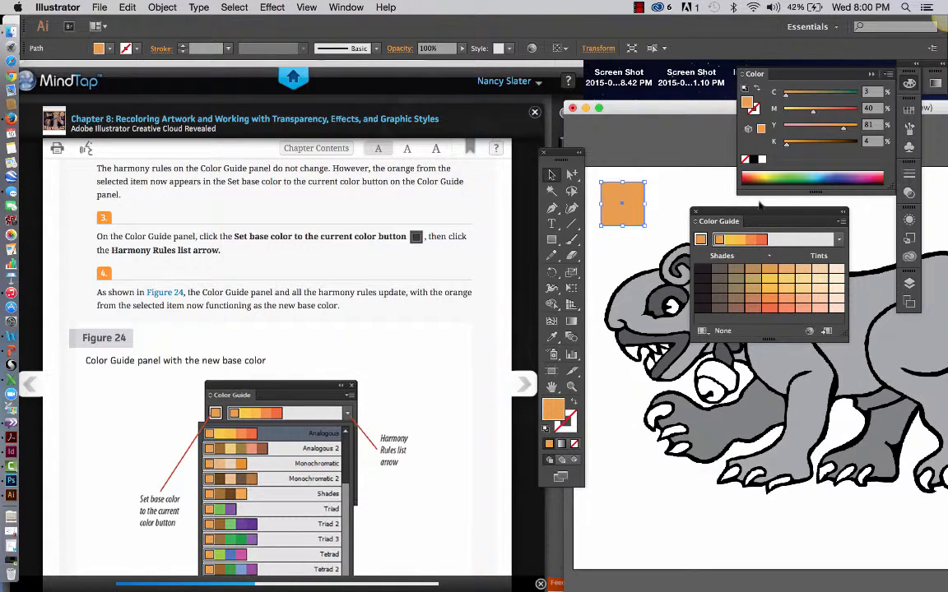
{"action": "mouse_move", "coordinate": [759, 219]}
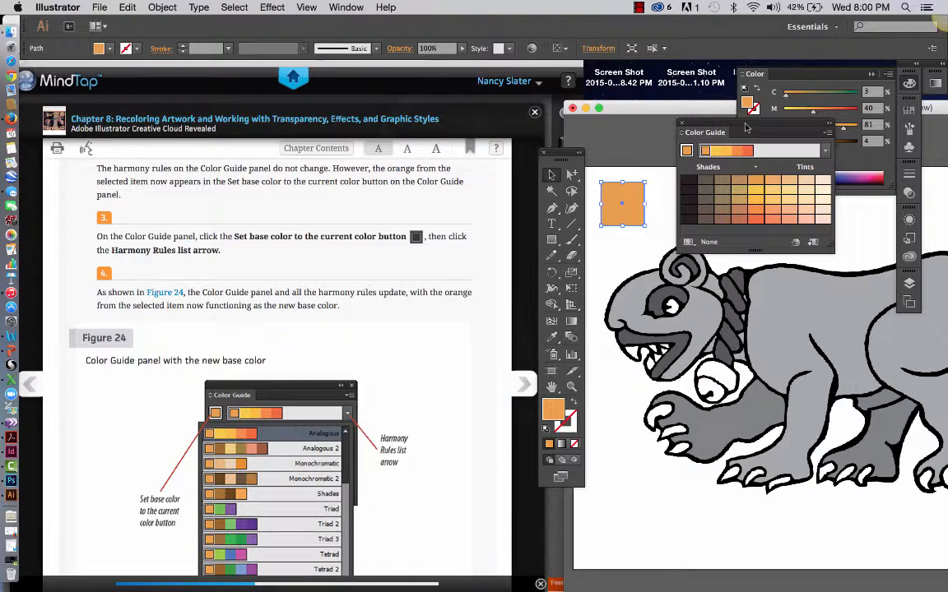
{"action": "mouse_move", "coordinate": [471, 432]}
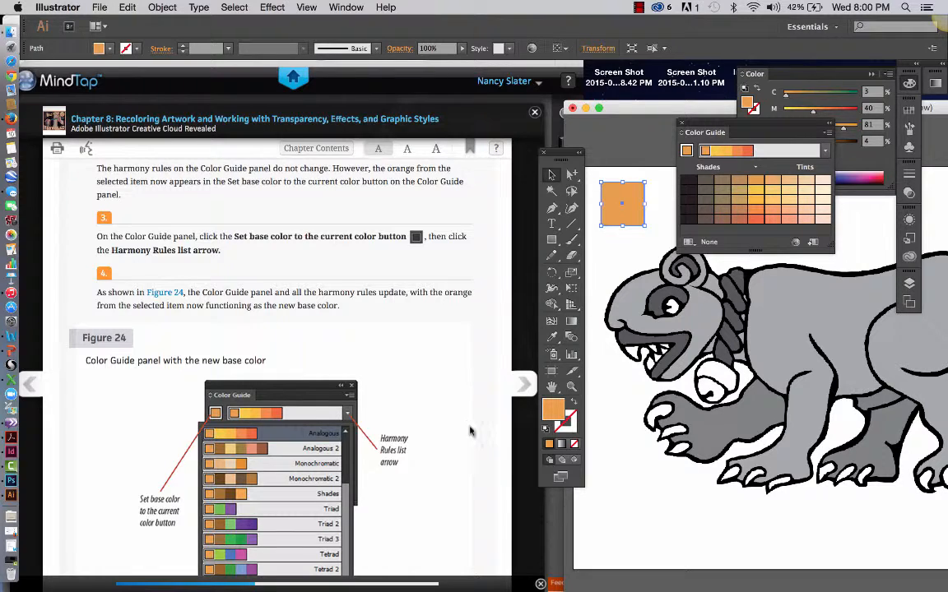
Step: Scroll the instructions while setting orange as base colour with the Analogous 2 rule
{"action": "scroll", "scroll_direction": "down", "scroll_amount": 3}
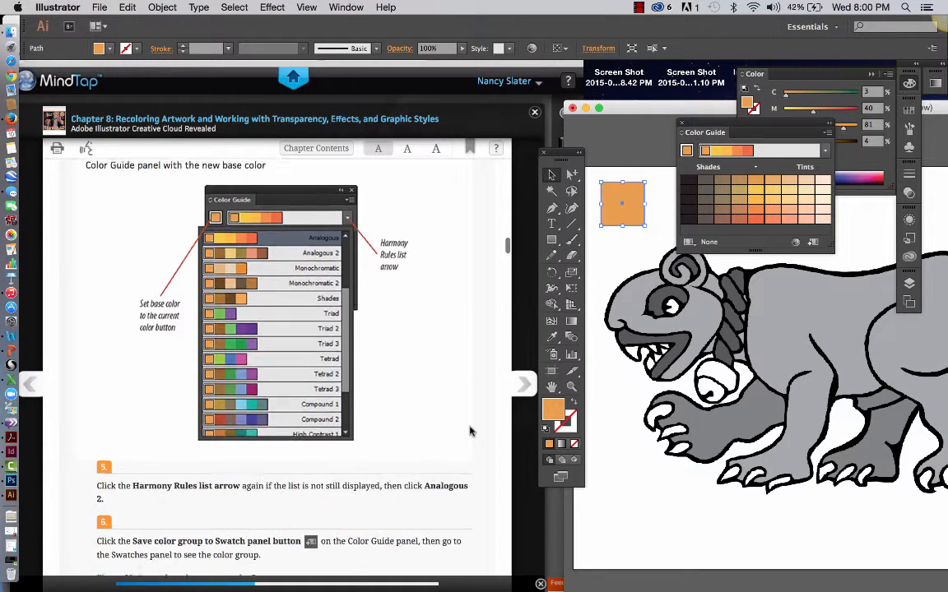
{"action": "scroll", "scroll_direction": "down", "scroll_amount": 3}
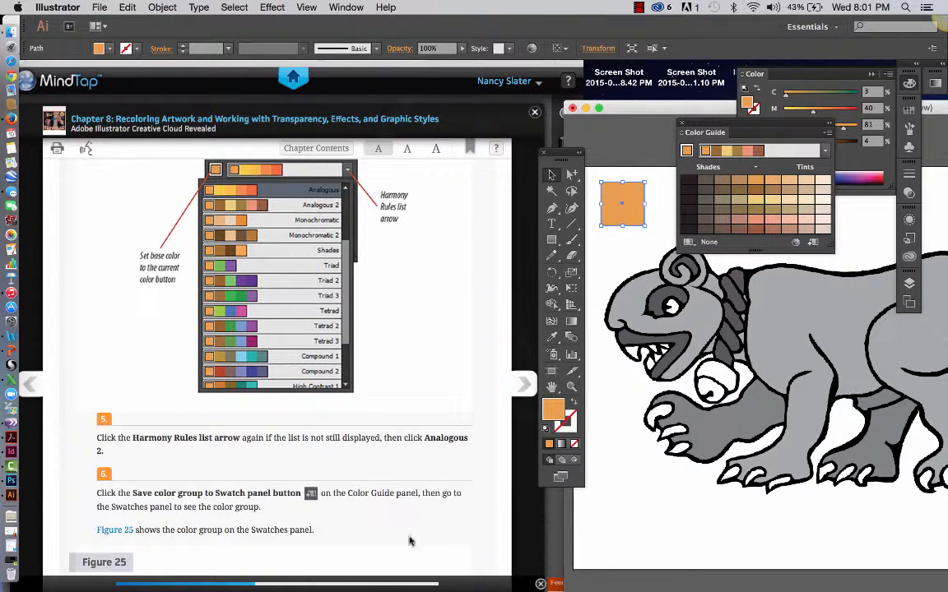
{"action": "scroll", "scroll_direction": "down", "scroll_amount": 3}
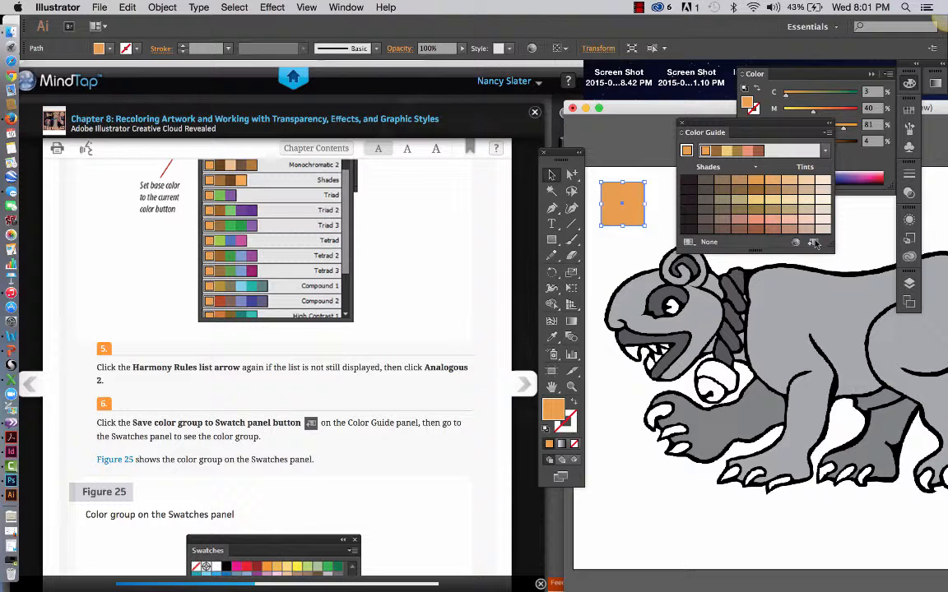
{"action": "mouse_move", "coordinate": [494, 447]}
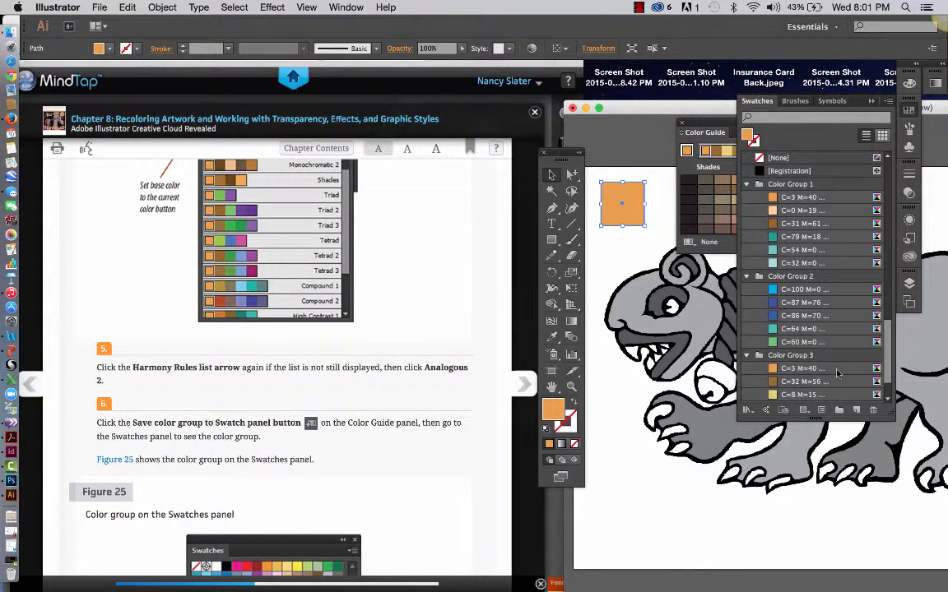
Step: Save the orange Analogous 2 harmony to Swatches and show swatches as thumbnails
{"action": "scroll", "scroll_direction": "down", "scroll_amount": 3}
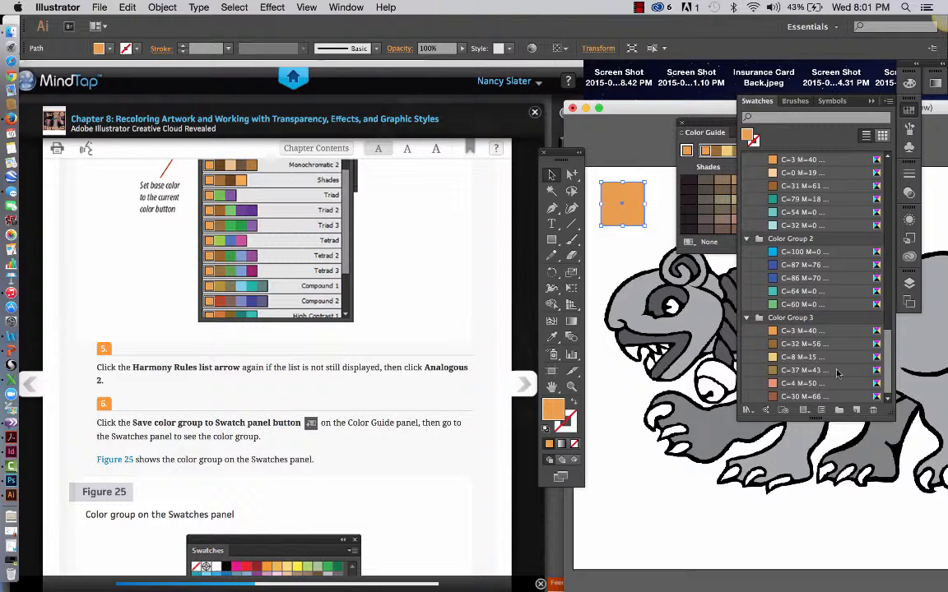
{"action": "mouse_move", "coordinate": [527, 497]}
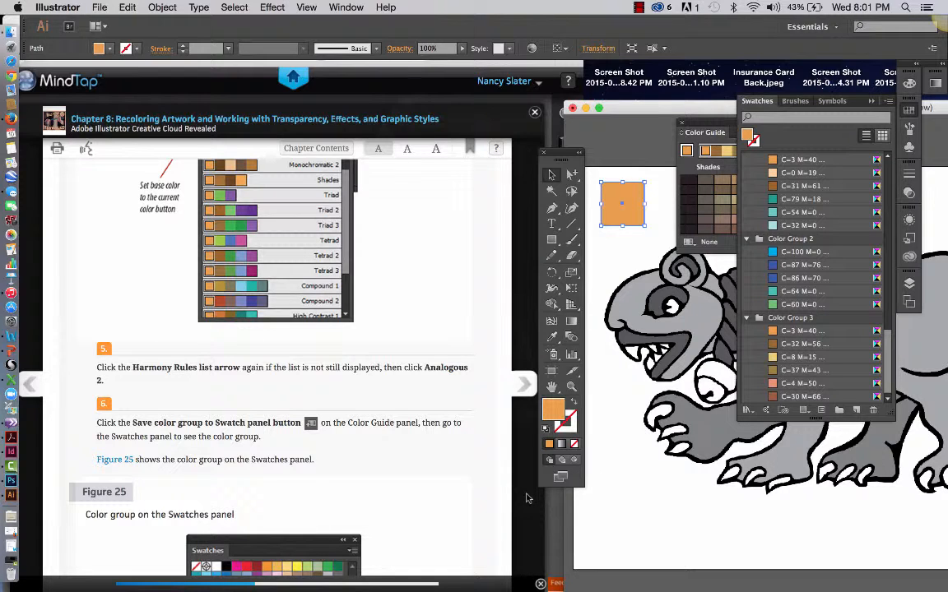
{"action": "mouse_move", "coordinate": [480, 503]}
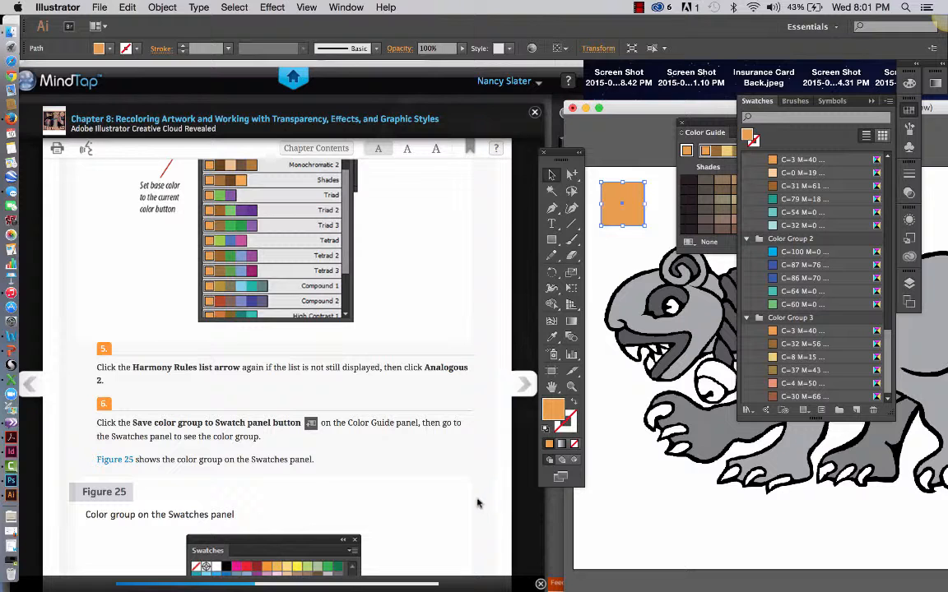
{"action": "scroll", "scroll_direction": "down", "scroll_amount": 3}
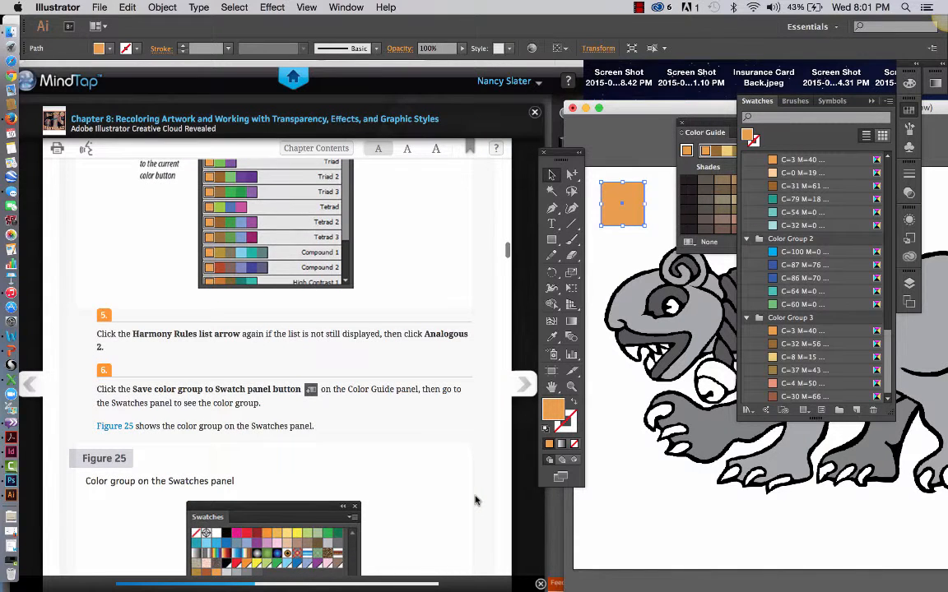
{"action": "scroll", "scroll_direction": "down", "scroll_amount": 3}
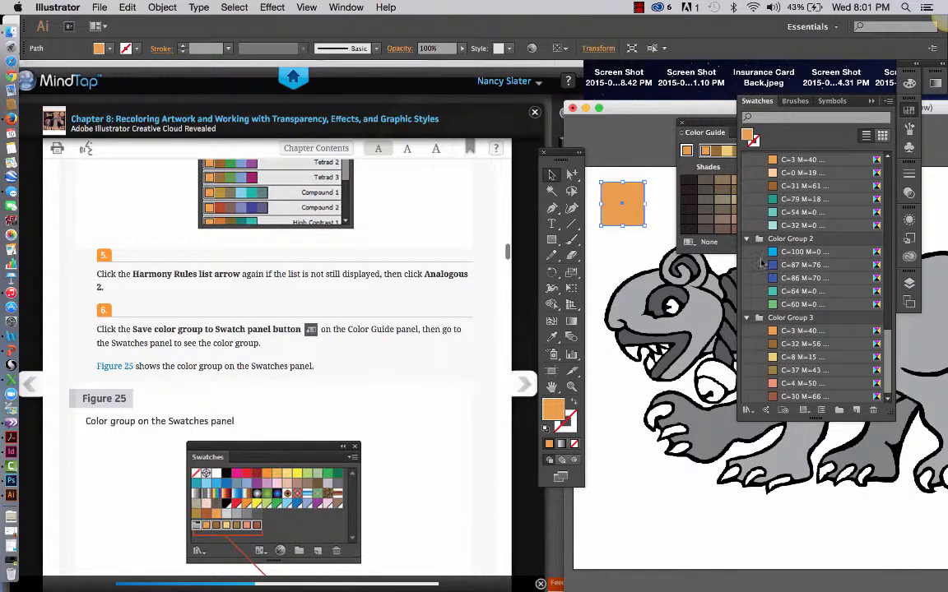
{"action": "mouse_move", "coordinate": [836, 219]}
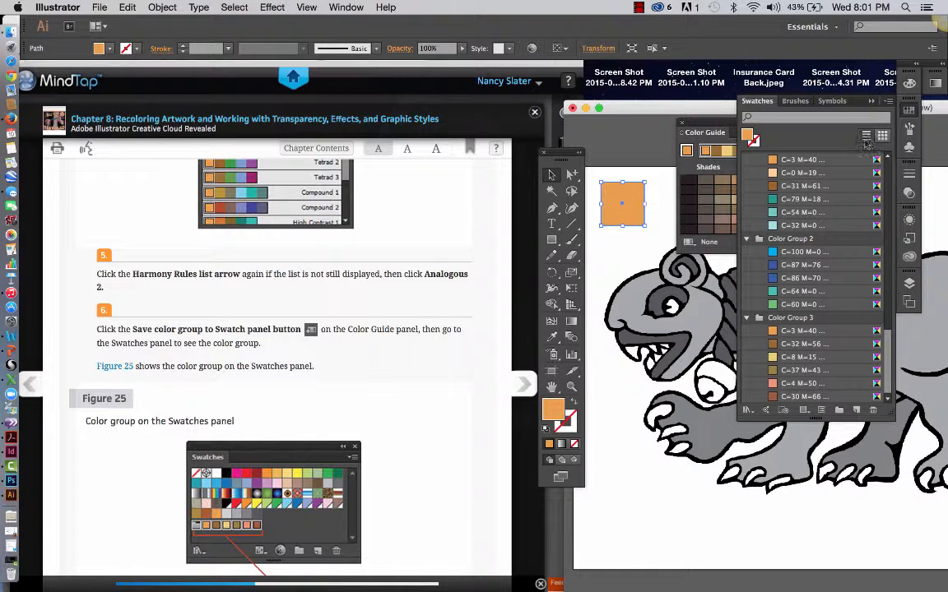
{"action": "left_click", "coordinate": [882, 136]}
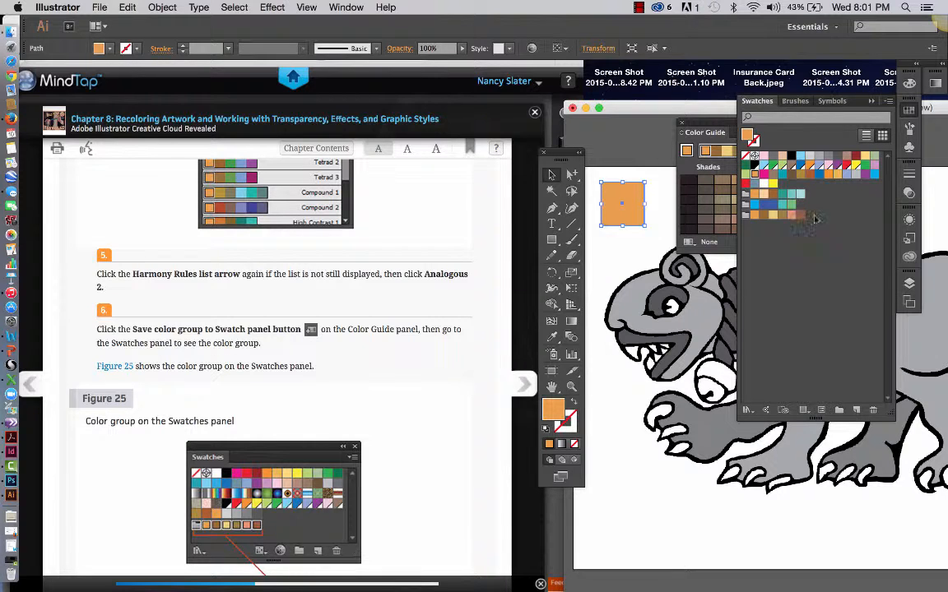
{"action": "scroll", "scroll_direction": "down", "scroll_amount": 3}
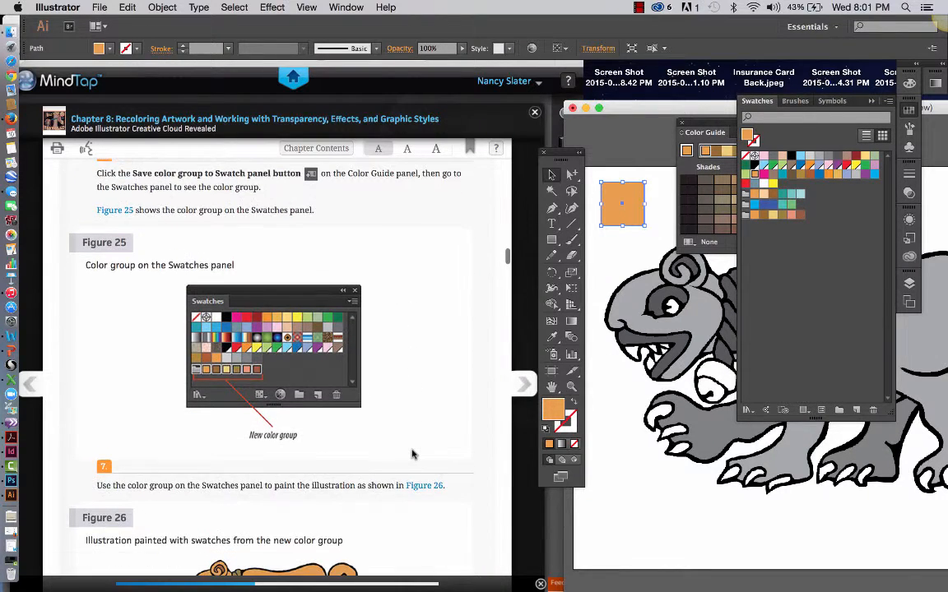
{"action": "scroll", "scroll_direction": "down", "scroll_amount": 3}
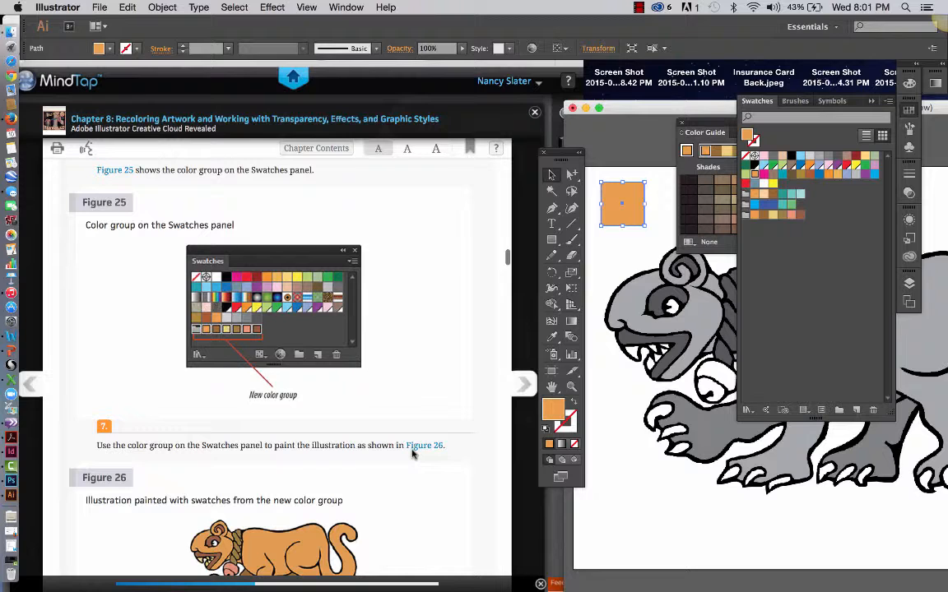
{"action": "mouse_move", "coordinate": [427, 474]}
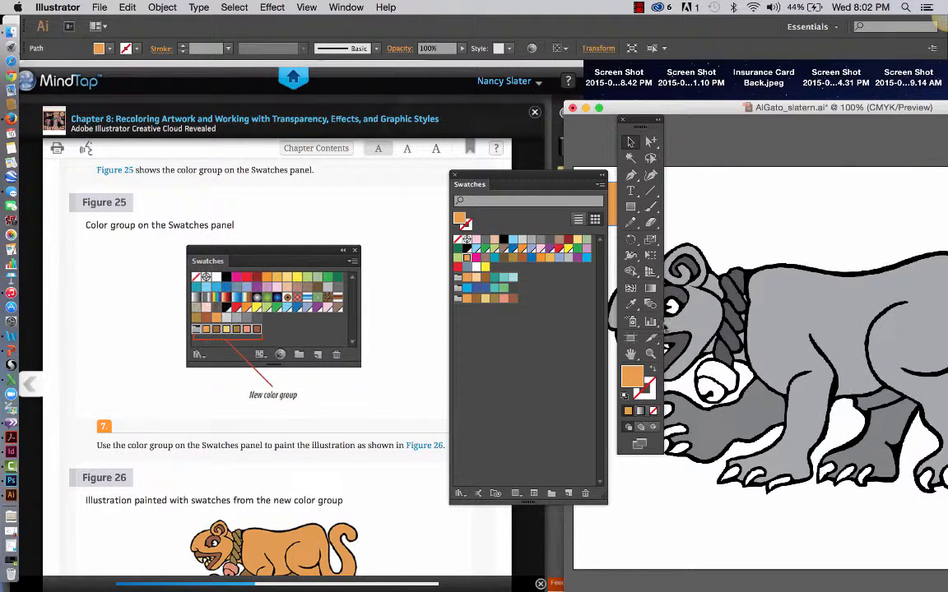
{"action": "mouse_move", "coordinate": [781, 387]}
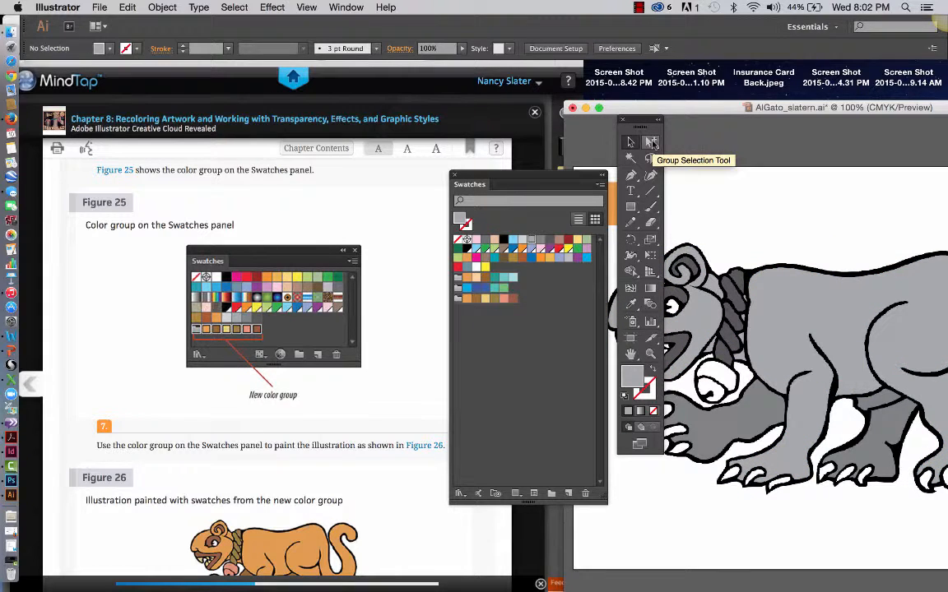
Step: Select all grey body shapes via Select > Same > Fill & Stroke and fill them brown
{"action": "left_click", "coordinate": [781, 280]}
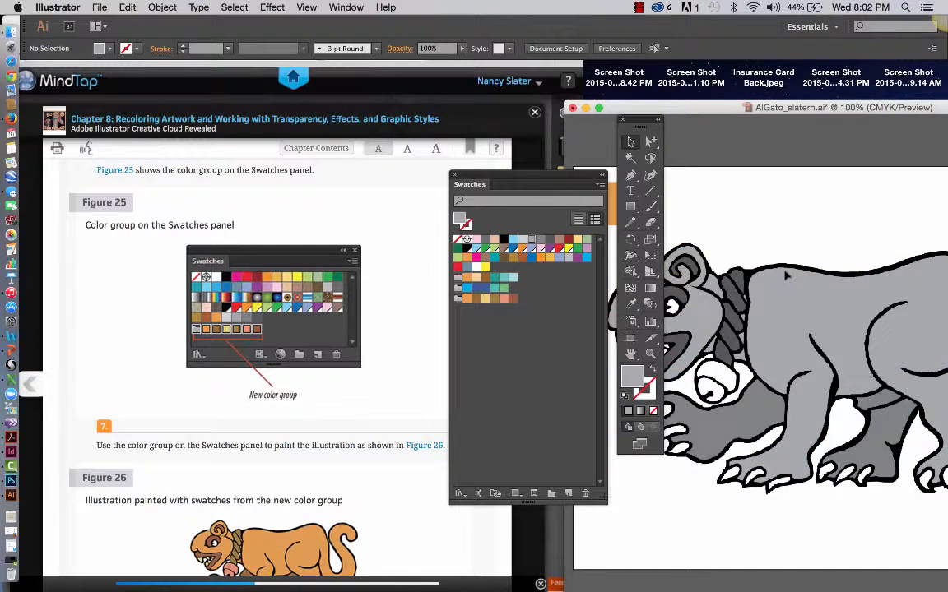
{"action": "left_click", "coordinate": [786, 275]}
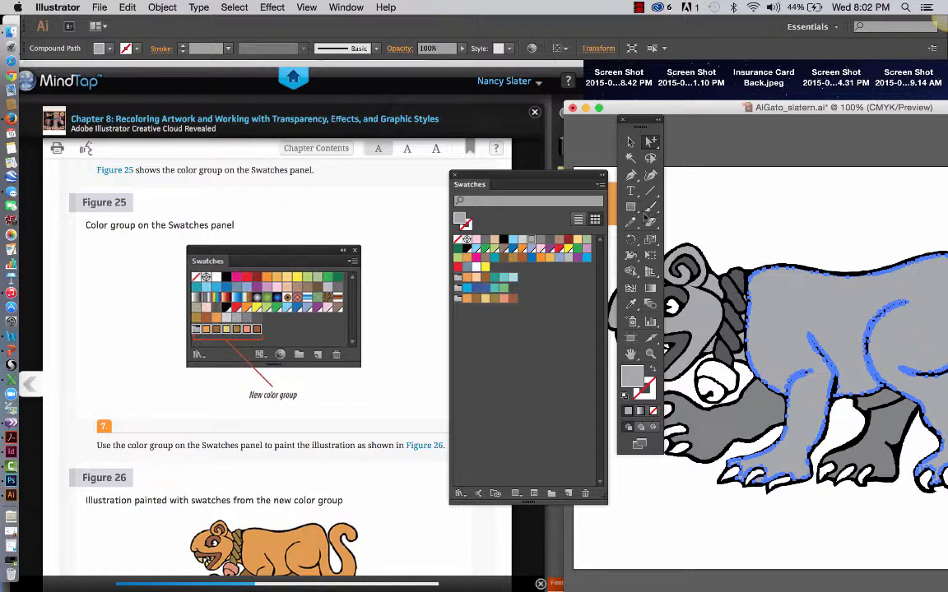
{"action": "left_click", "coordinate": [234, 8]}
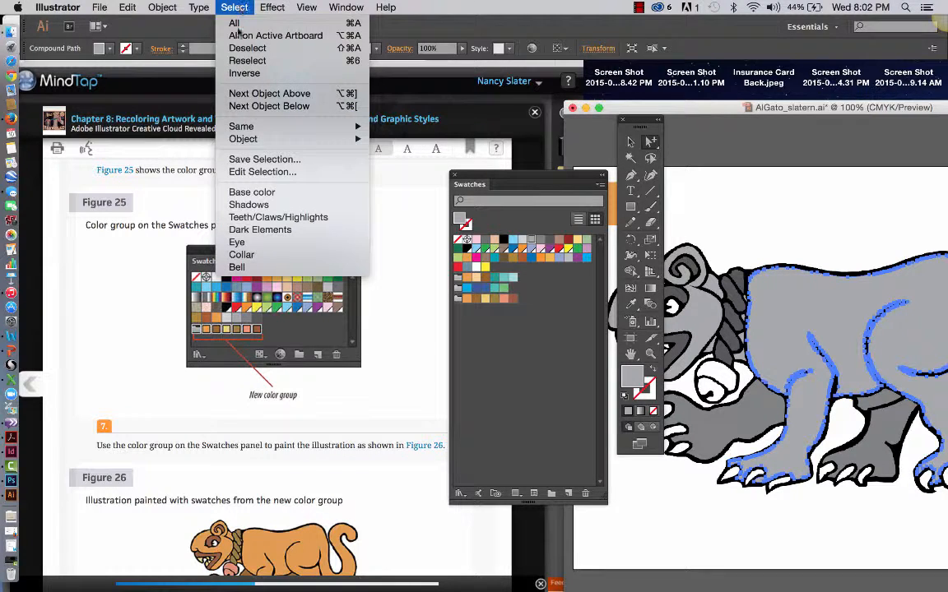
{"action": "mouse_move", "coordinate": [241, 126]}
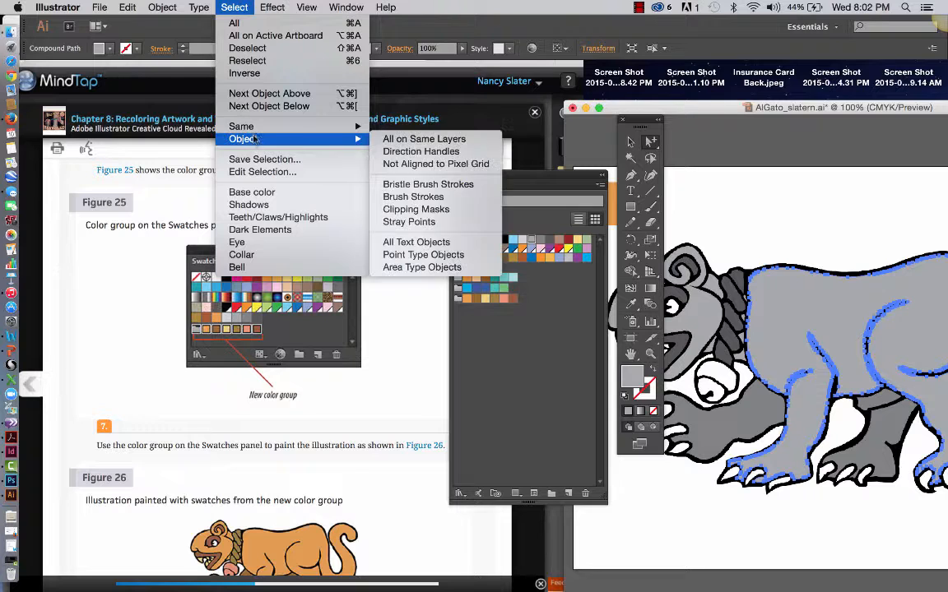
{"action": "mouse_move", "coordinate": [241, 126]}
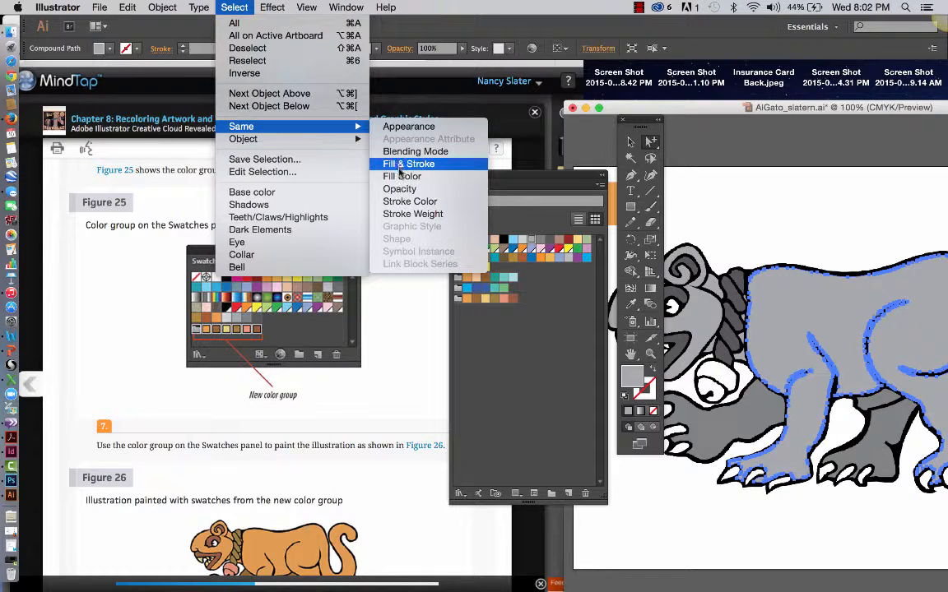
{"action": "left_click", "coordinate": [409, 163]}
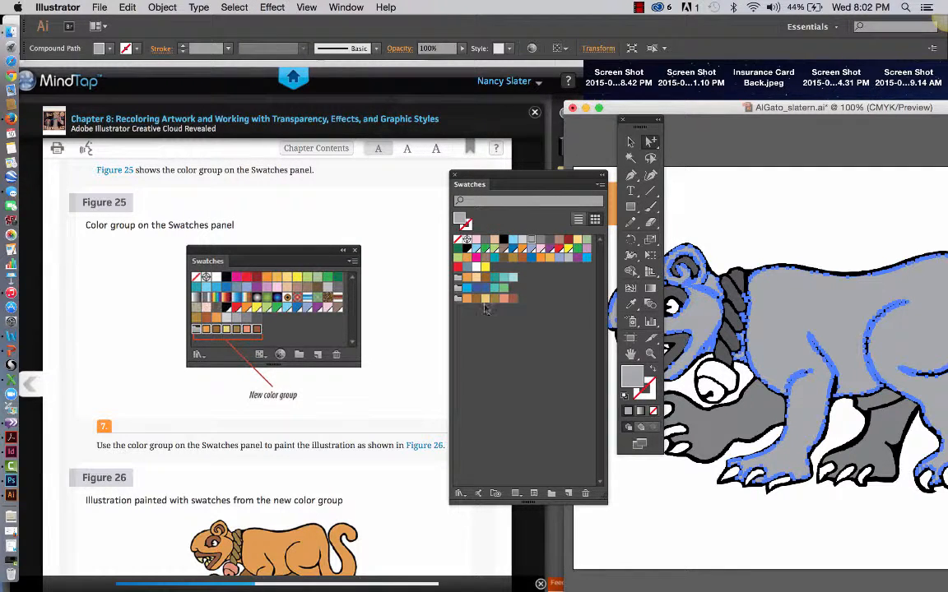
{"action": "left_click", "coordinate": [476, 299]}
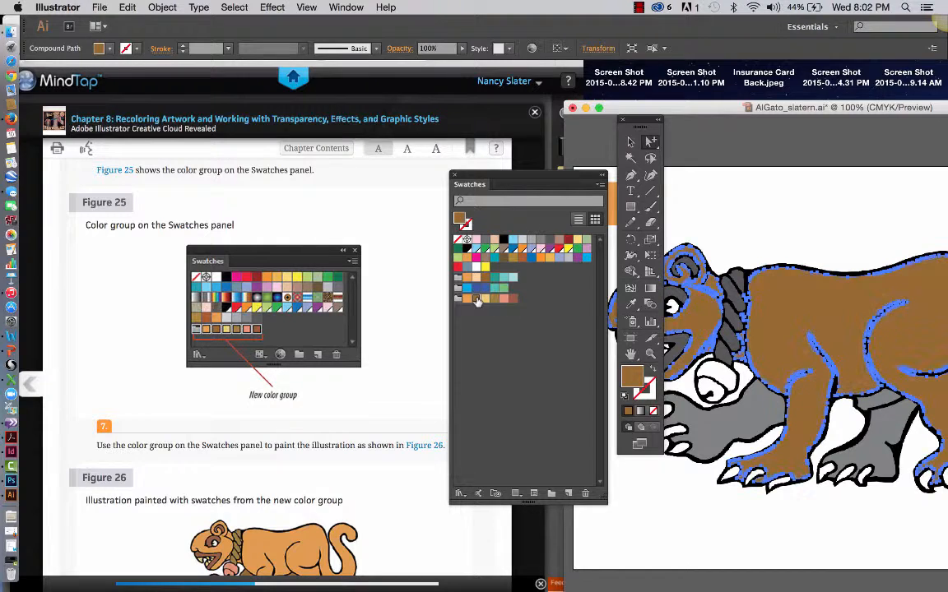